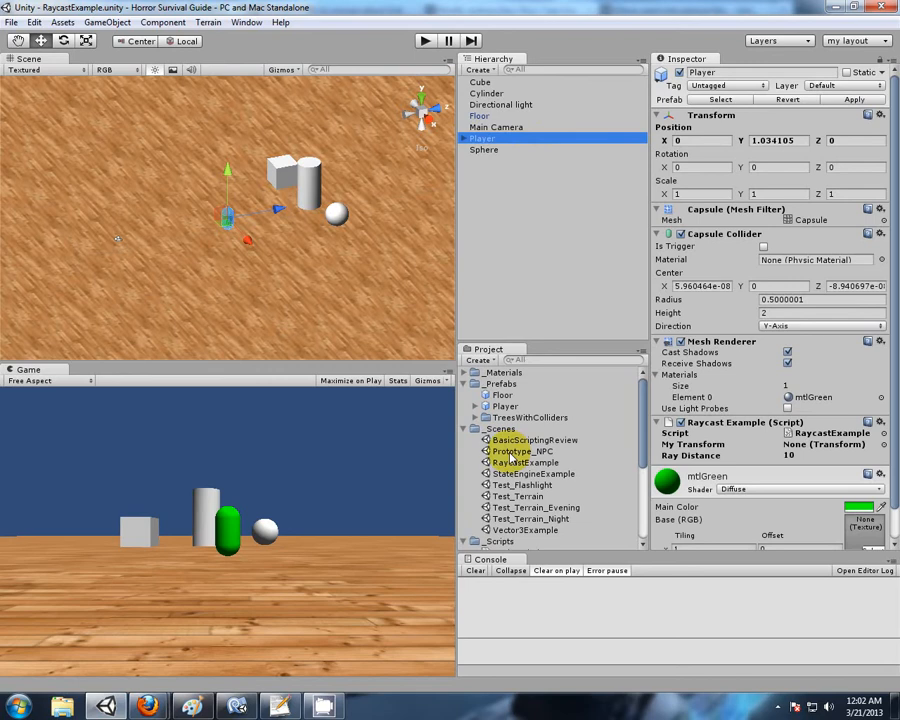
Open the Prototype_NPC scene from the Project panel and select the NPC prefab.
{"action": "double_click", "coordinate": [523, 450]}
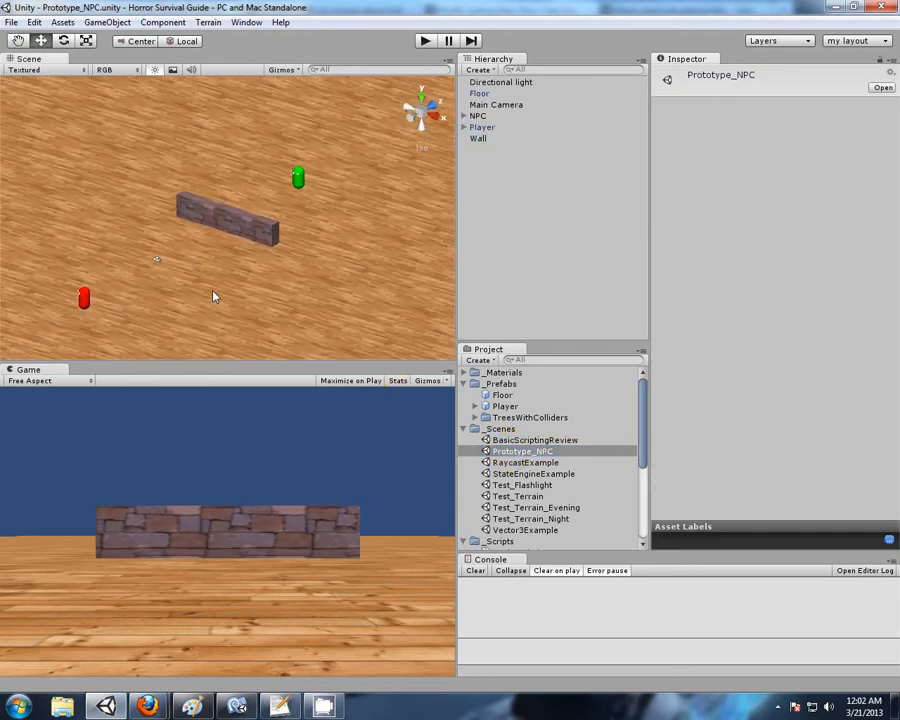
{"action": "mouse_move", "coordinate": [188, 354]}
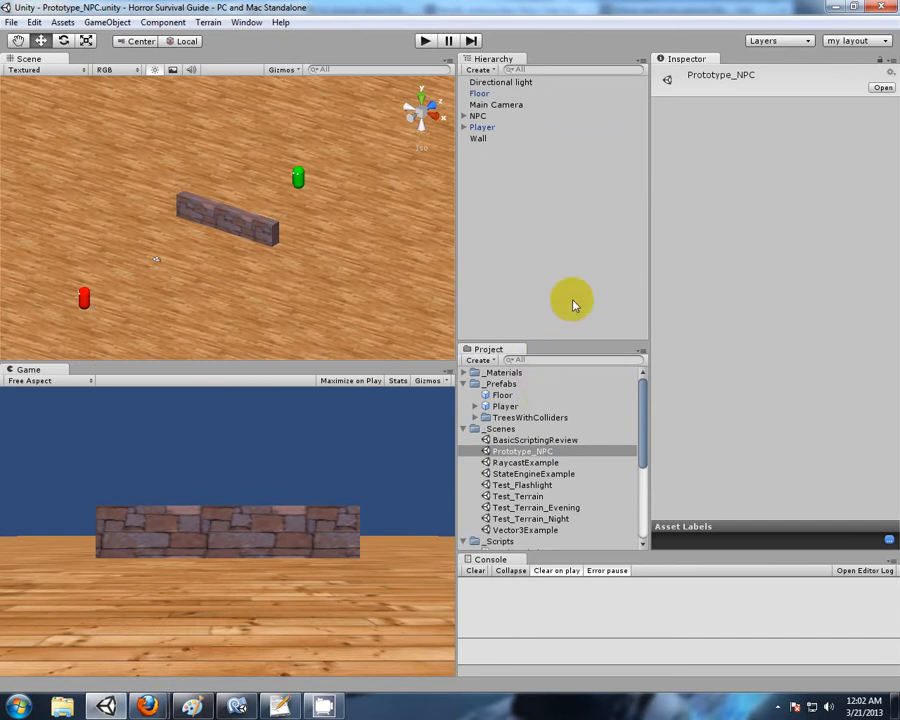
{"action": "mouse_move", "coordinate": [371, 215]}
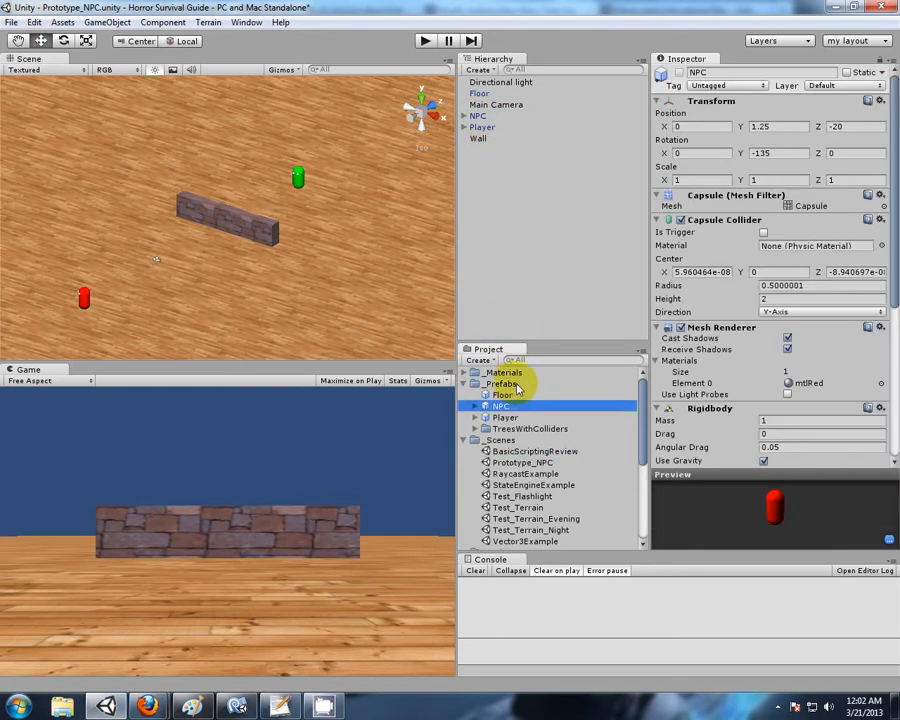
{"action": "left_click", "coordinate": [13, 18]}
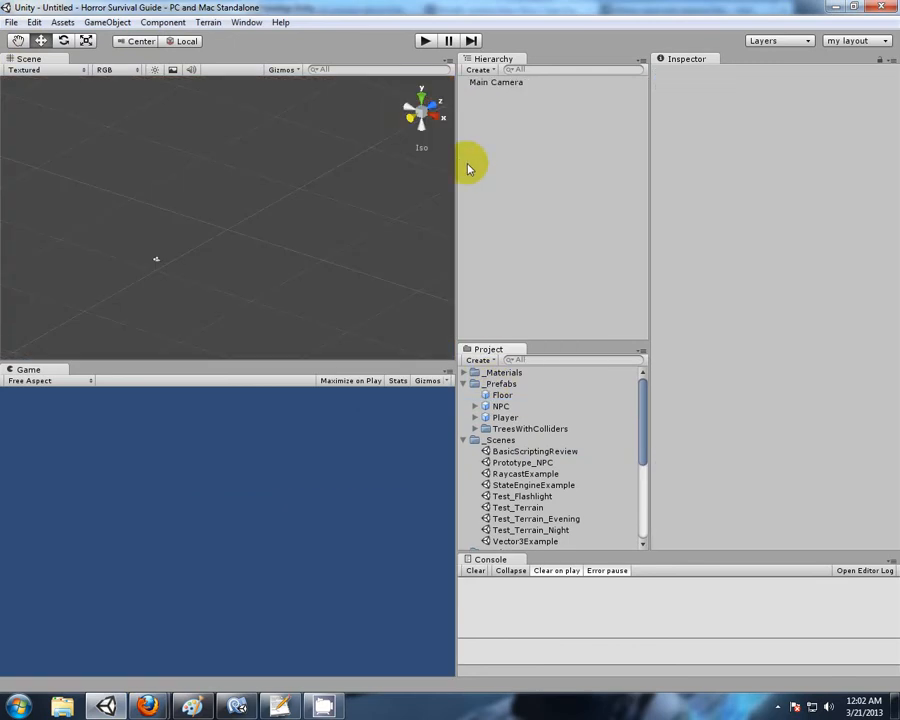
In a new scene, add Terrain and place the NPC and Player prefabs onto it.
{"action": "scroll", "scroll_direction": "down", "scroll_amount": 3}
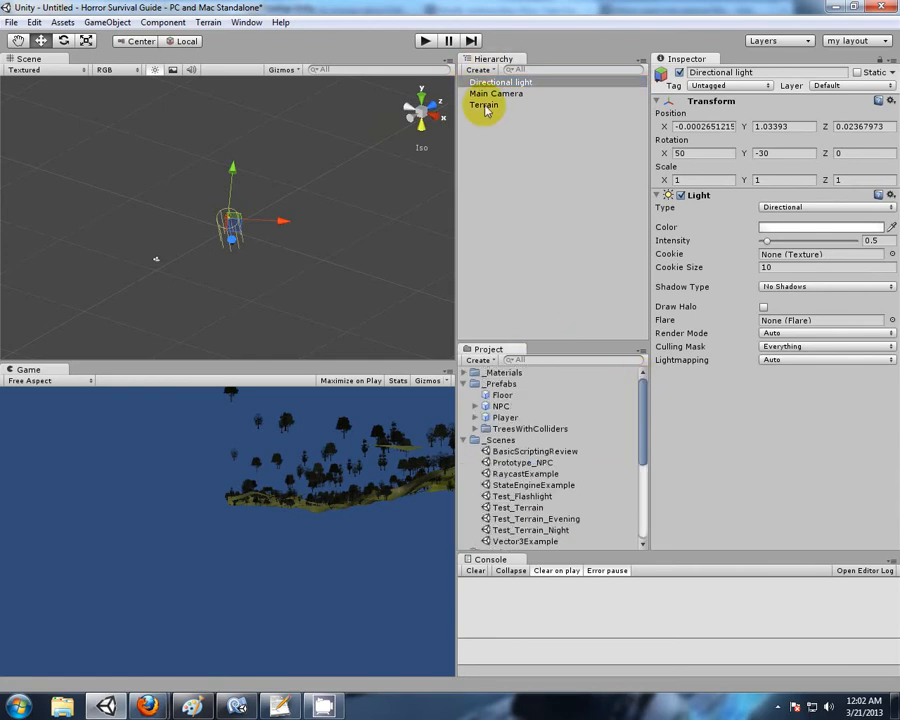
{"action": "left_click", "coordinate": [489, 104]}
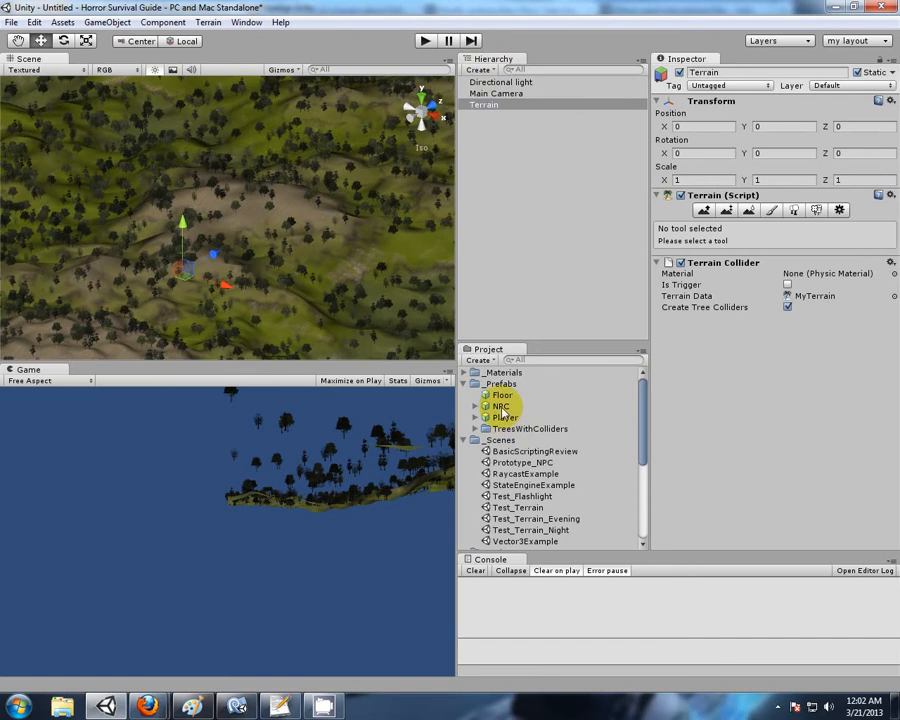
{"action": "left_click", "coordinate": [500, 405]}
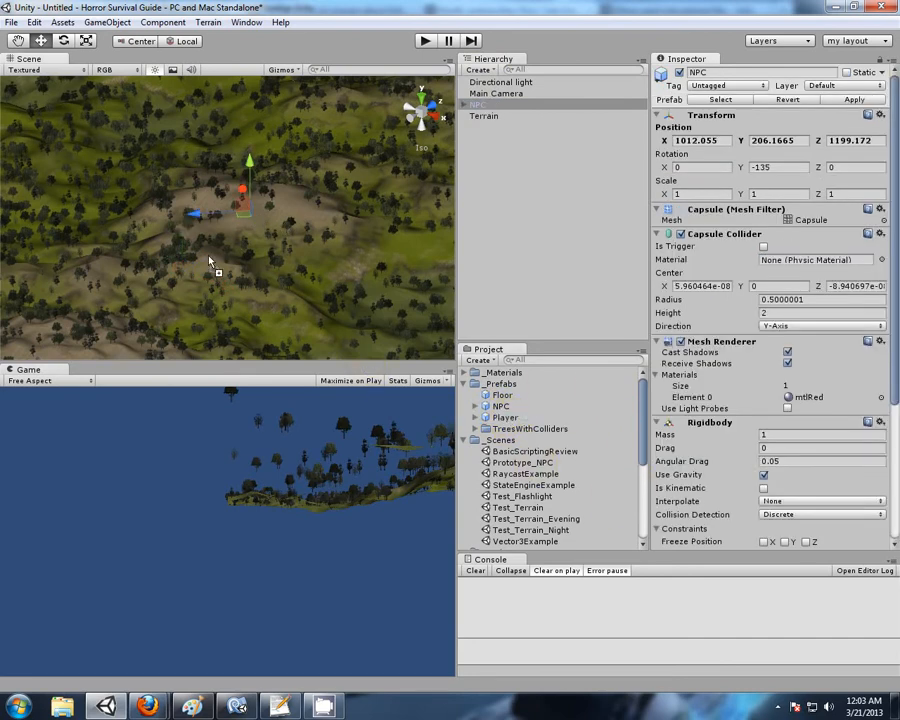
{"action": "left_click", "coordinate": [485, 116]}
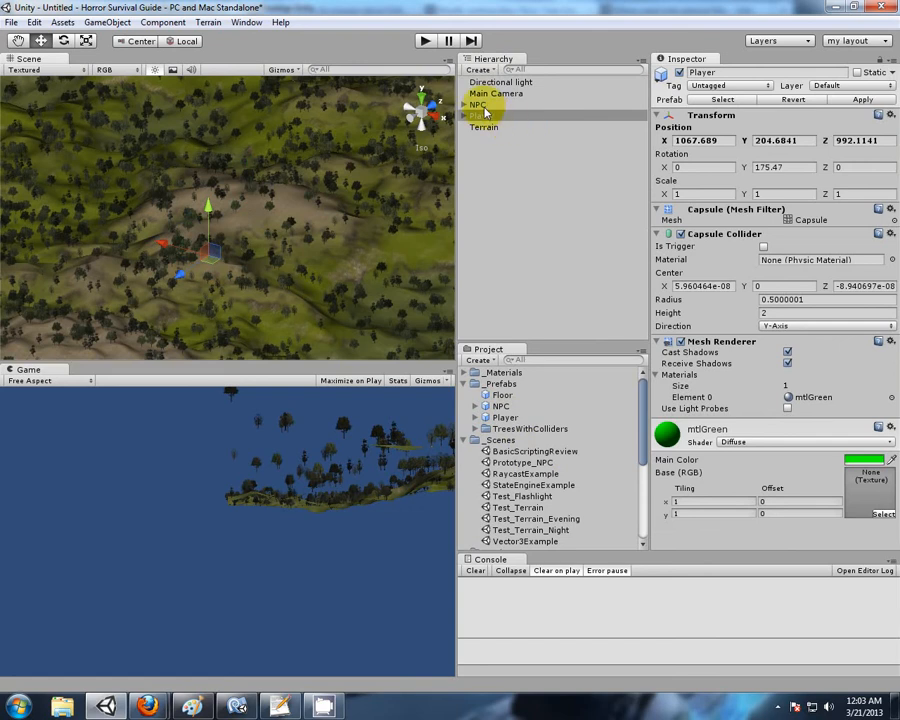
{"action": "left_click", "coordinate": [484, 104]}
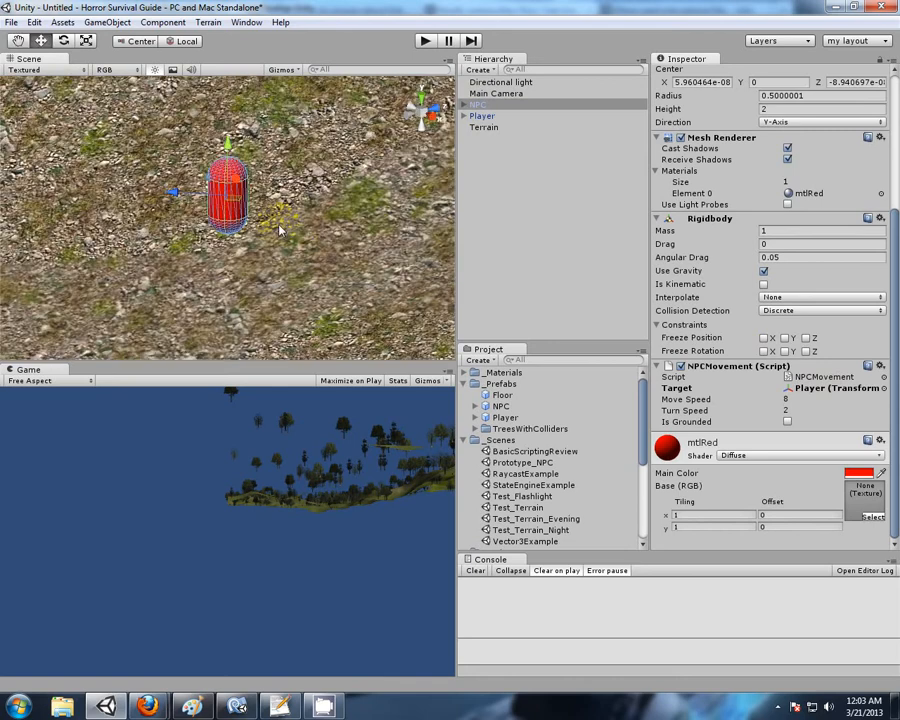
{"action": "left_click", "coordinate": [484, 127]}
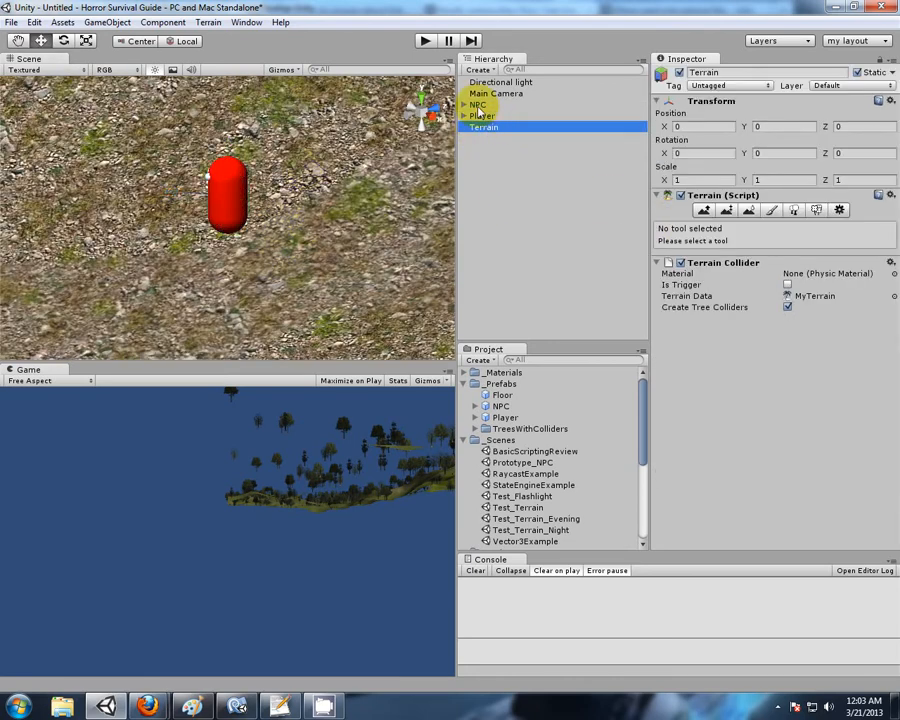
{"action": "left_click", "coordinate": [479, 104]}
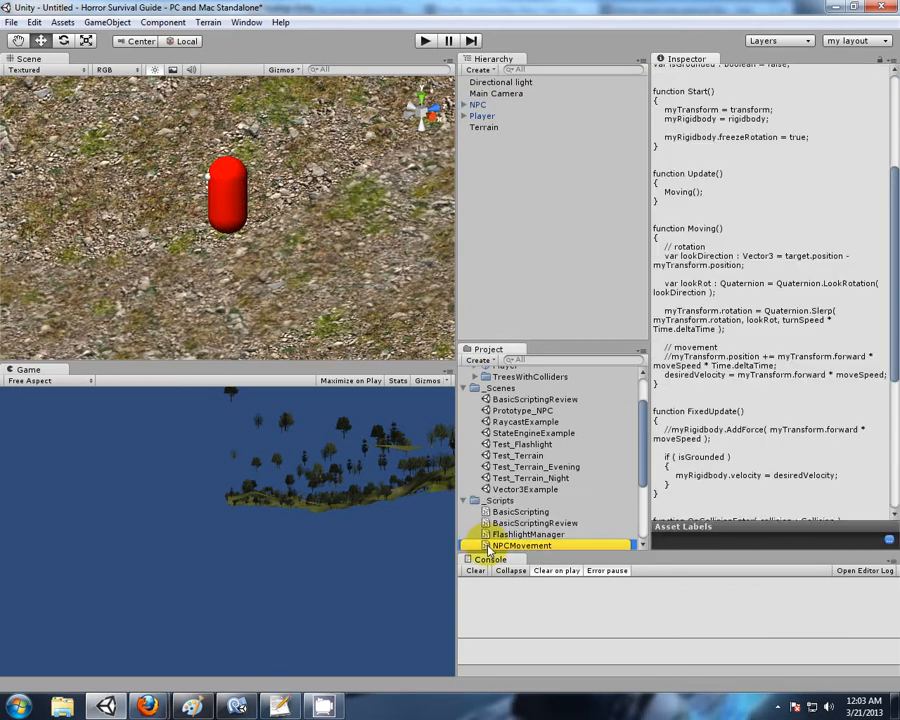
Extend OnCollisionEnter's Floor name check in NPCMovement.js with || name == "Terrain".
{"action": "double_click", "coordinate": [524, 546]}
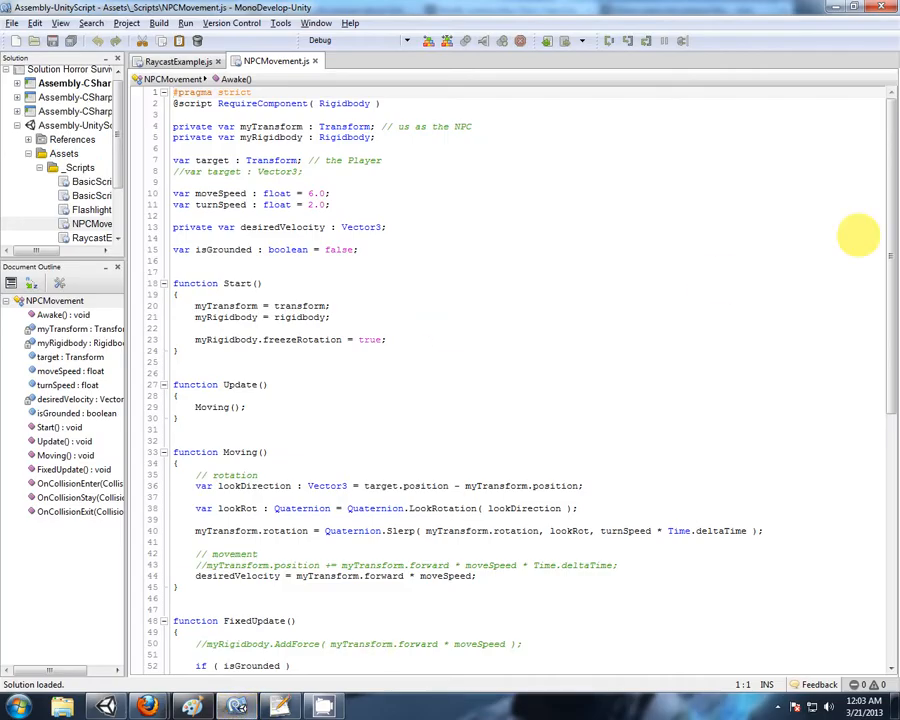
{"action": "double_click", "coordinate": [222, 249]}
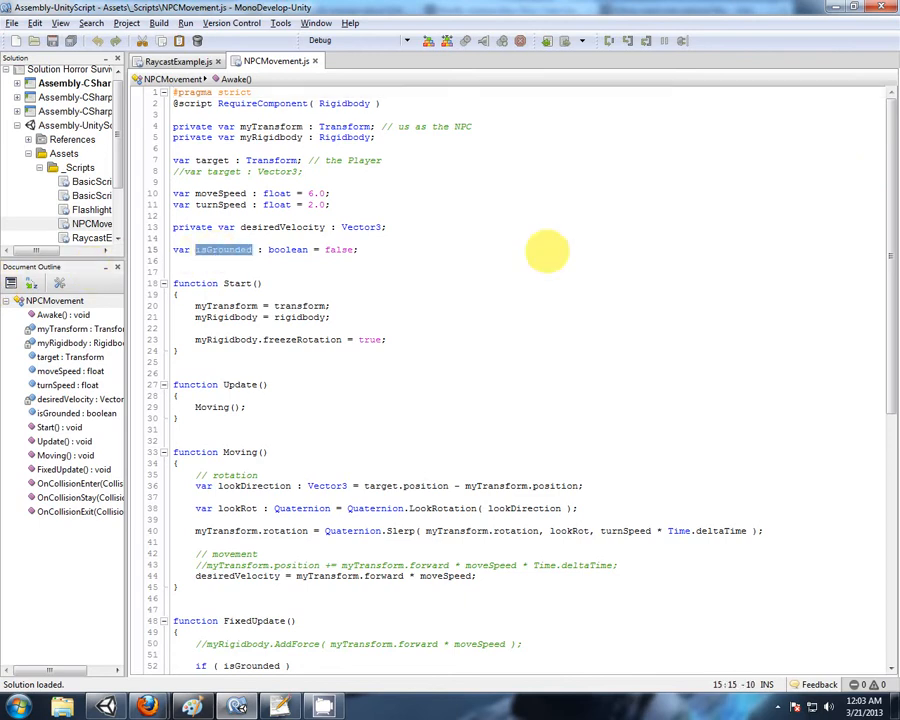
{"action": "scroll", "scroll_direction": "down", "scroll_amount": 3}
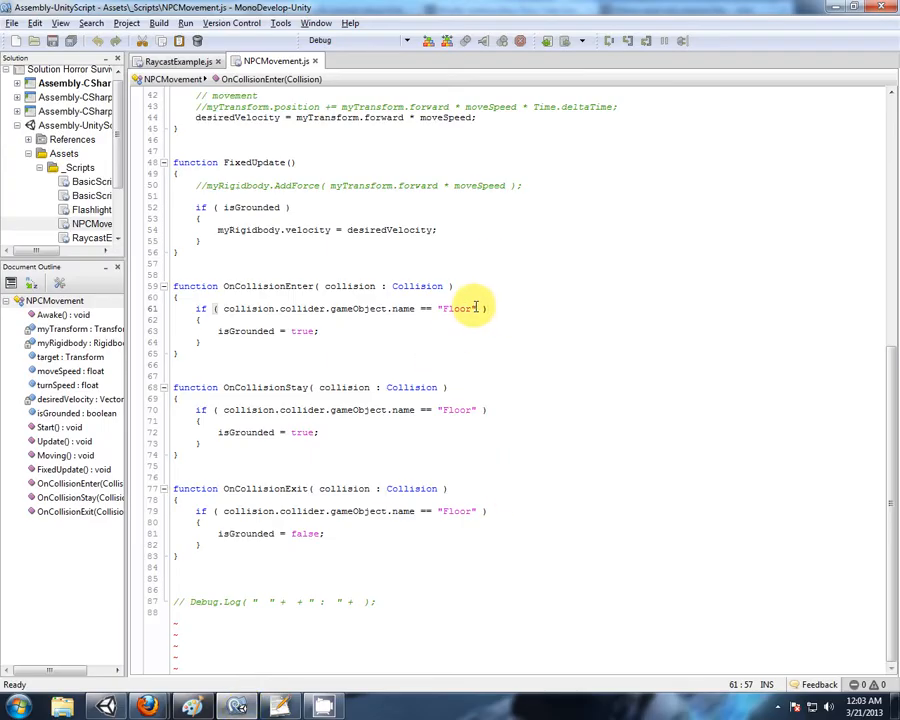
{"action": "left_click_drag", "start_coordinate": [223, 308], "coordinate": [479, 308]}
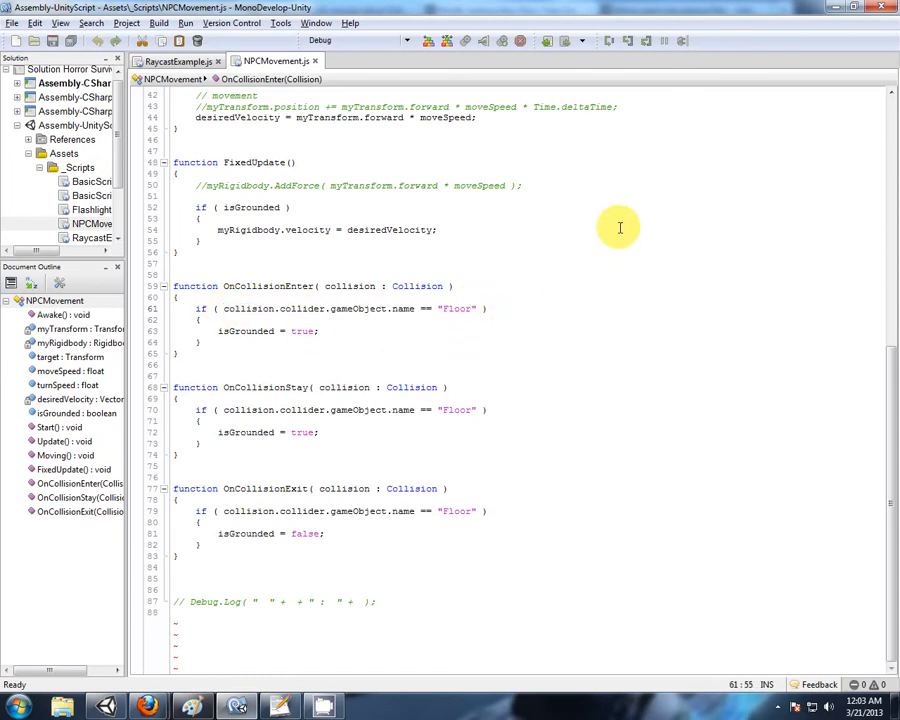
{"action": "type", "text": "||"}
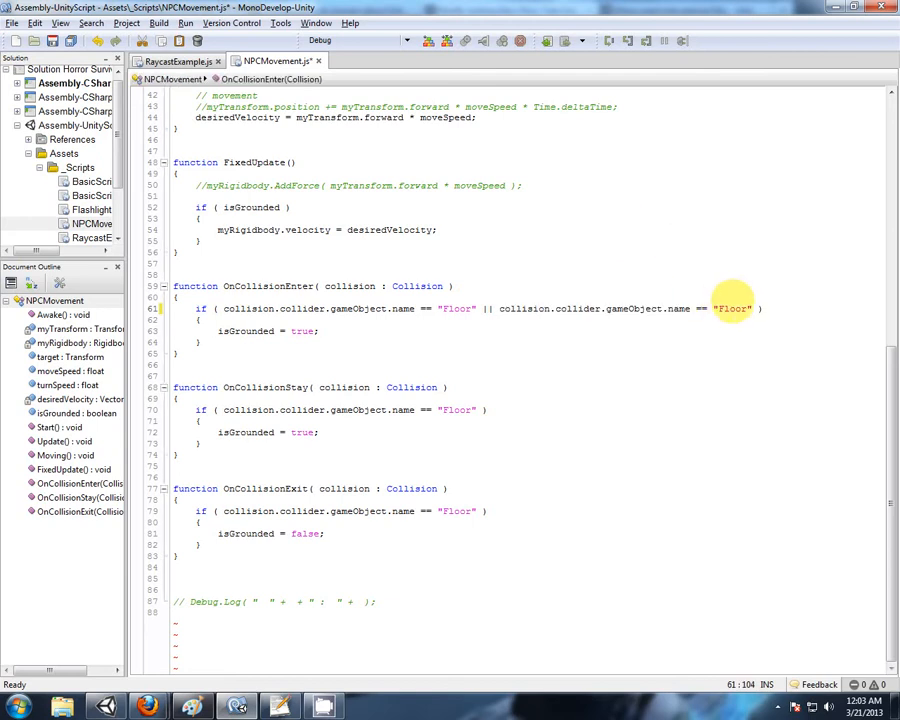
{"action": "type", "text": "Terr"}
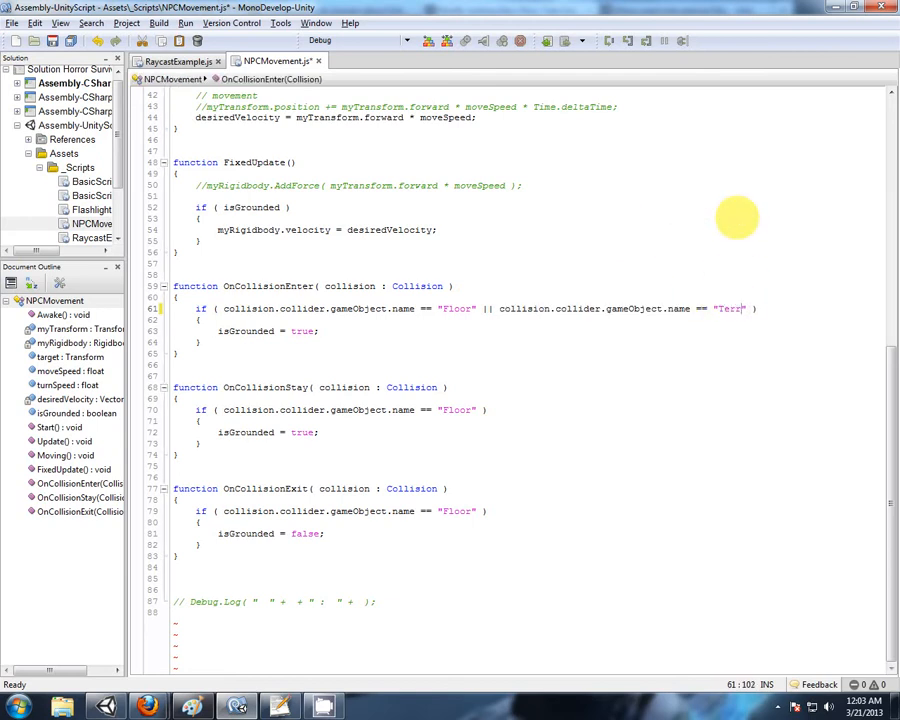
{"action": "type", "text": "ain"}
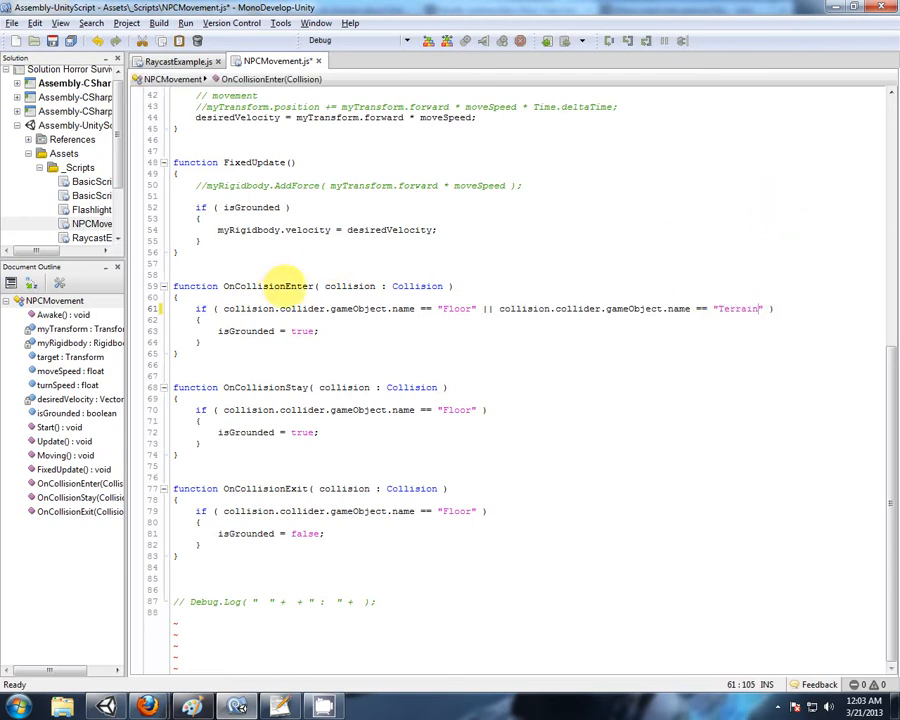
{"action": "mouse_move", "coordinate": [410, 308]}
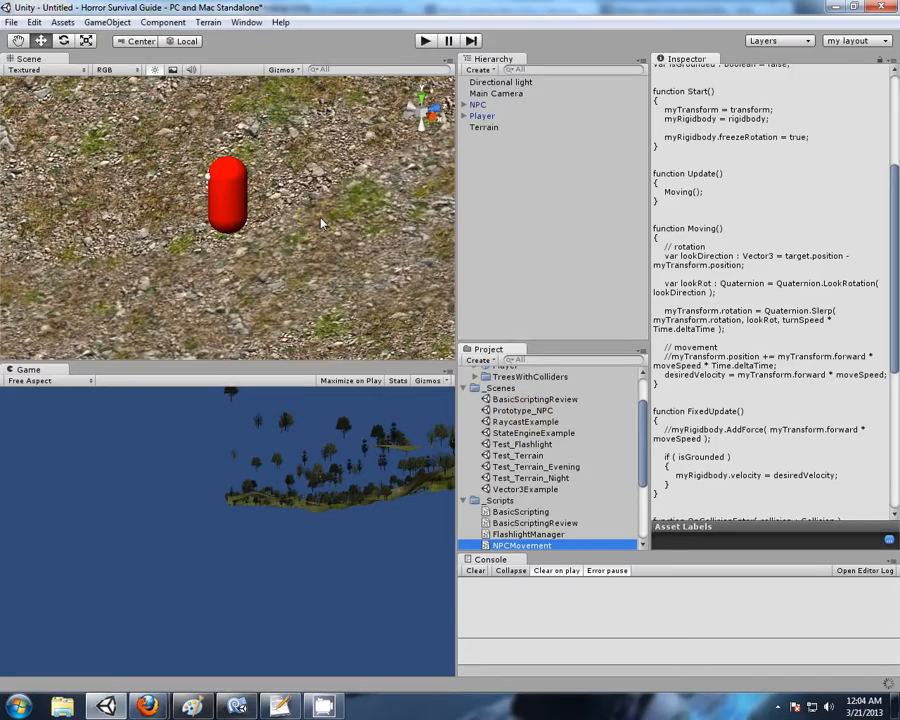
{"action": "left_click", "coordinate": [482, 127]}
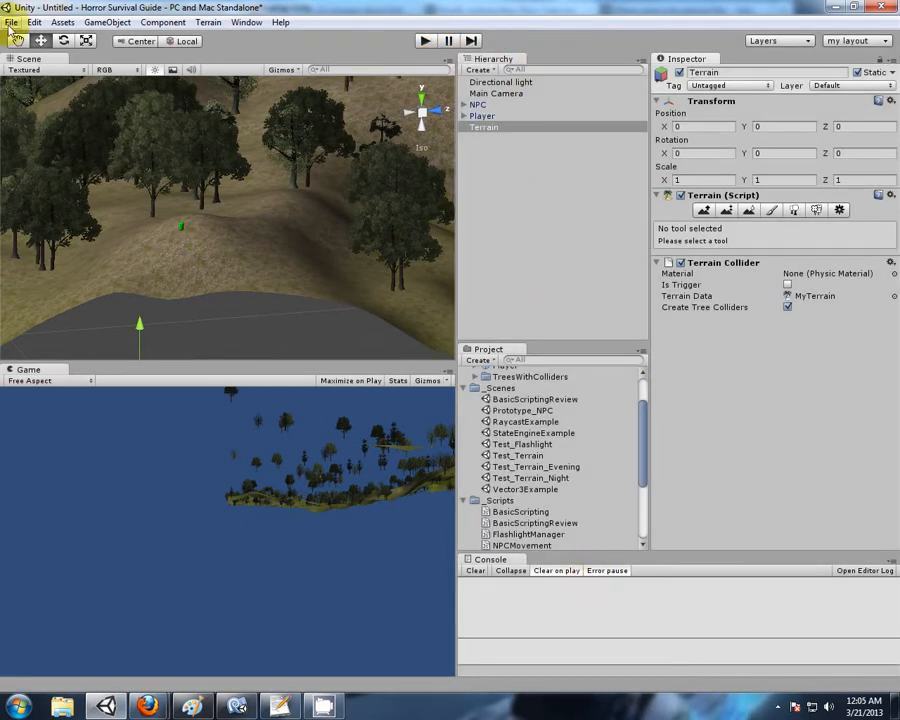
Save the scene as Prototype_NPC_Terrain and open the wall scene, renamed Prototype_NPC_Floor.
{"action": "left_click", "coordinate": [13, 20]}
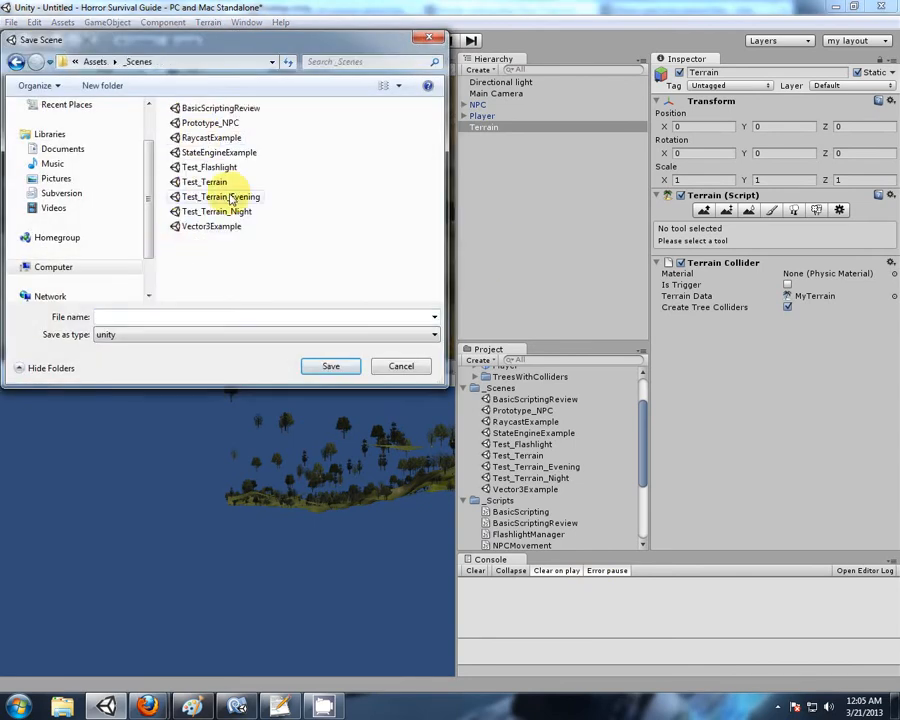
{"action": "left_click", "coordinate": [210, 122]}
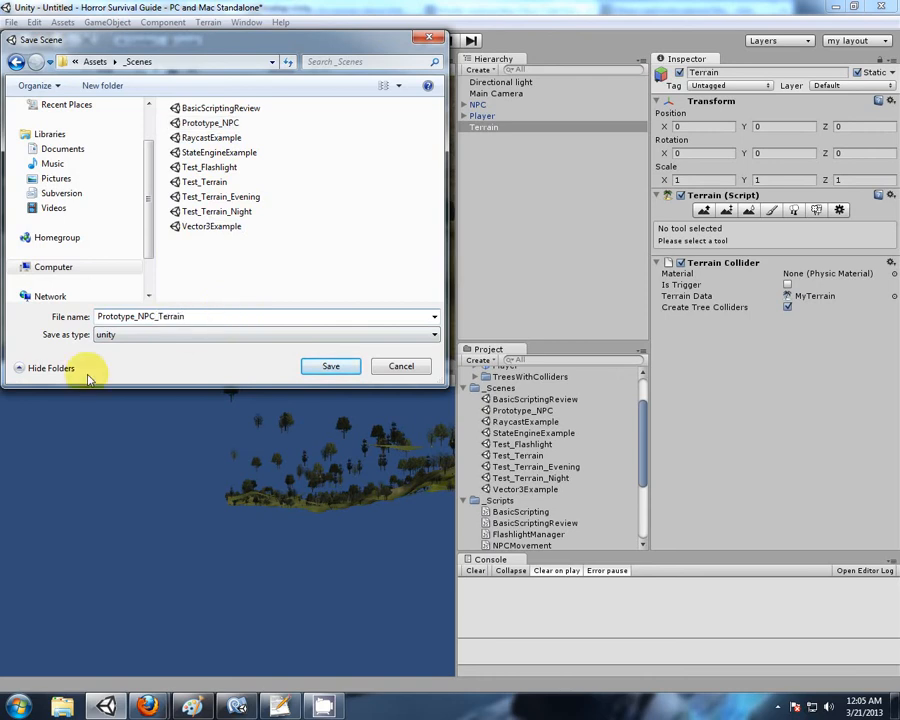
{"action": "left_click", "coordinate": [330, 366]}
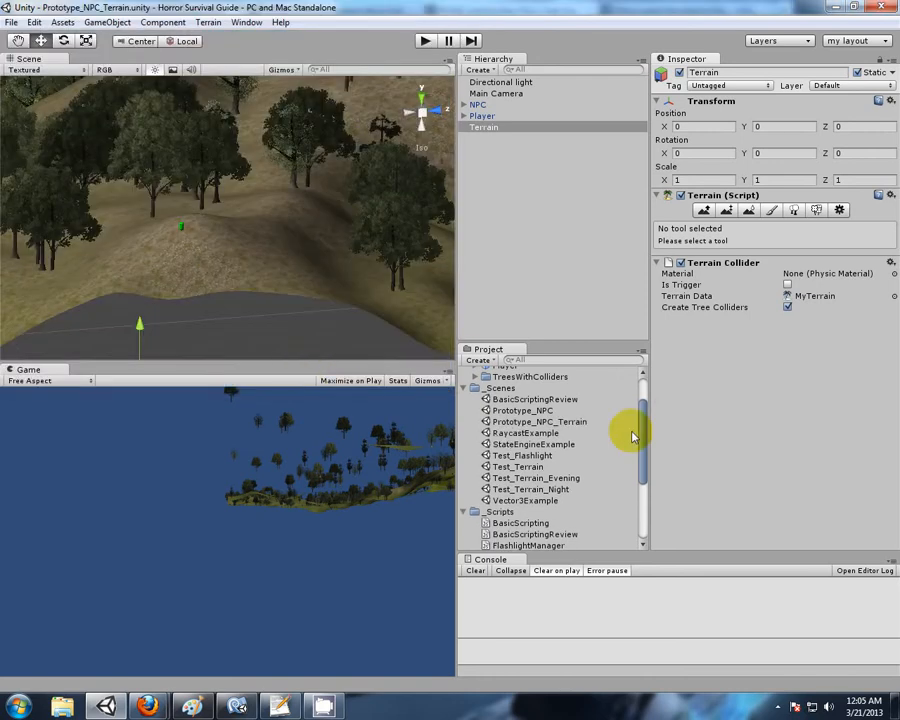
{"action": "left_click", "coordinate": [524, 410]}
{"action": "type", "text": "_Floor"}
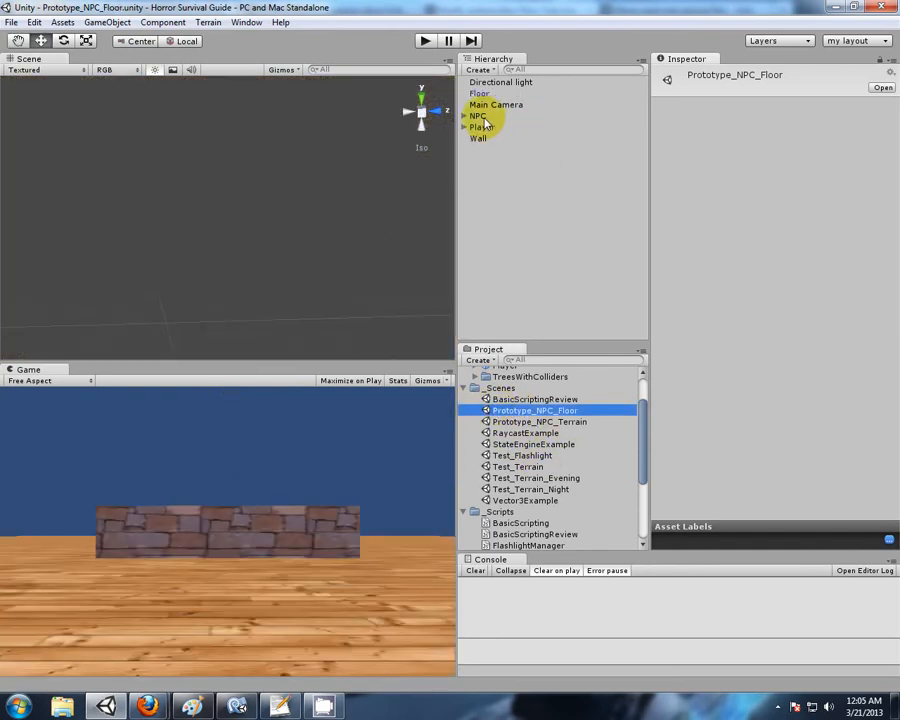
{"action": "left_click", "coordinate": [477, 116]}
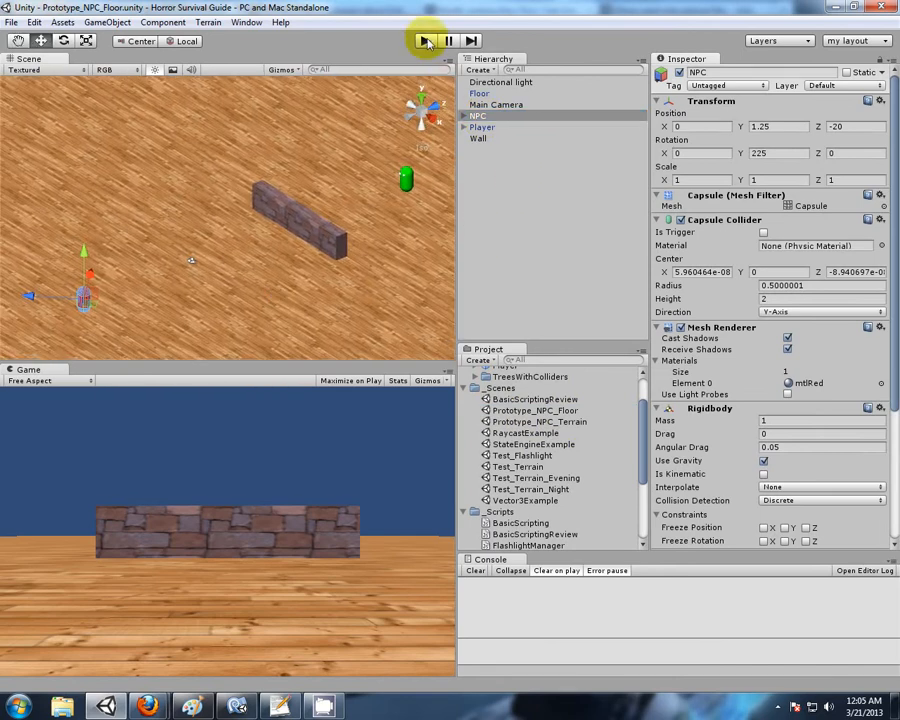
{"action": "left_click", "coordinate": [425, 40]}
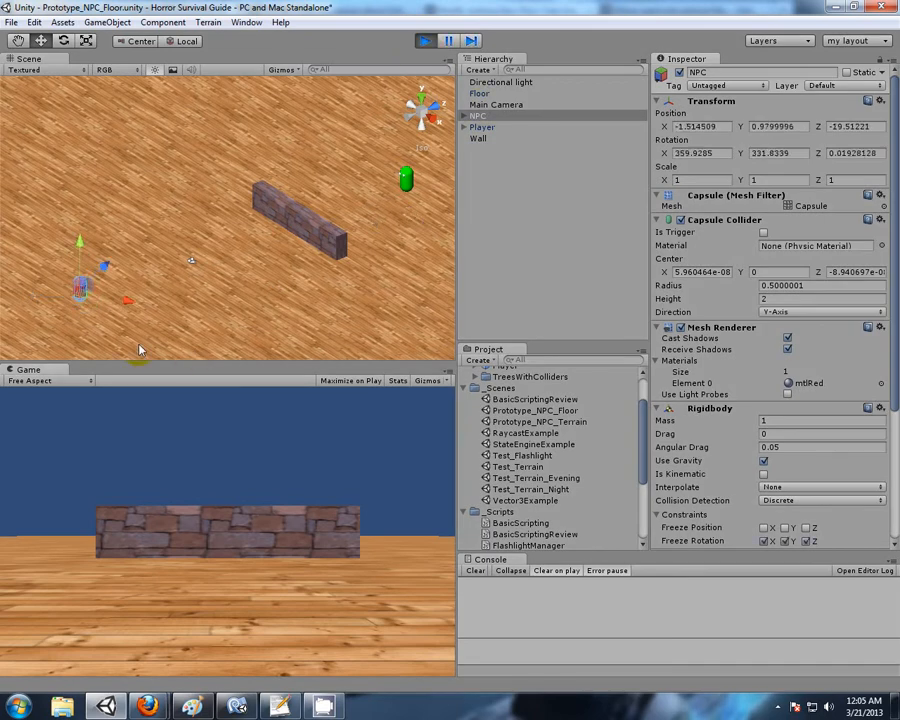
{"action": "left_click", "coordinate": [481, 127]}
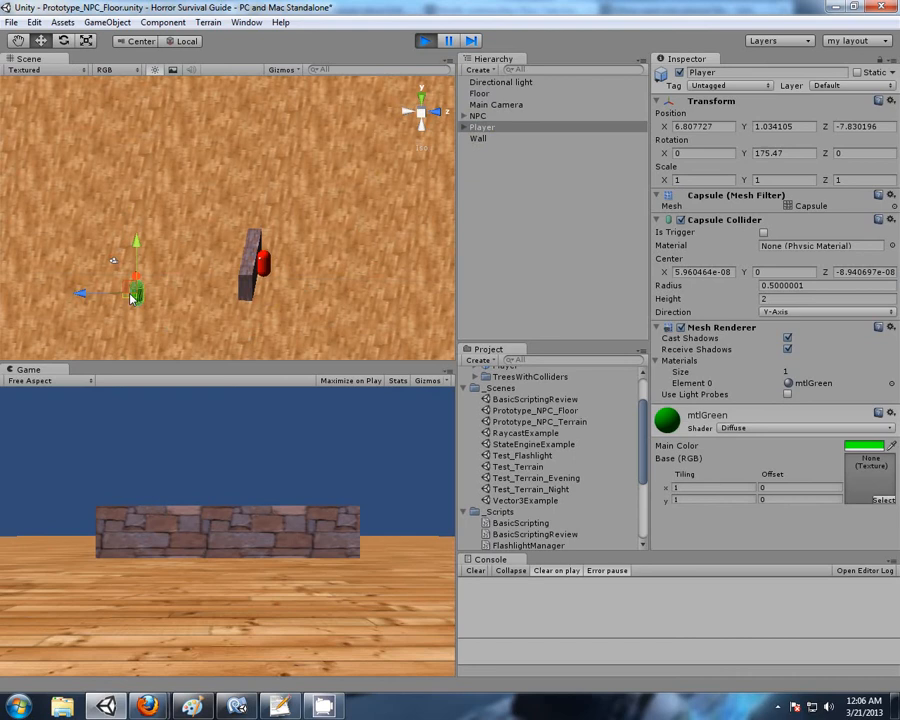
{"action": "left_click", "coordinate": [422, 40]}
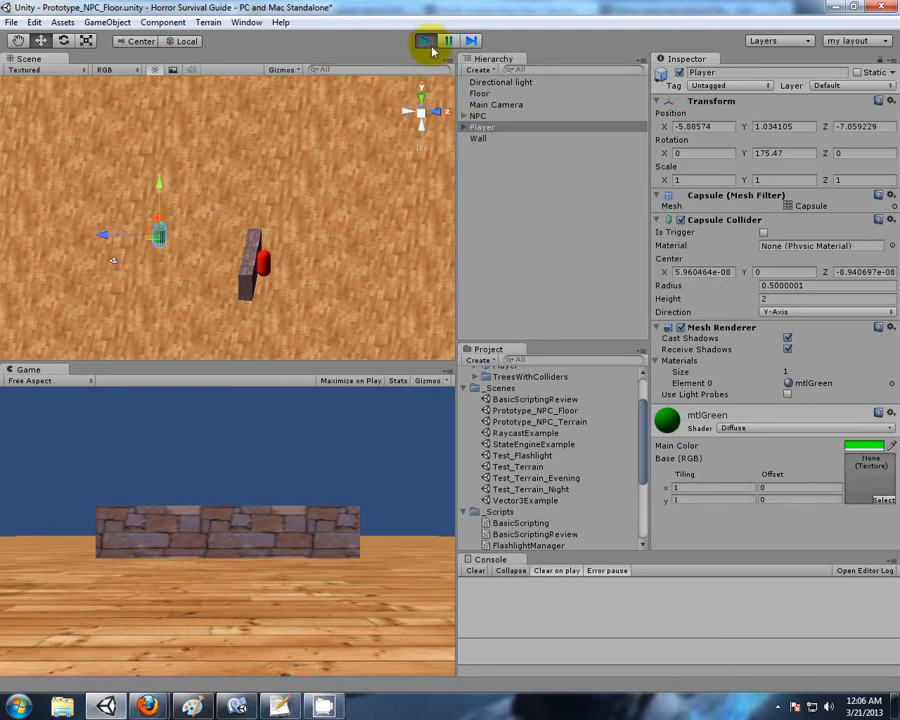
{"action": "left_click", "coordinate": [421, 40]}
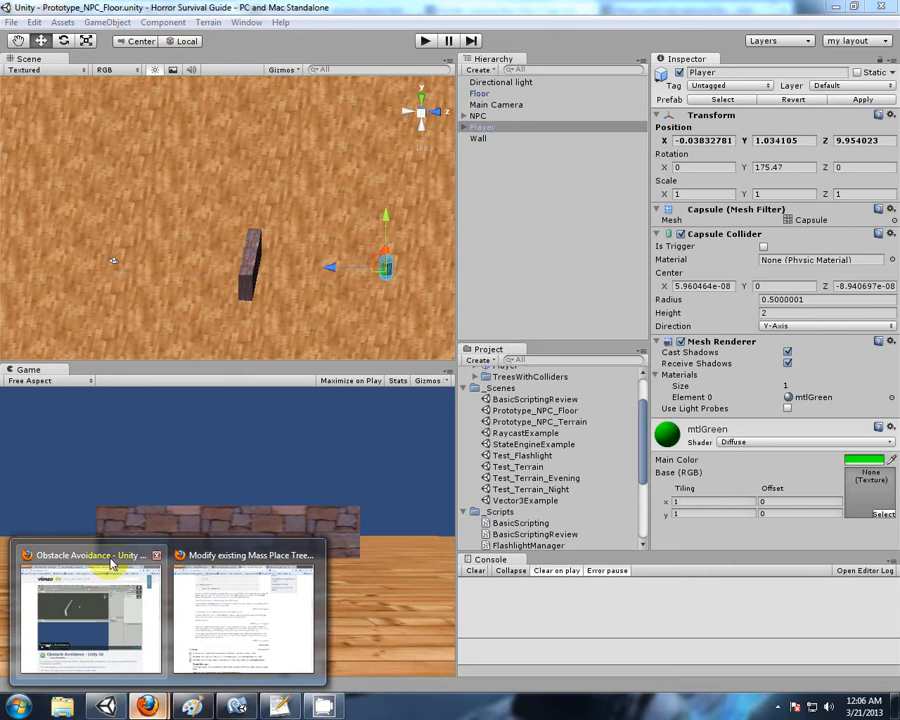
{"action": "left_click", "coordinate": [90, 610]}
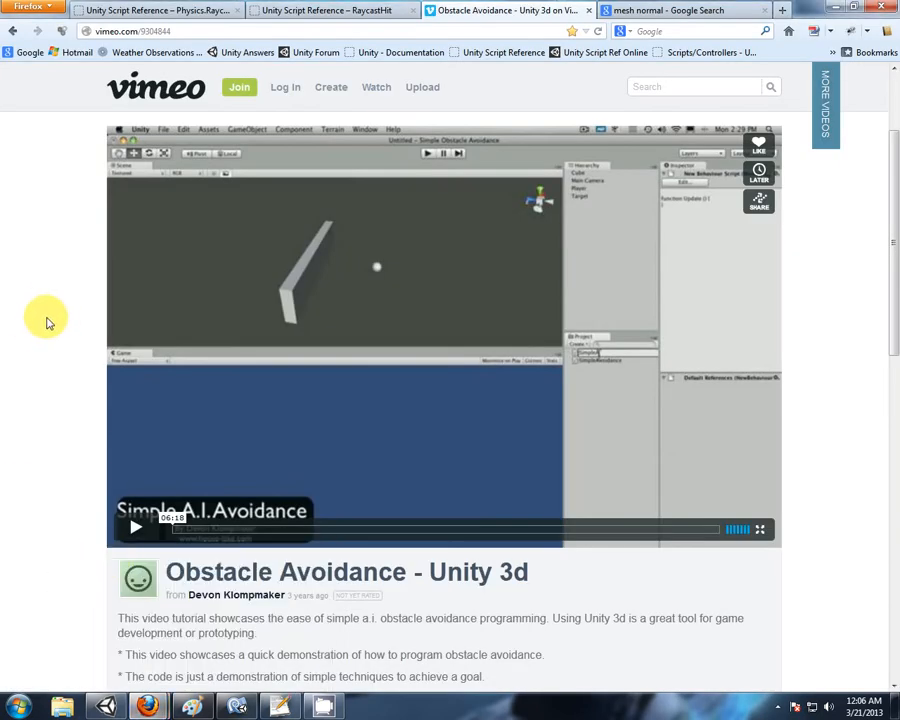
{"action": "mouse_move", "coordinate": [17, 153]}
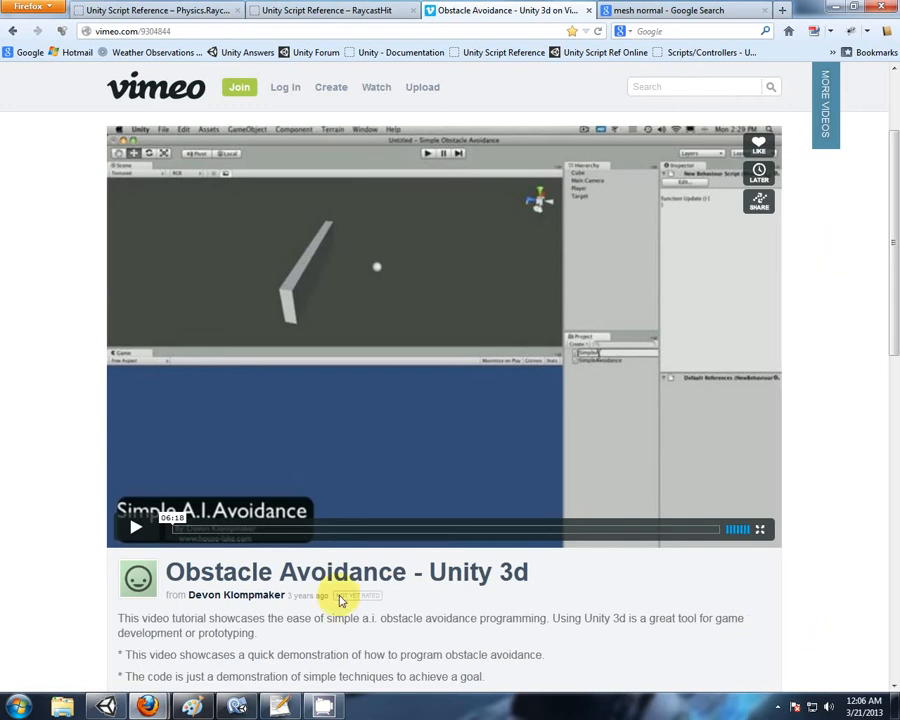
{"action": "mouse_move", "coordinate": [347, 137]}
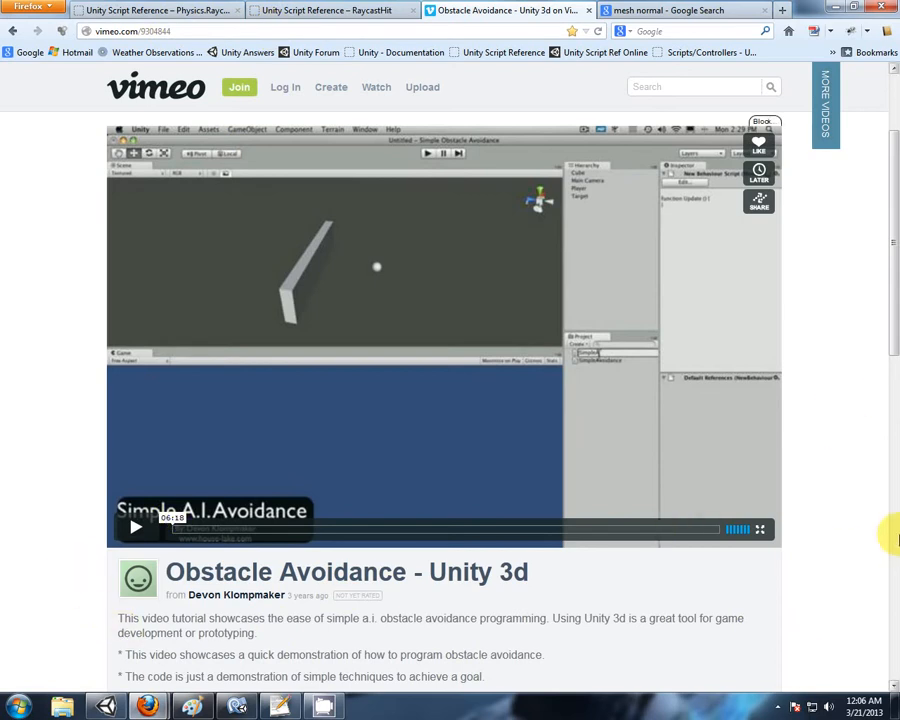
{"action": "mouse_move", "coordinate": [884, 395]}
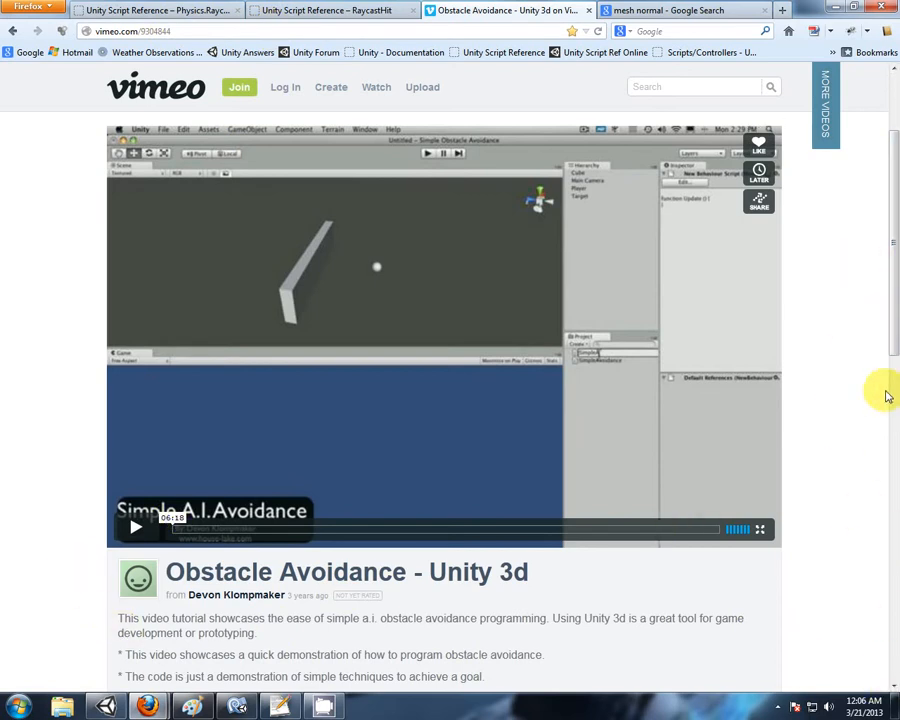
{"action": "mouse_move", "coordinate": [851, 377]}
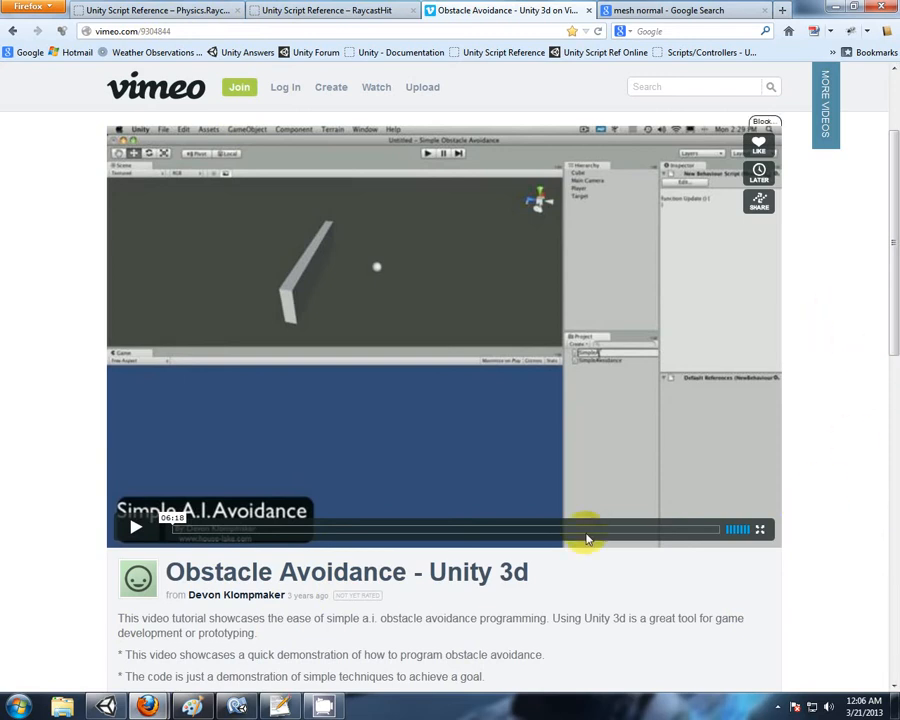
{"action": "left_click", "coordinate": [104, 702]}
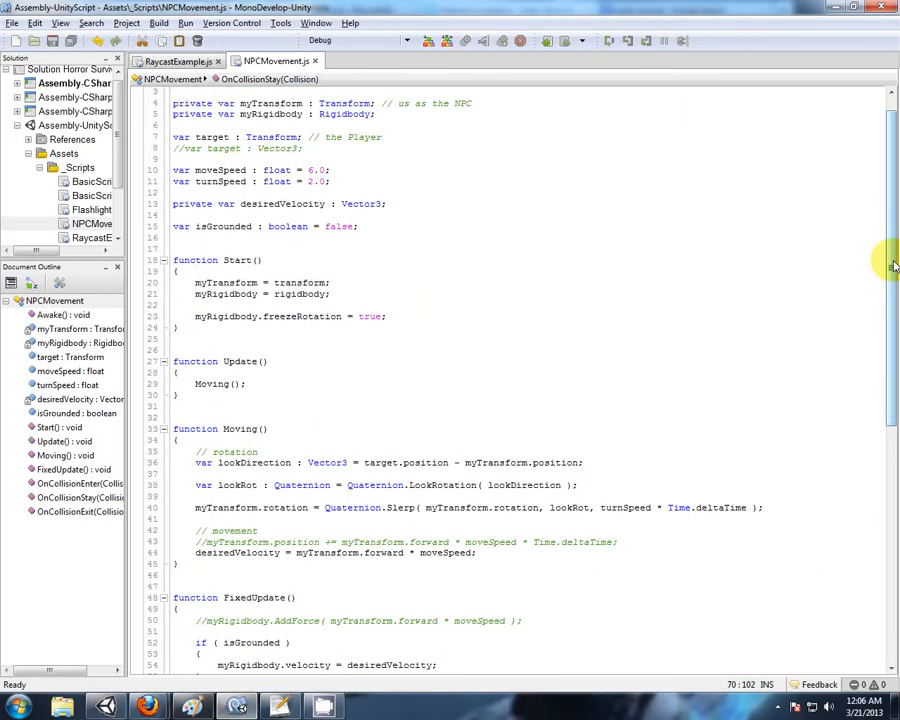
Below lookDirection, type if (Physics.Raycast(myTransform.position, myTransform.forward)) { } else { }.
{"action": "scroll", "scroll_direction": "down", "scroll_amount": 3}
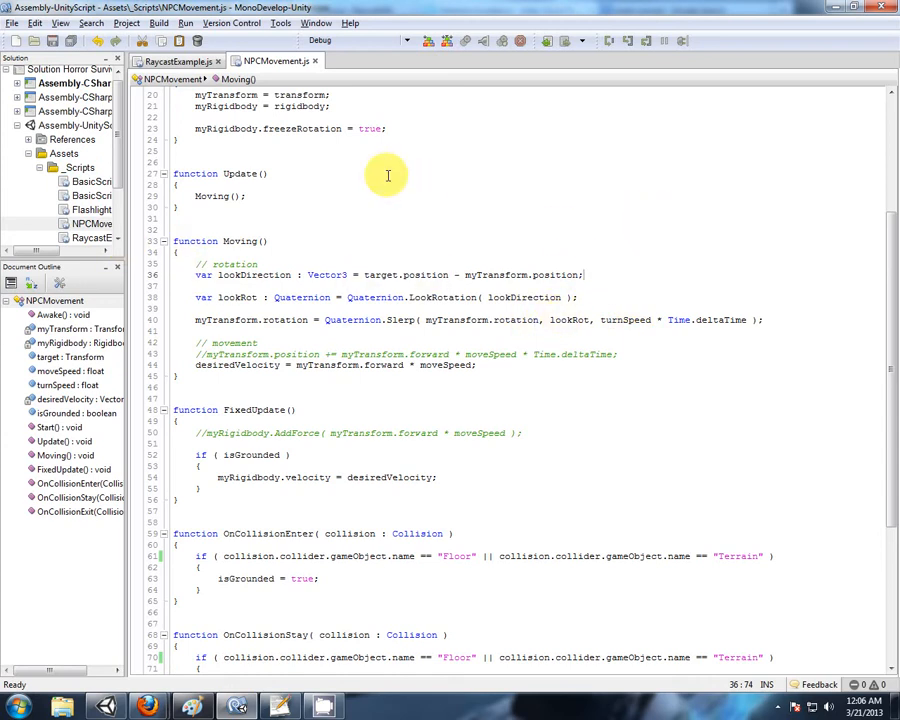
{"action": "double_click", "coordinate": [254, 275]}
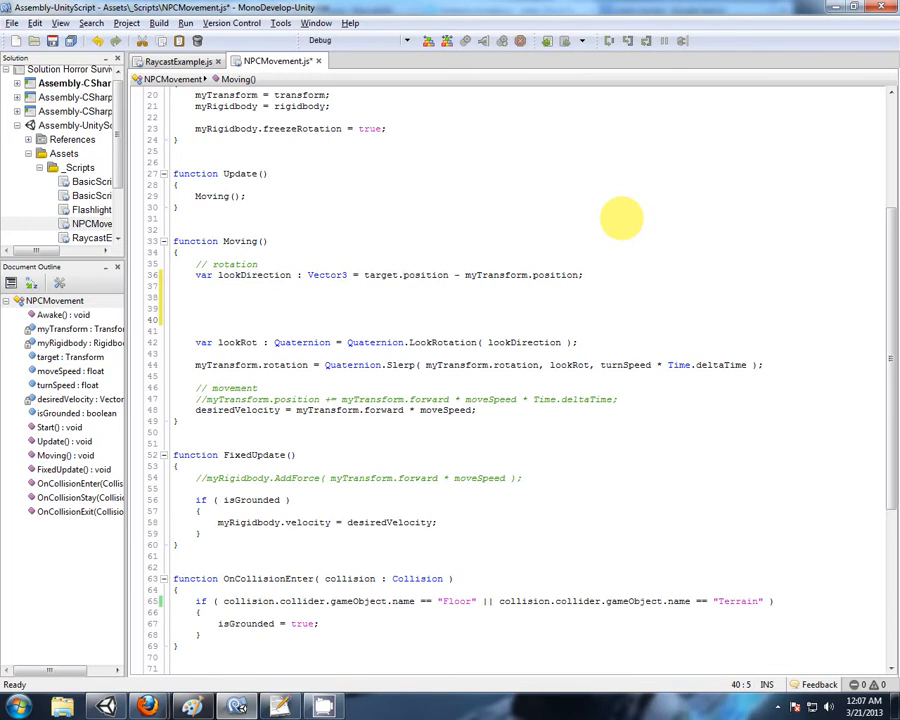
{"action": "type", "text": "if ("}
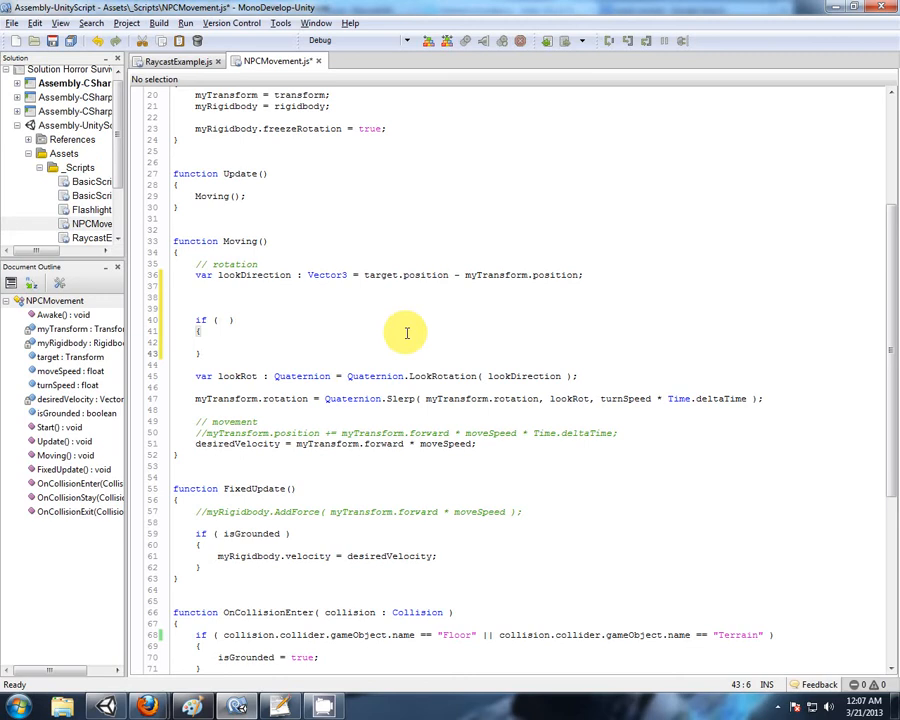
{"action": "type", "text": "else"}
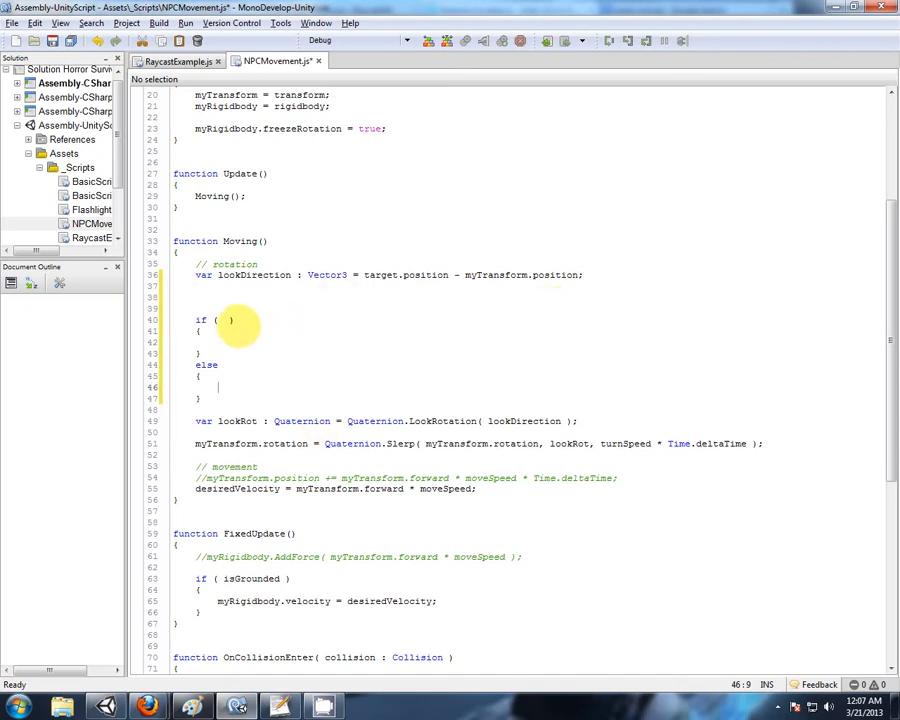
{"action": "type", "text": "Physics"}
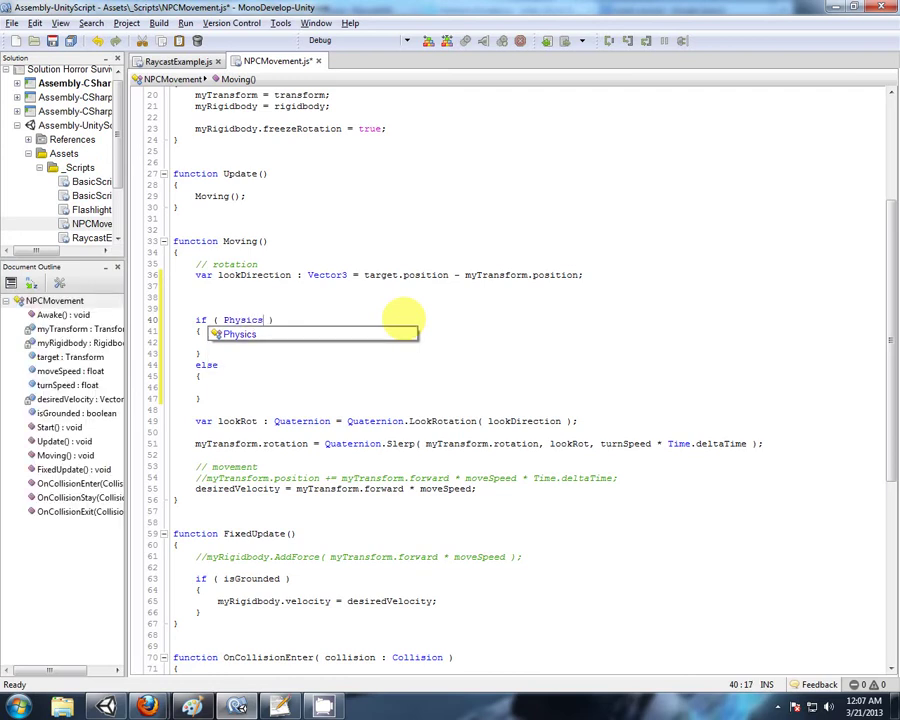
{"action": "type", "text": ".ray"}
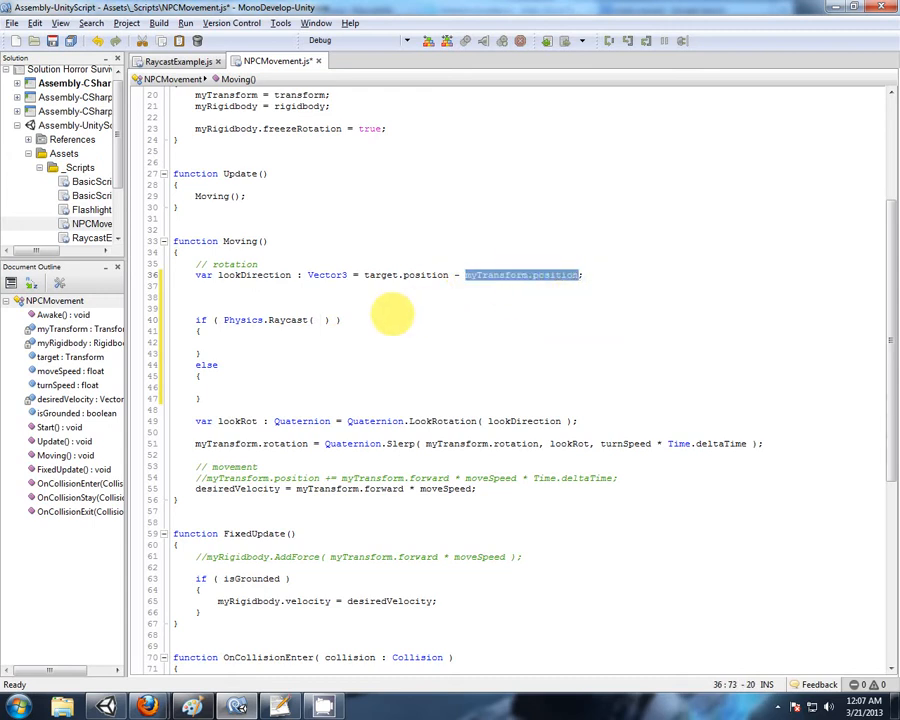
{"action": "type", "text": "myTransform.position,"}
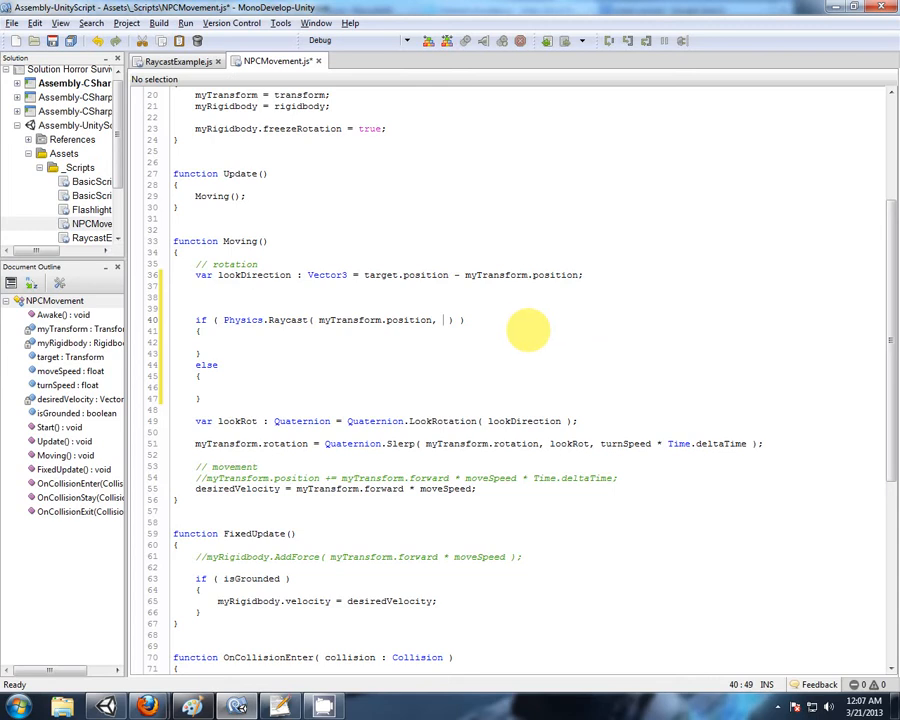
{"action": "type", "text": "myTransform"}
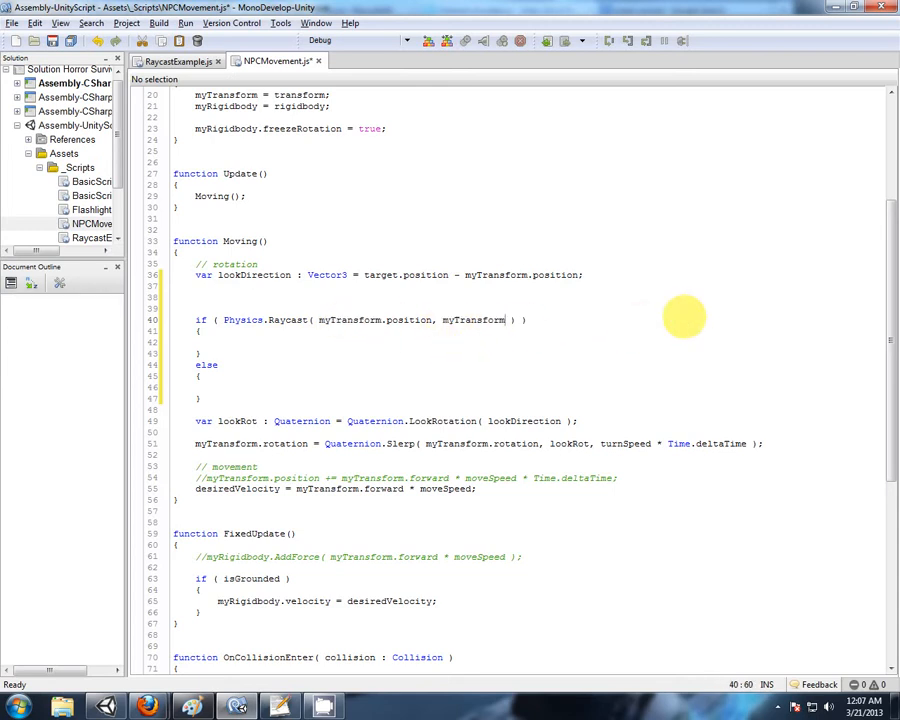
{"action": "type", "text": ".forward,"}
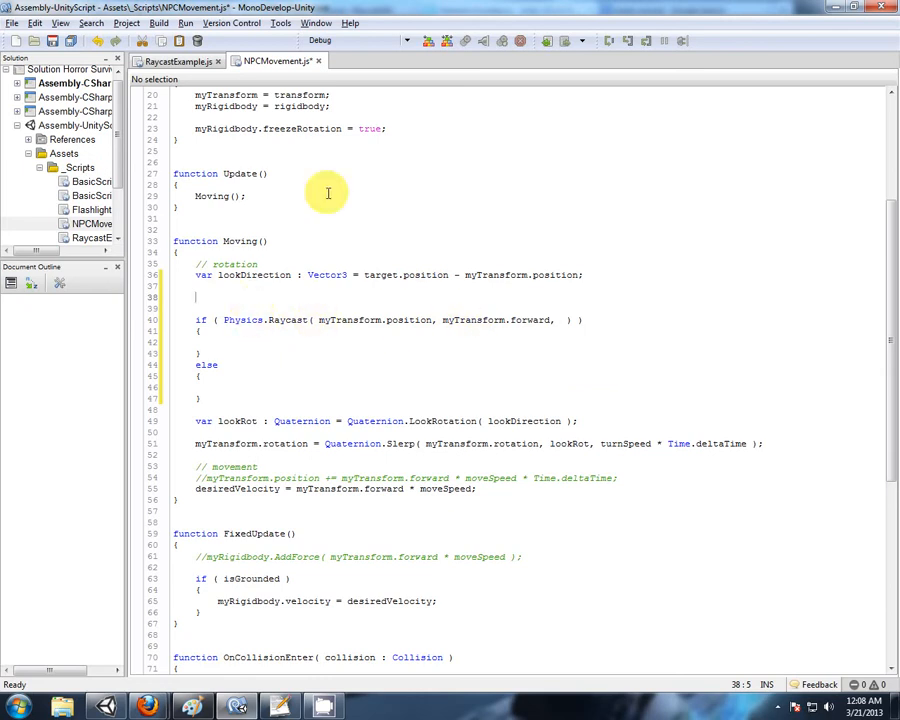
Declare var hit : RaycastHit in Moving and pass hit into the Raycast.
{"action": "type", "text": "var"}
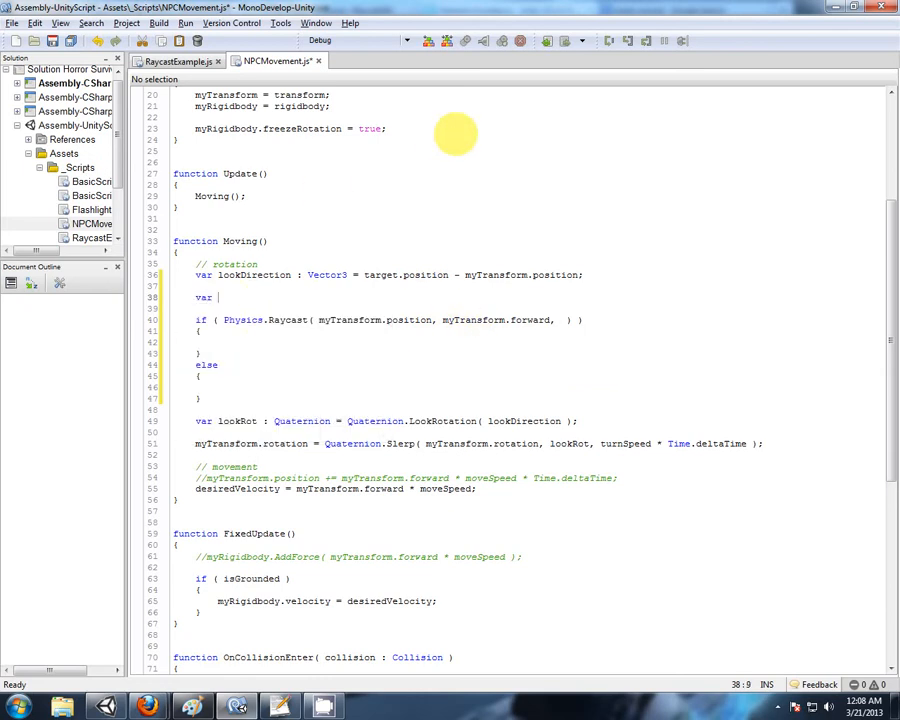
{"action": "type", "text": "hit : RaycastHit;"}
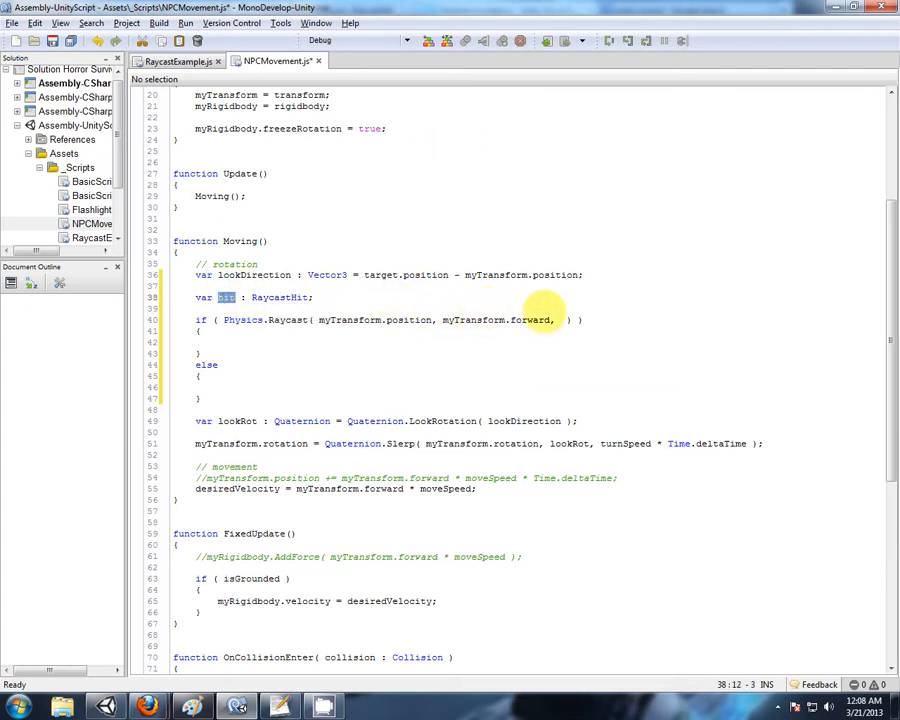
{"action": "type", "text": "hit,"}
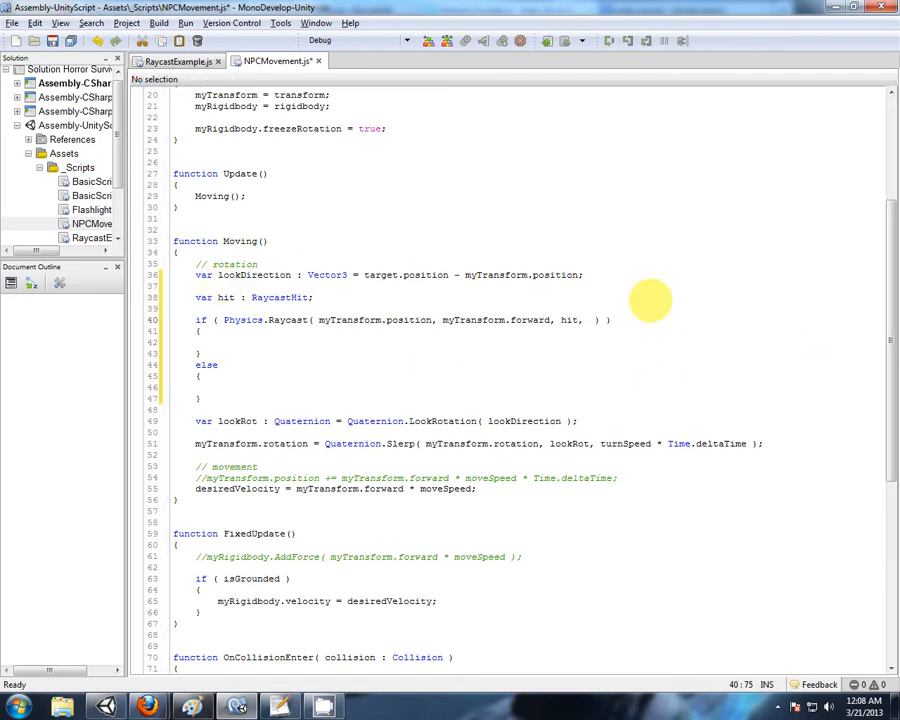
Add a rayDistance float field set to 5.0 and pass it as the Raycast distance.
{"action": "scroll", "scroll_direction": "up", "scroll_amount": 3}
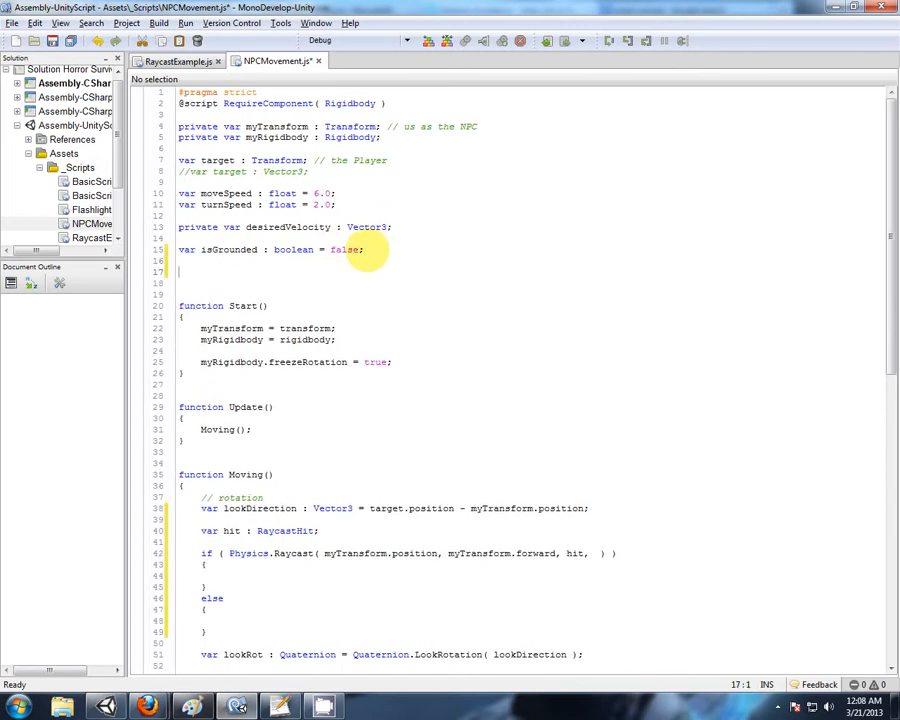
{"action": "type", "text": "var r"}
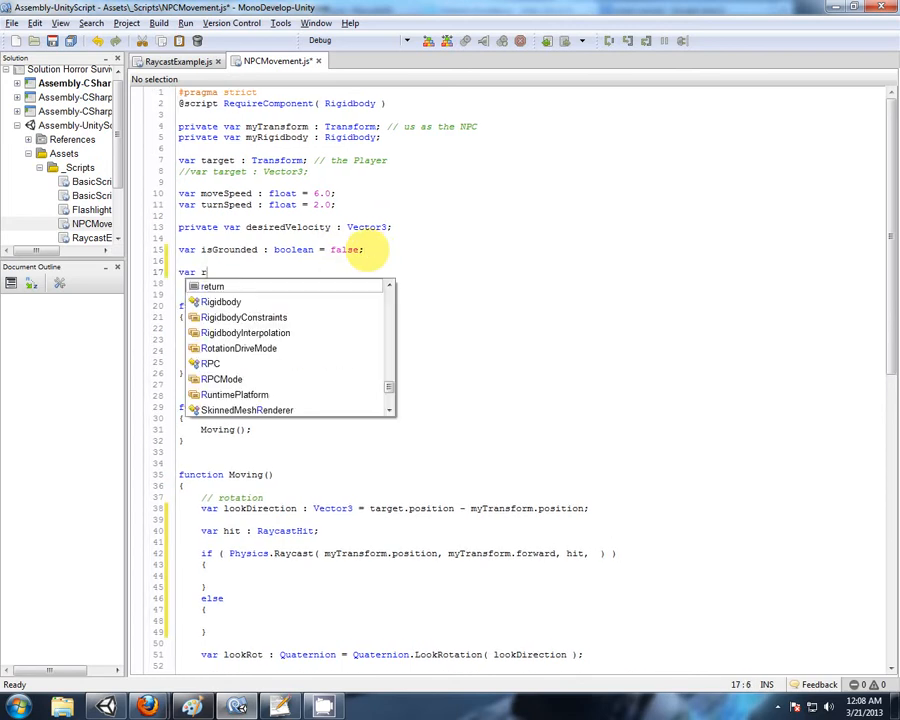
{"action": "type", "text": "ayDi"}
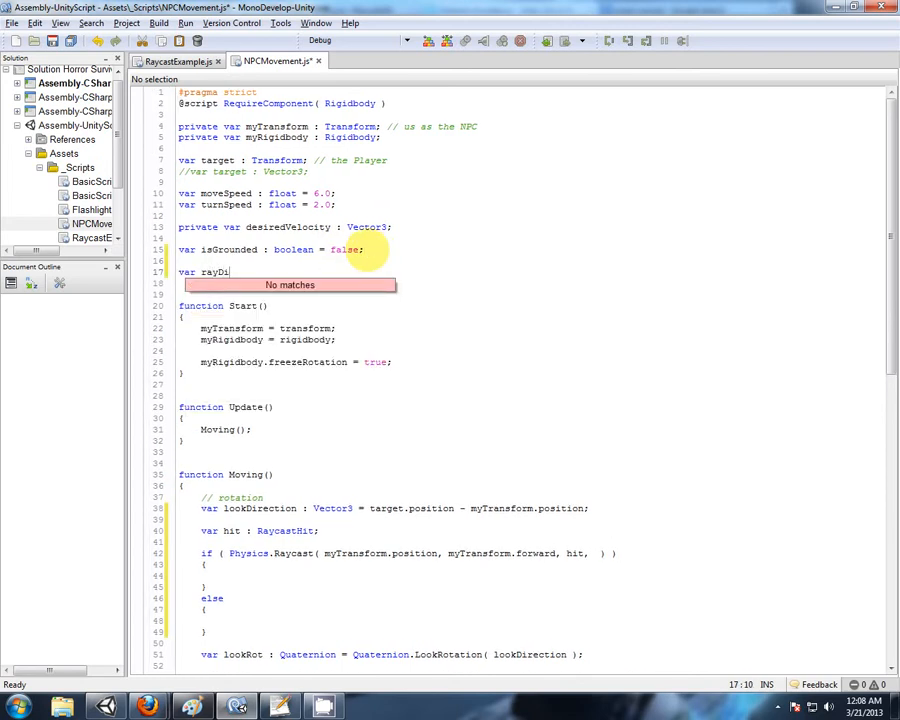
{"action": "type", "text": "stance : float ="}
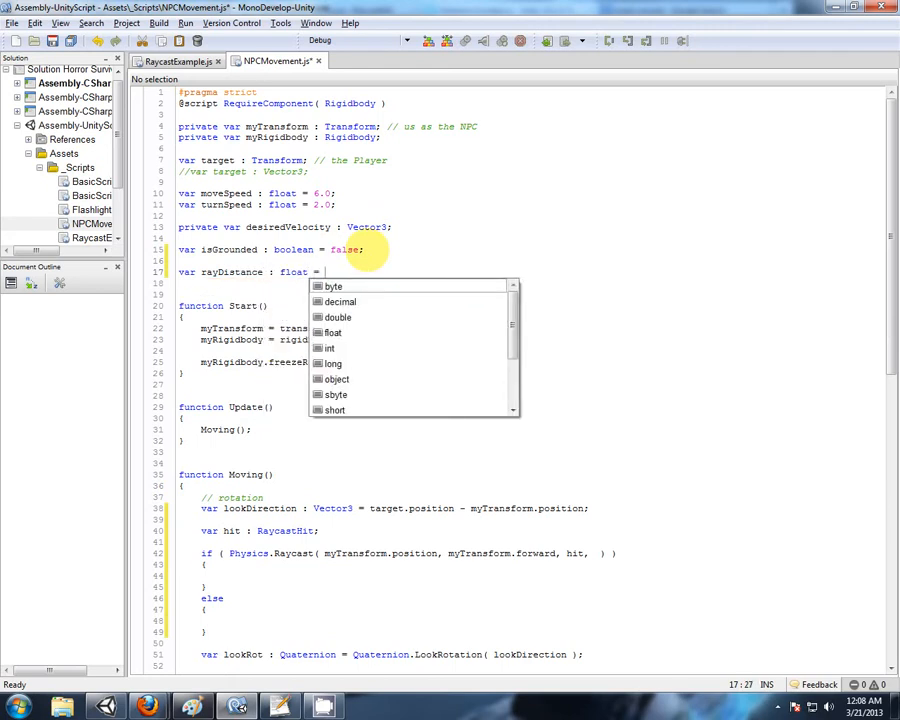
{"action": "type", "text": "5.0"}
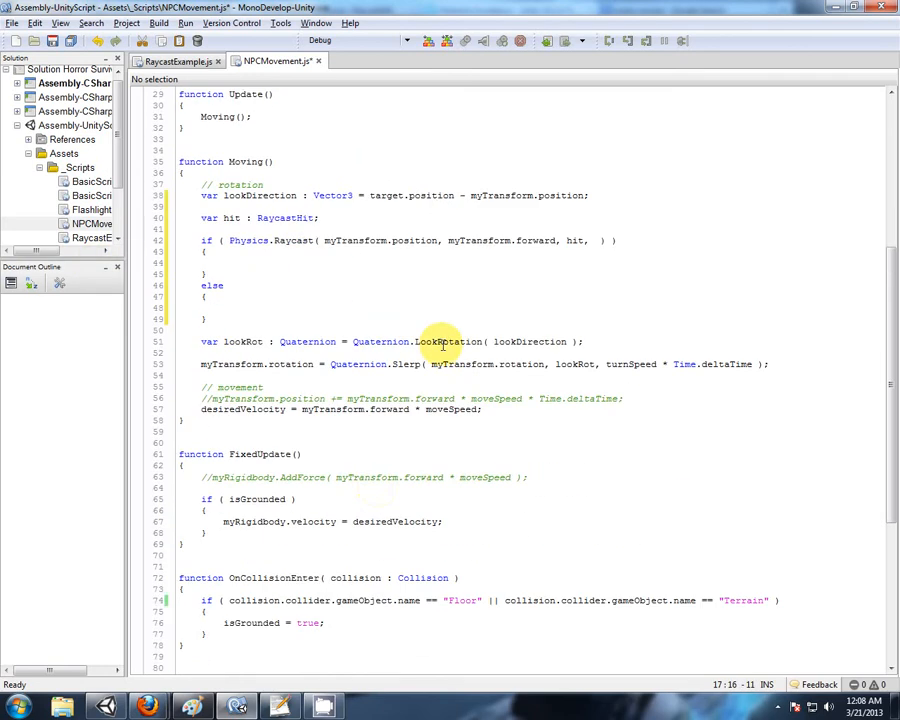
{"action": "scroll", "scroll_direction": "down", "scroll_amount": 3}
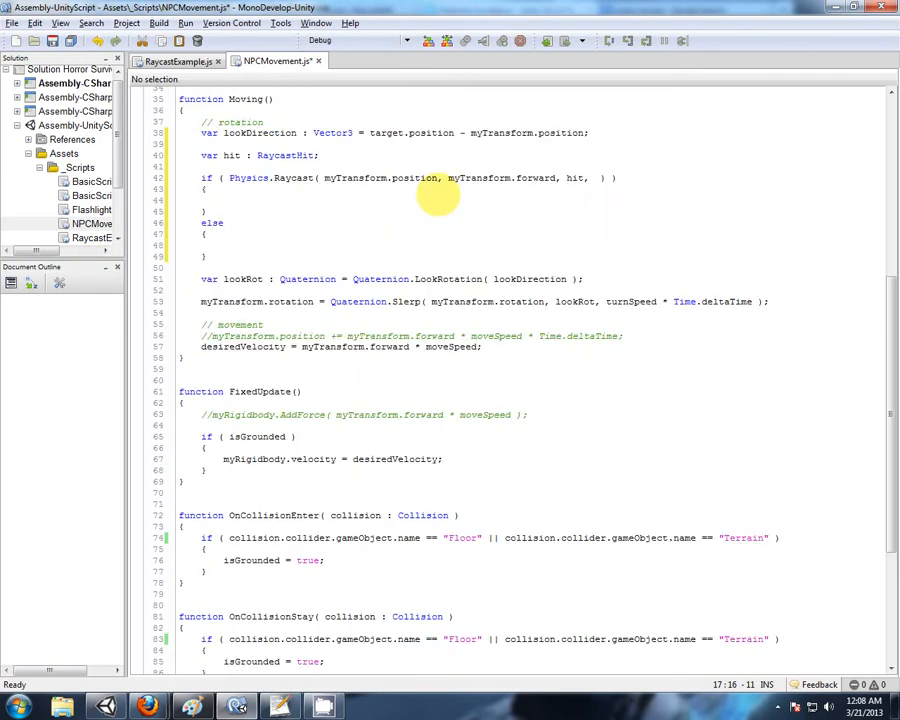
{"action": "type", "text": "rayDistance"}
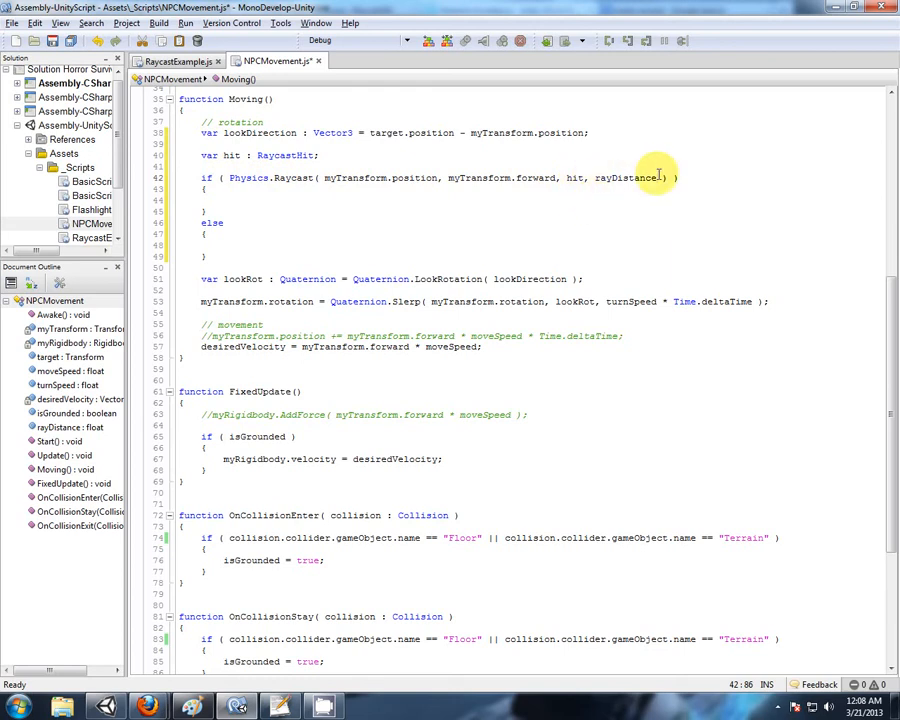
{"action": "mouse_move", "coordinate": [263, 248]}
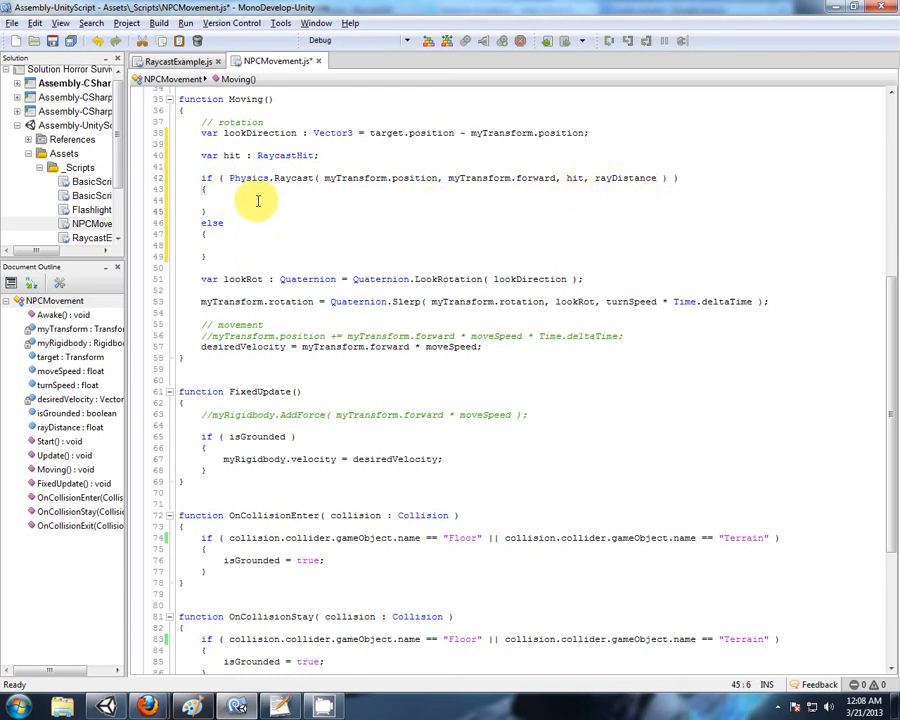
Make the else branch call Debug.DrawRay along forward * rayDistance with Color.yellow.
{"action": "left_click", "coordinate": [180, 63]}
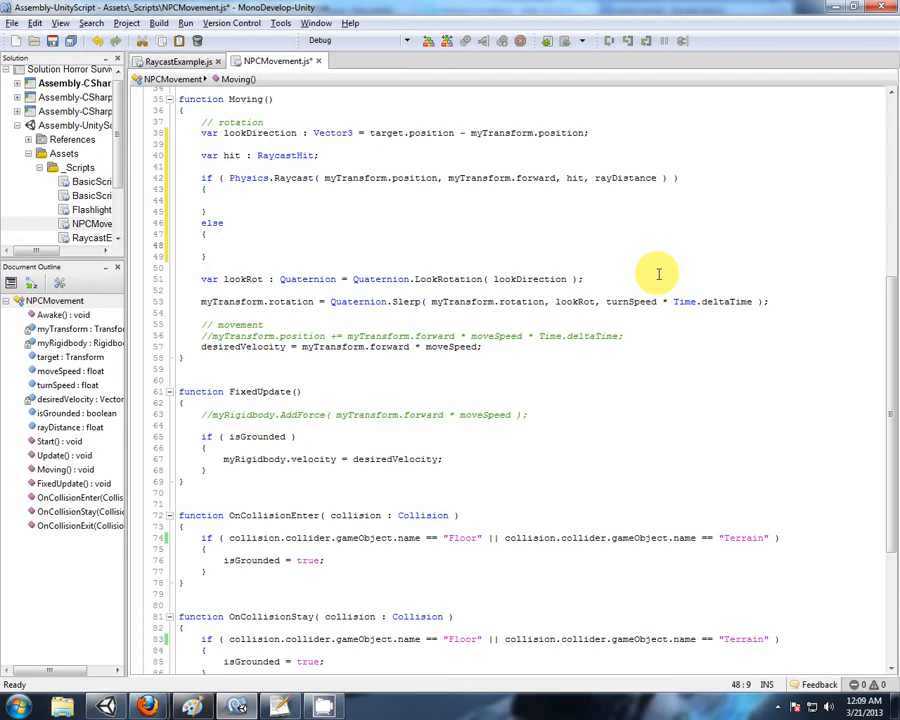
{"action": "type", "text": "Debug"}
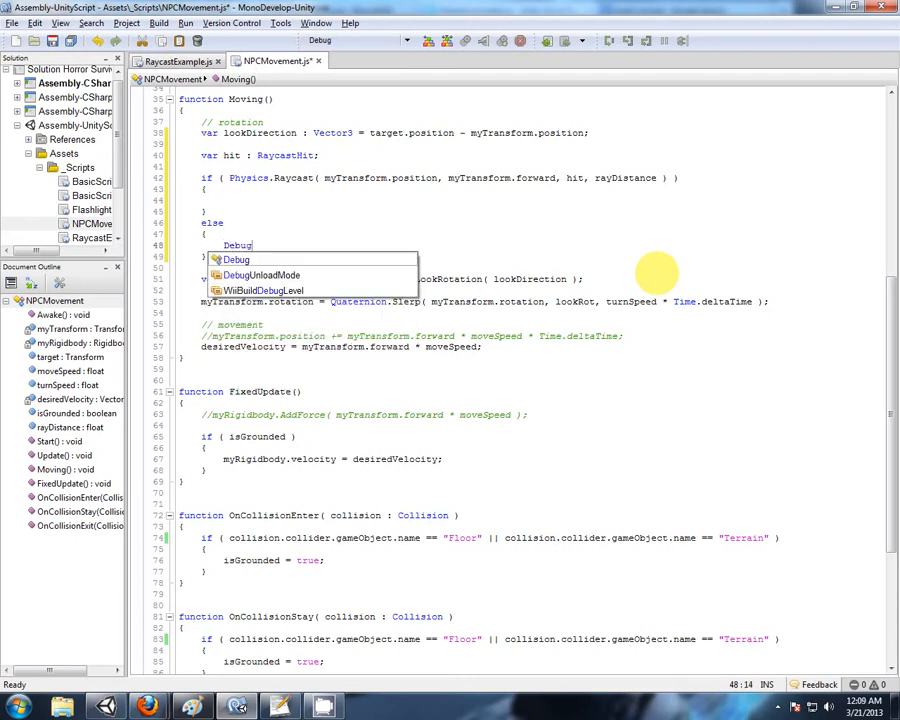
{"action": "type", "text": ".DrawRay("}
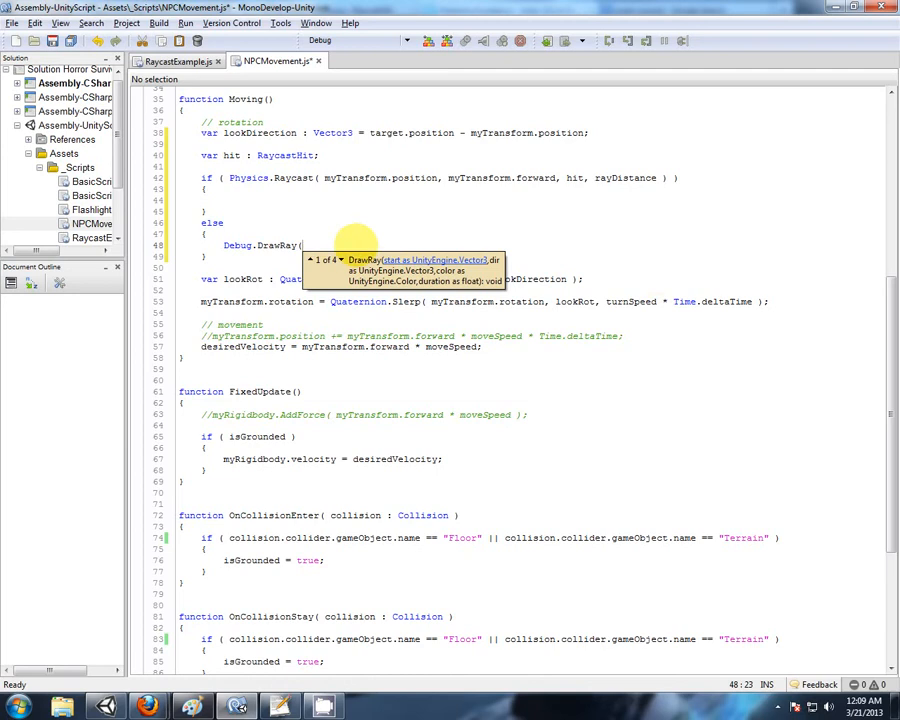
{"action": "double_click", "coordinate": [380, 178]}
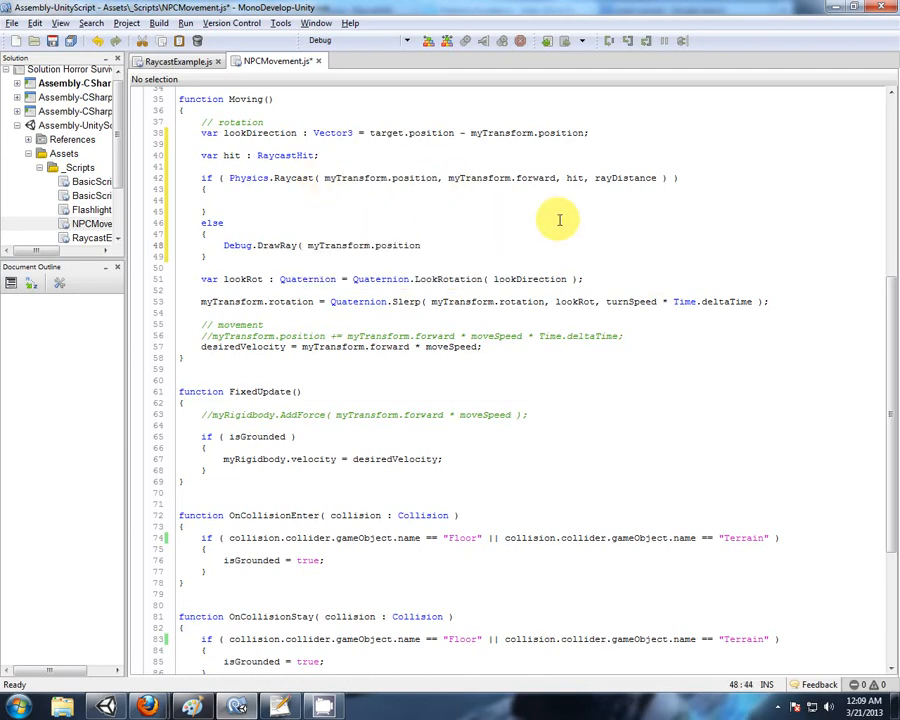
{"action": "double_click", "coordinate": [478, 177]}
{"action": "type", "text": ", myTransform.forward *"}
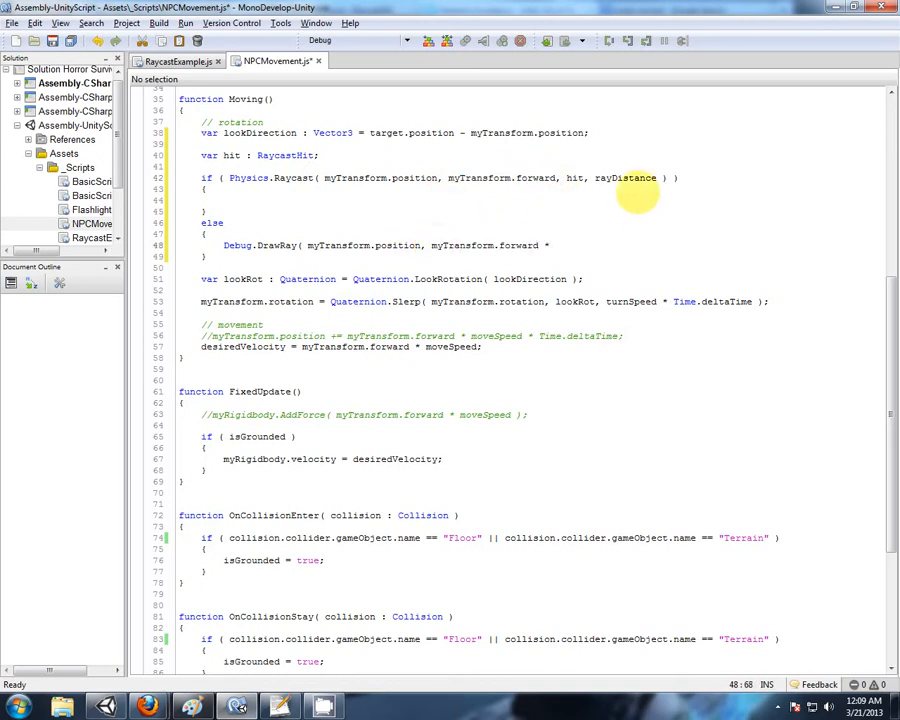
{"action": "double_click", "coordinate": [625, 178]}
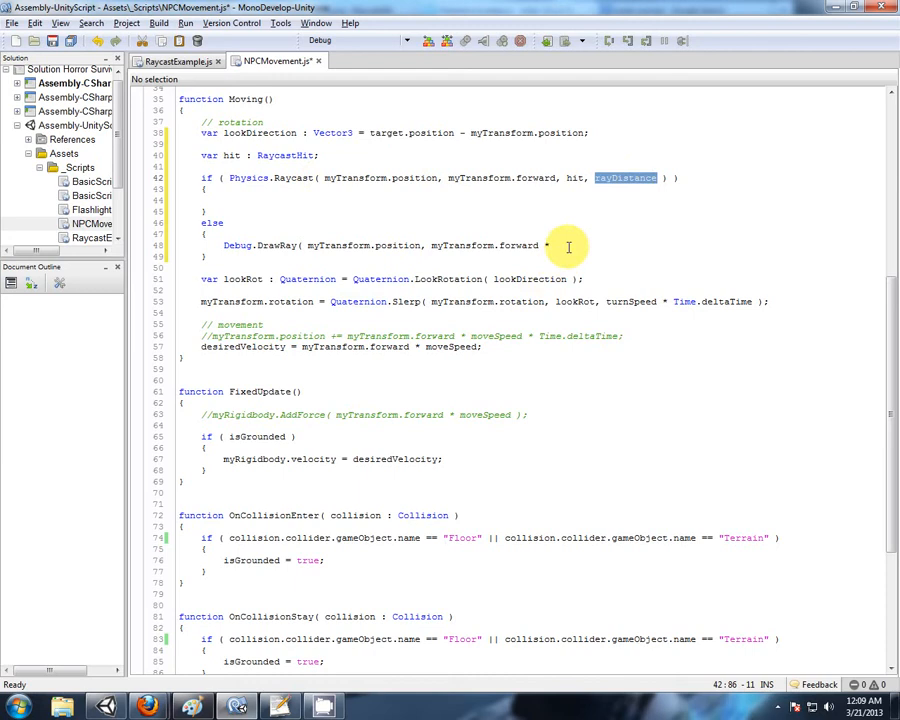
{"action": "type", "text": "rayDistance, C"}
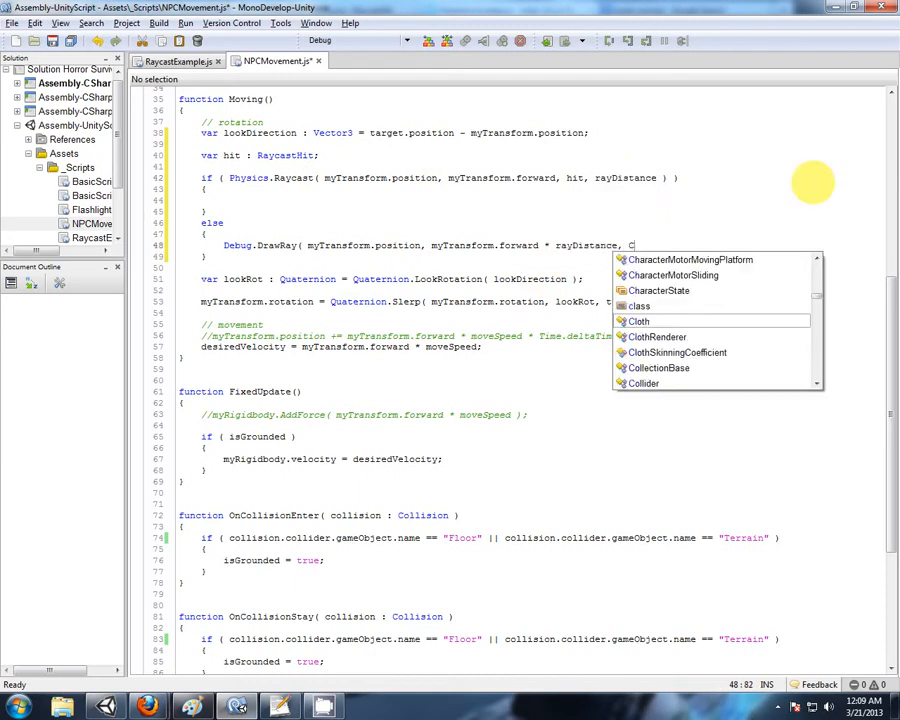
{"action": "type", "text": "Color.yellow );"}
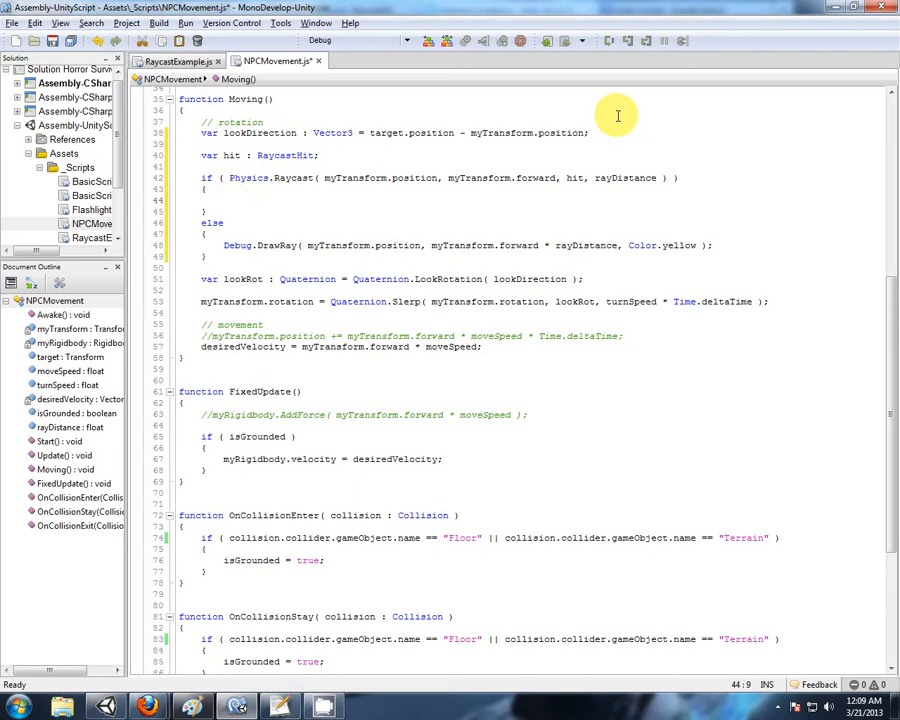
In the if branch, add Debug.DrawLine from myTransform.position to hit.point with a color.
{"action": "type", "text": "Debug"}
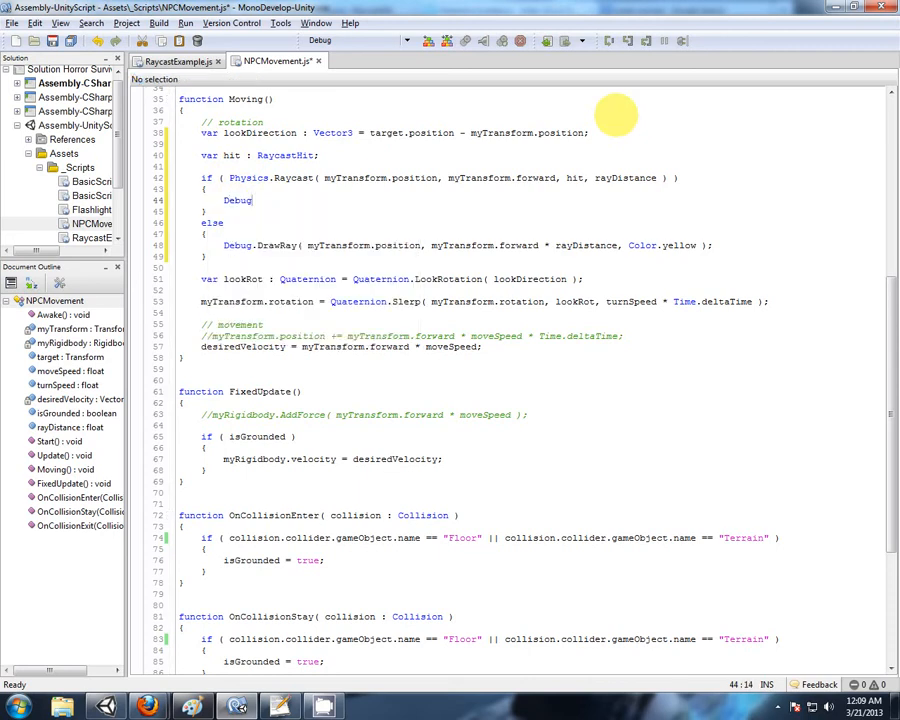
{"action": "type", "text": ".d"}
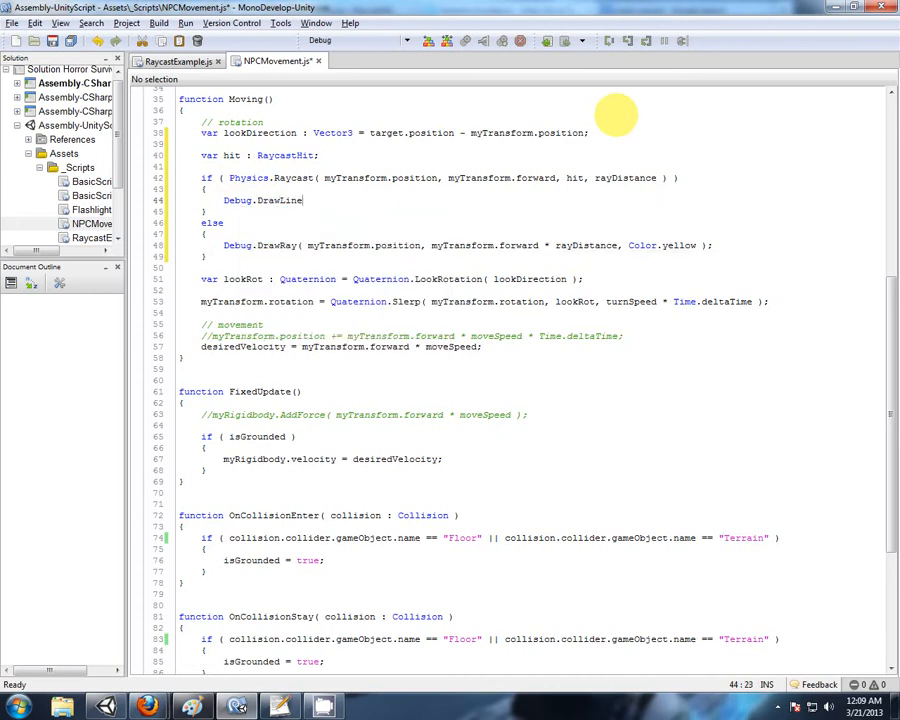
{"action": "type", "text": "( );"}
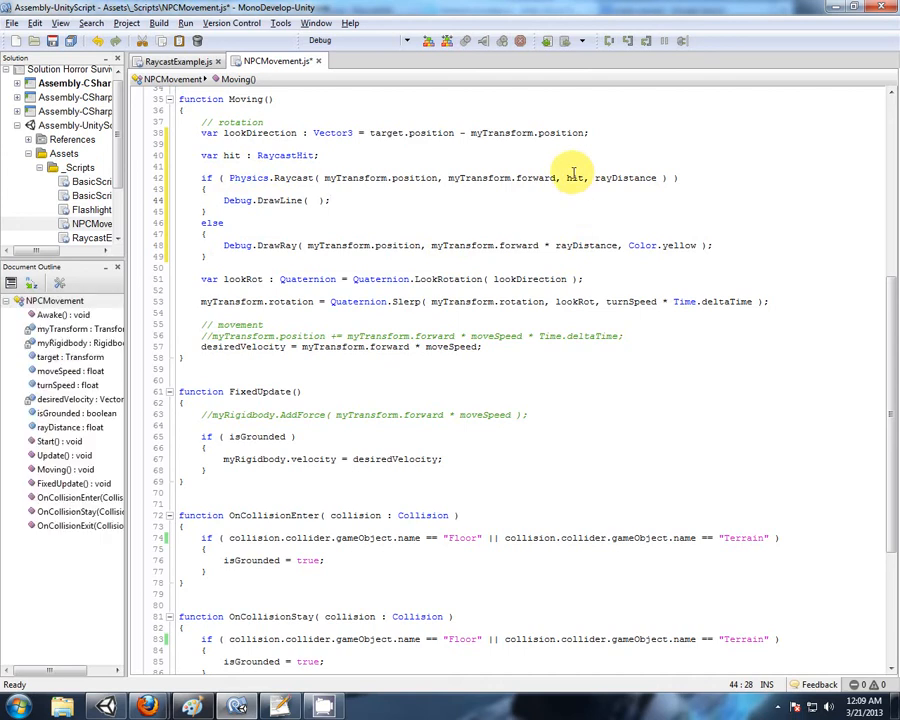
{"action": "mouse_move", "coordinate": [404, 177]}
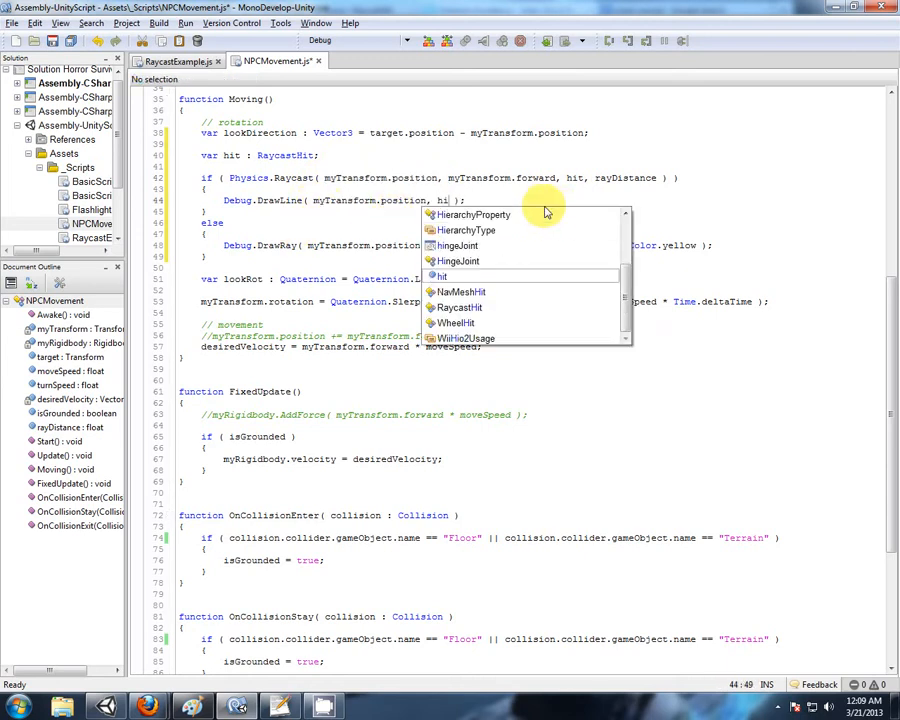
{"action": "type", "text": ".point,"}
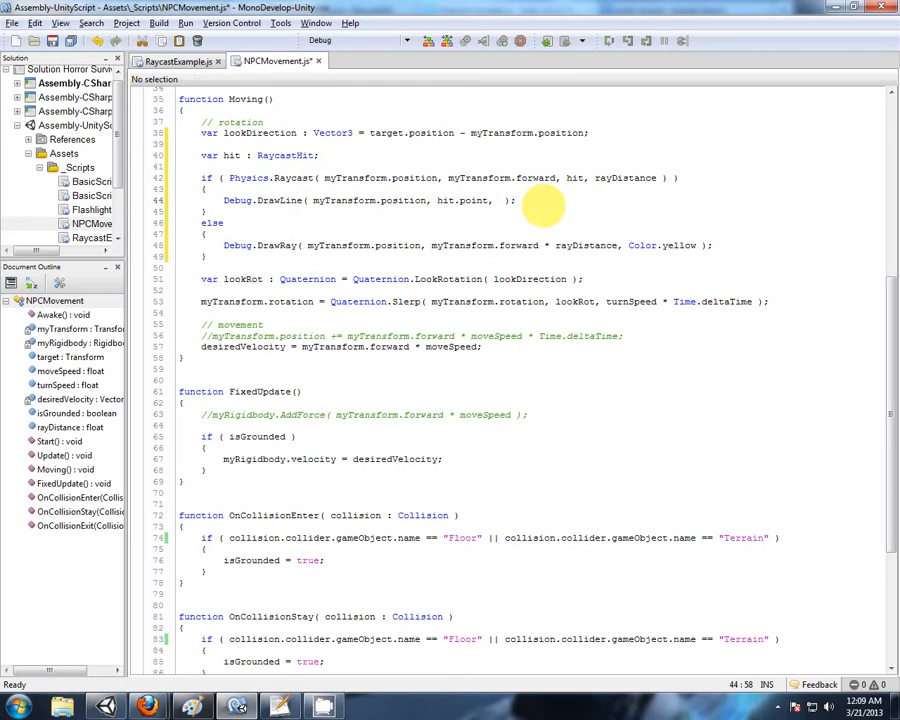
{"action": "type", "text": "Co"}
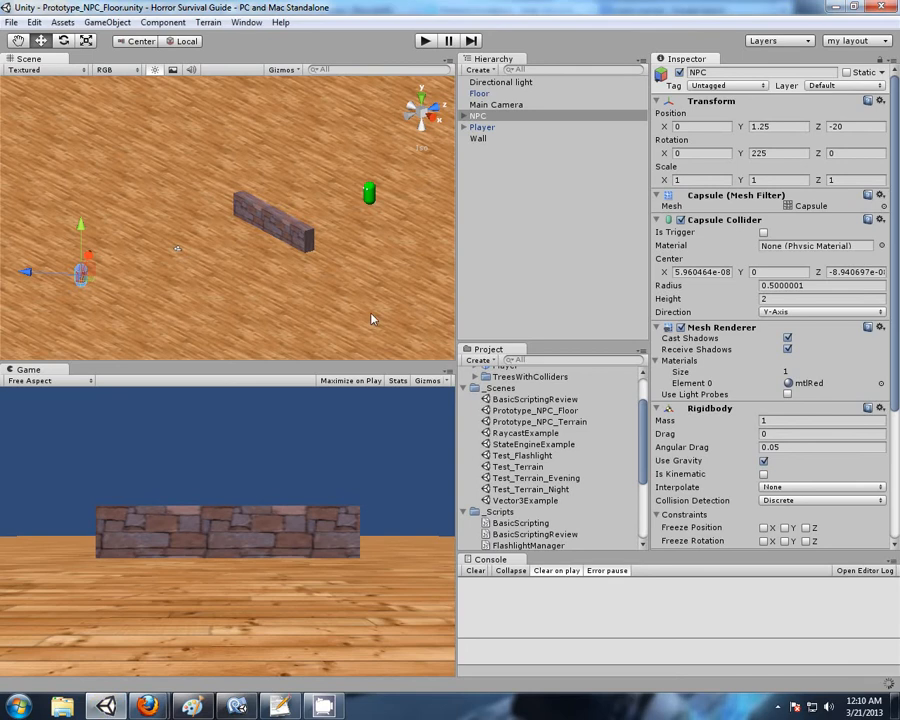
{"action": "mouse_move", "coordinate": [388, 292]}
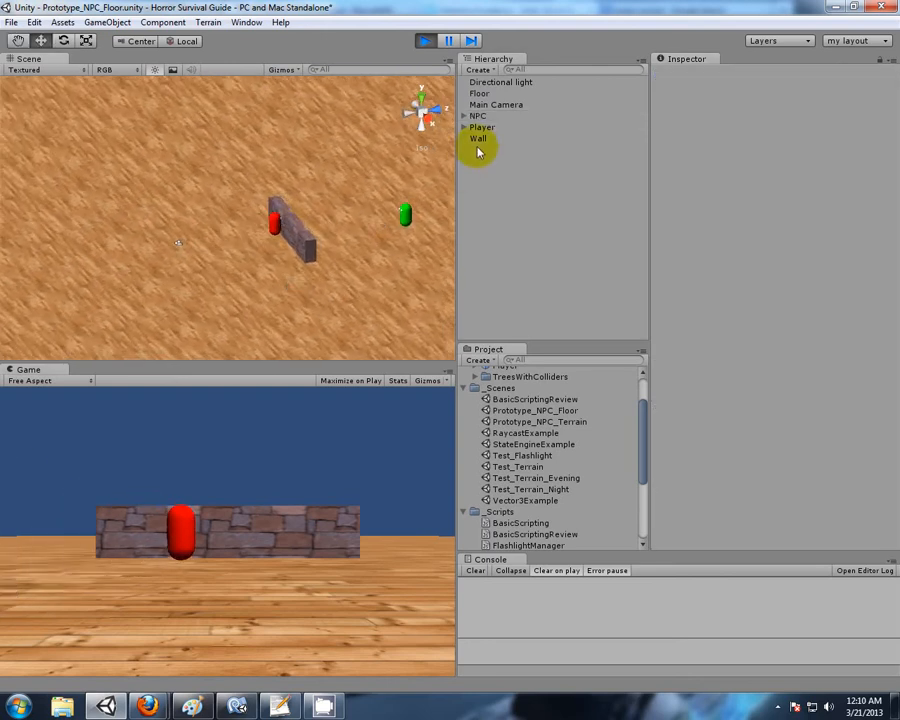
Run Play mode and watch the red NPC capsule head toward the Wall.
{"action": "left_click", "coordinate": [476, 115]}
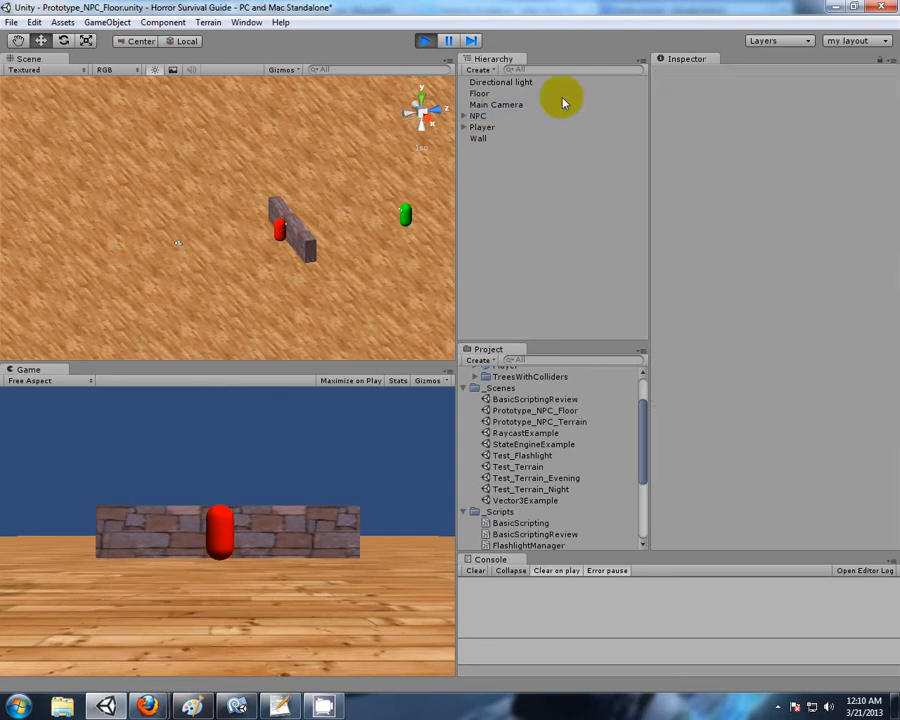
{"action": "left_click", "coordinate": [481, 116]}
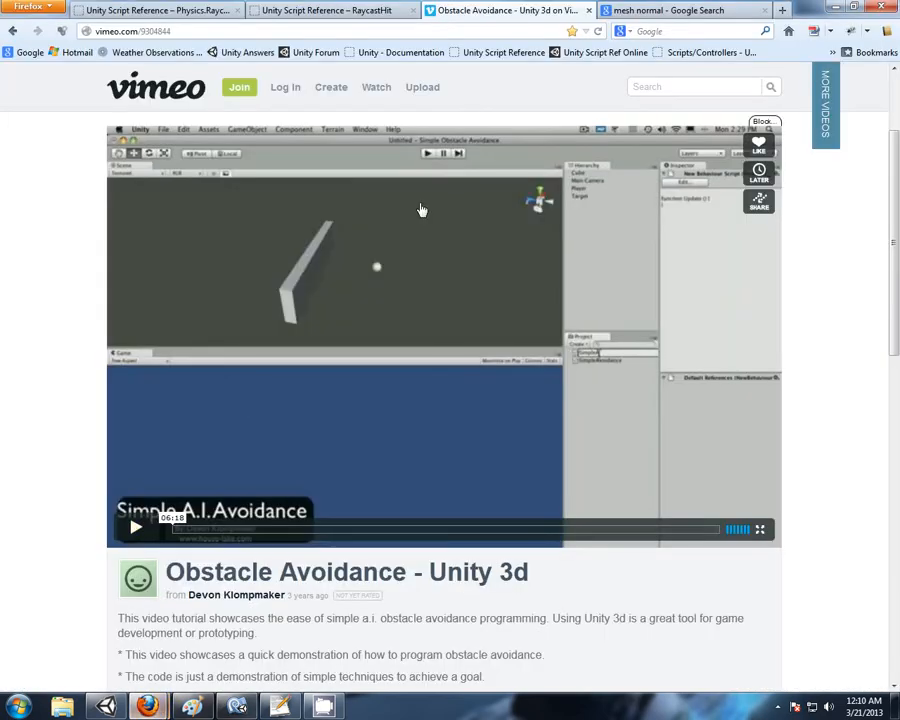
From the RaycastHit reference, open the 'normal' property page in a new tab.
{"action": "left_click", "coordinate": [320, 10]}
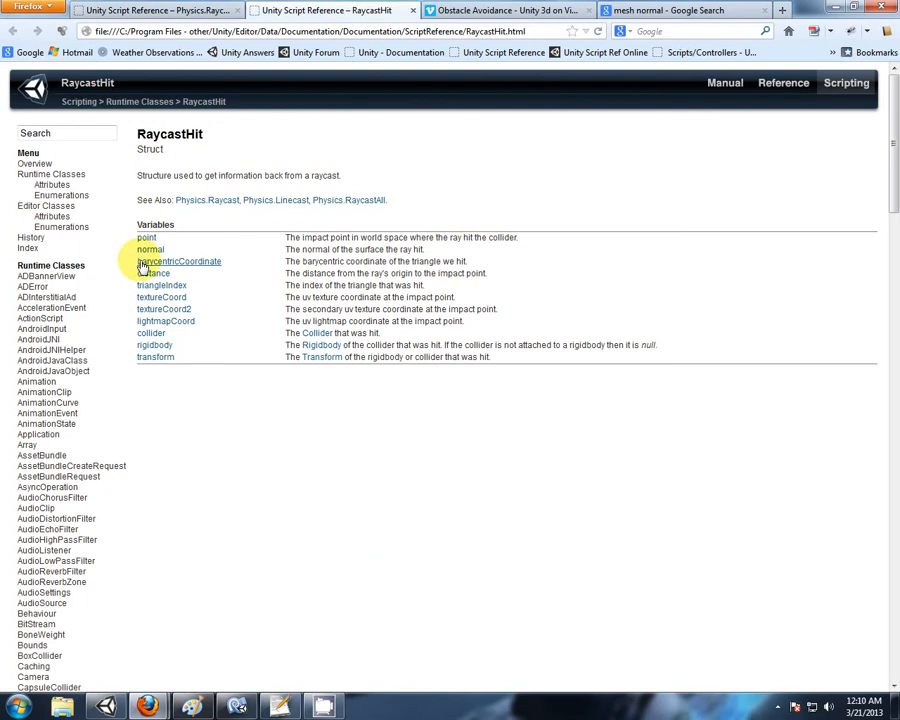
{"action": "right_click", "coordinate": [151, 249]}
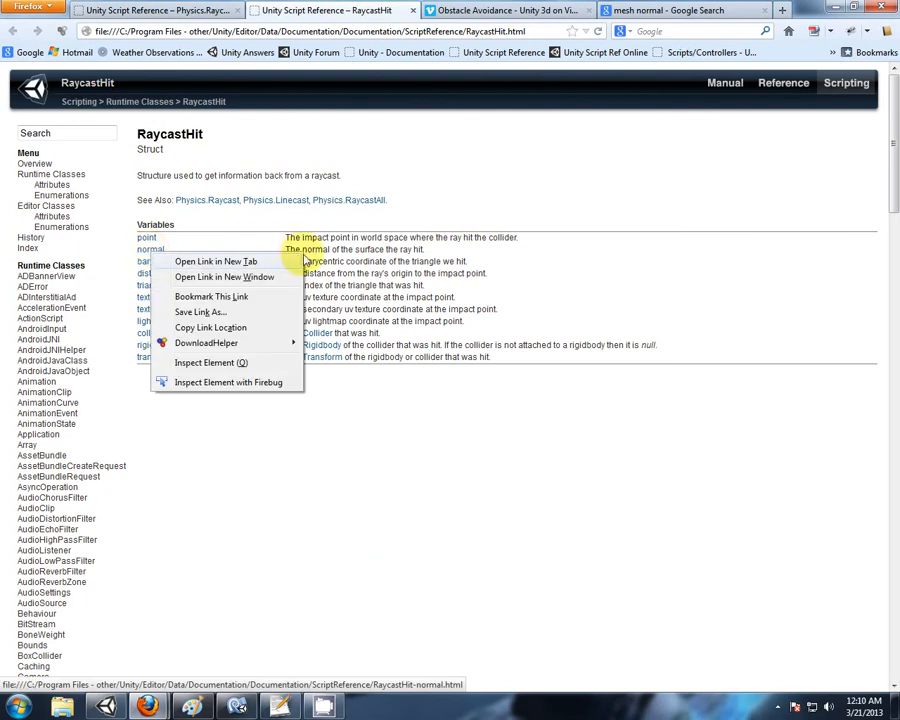
{"action": "left_click", "coordinate": [213, 261]}
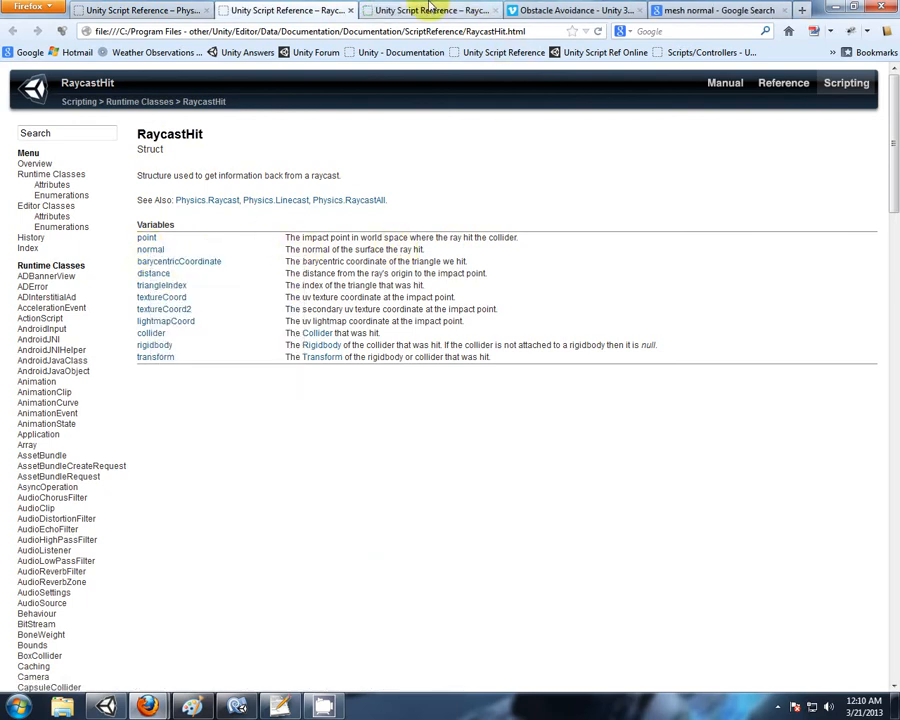
{"action": "left_click", "coordinate": [150, 249]}
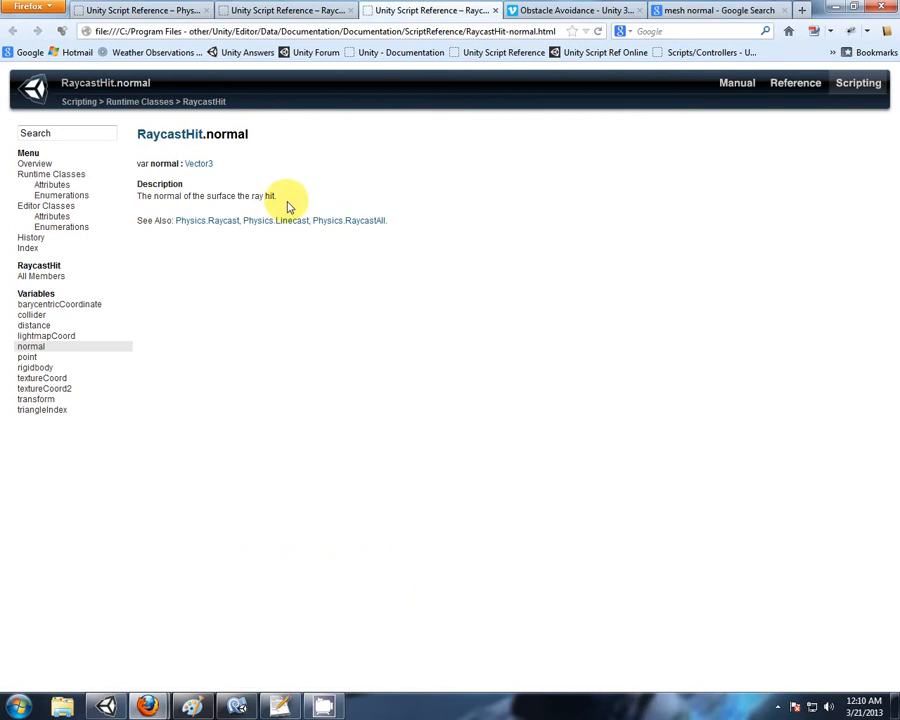
{"action": "mouse_move", "coordinate": [546, 178]}
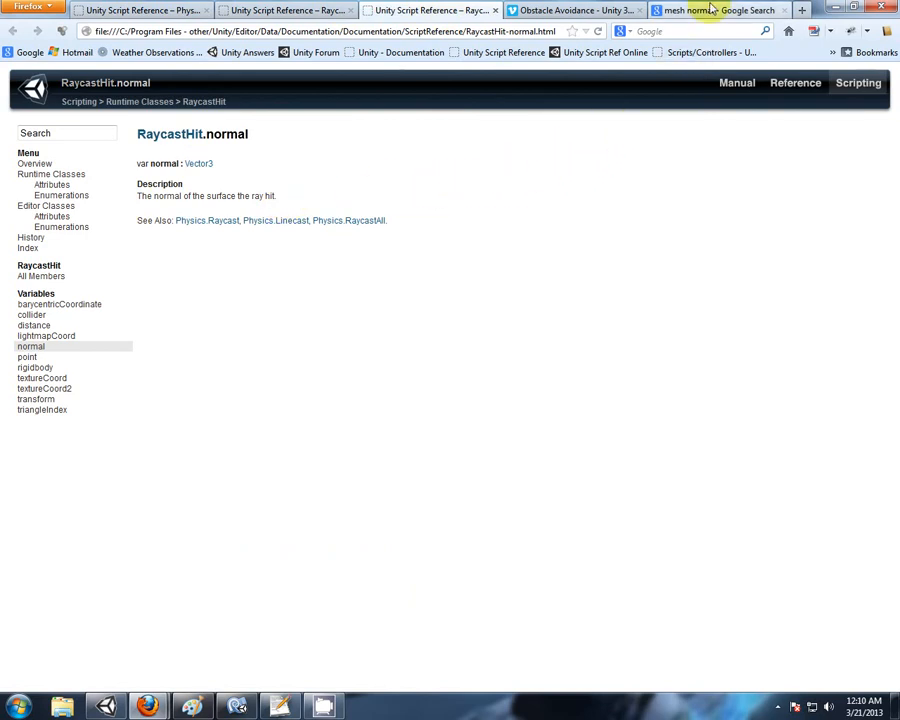
Browse the 'mesh normal' image results, then return to the RaycastHit.normal reference page.
{"action": "left_click", "coordinate": [715, 10]}
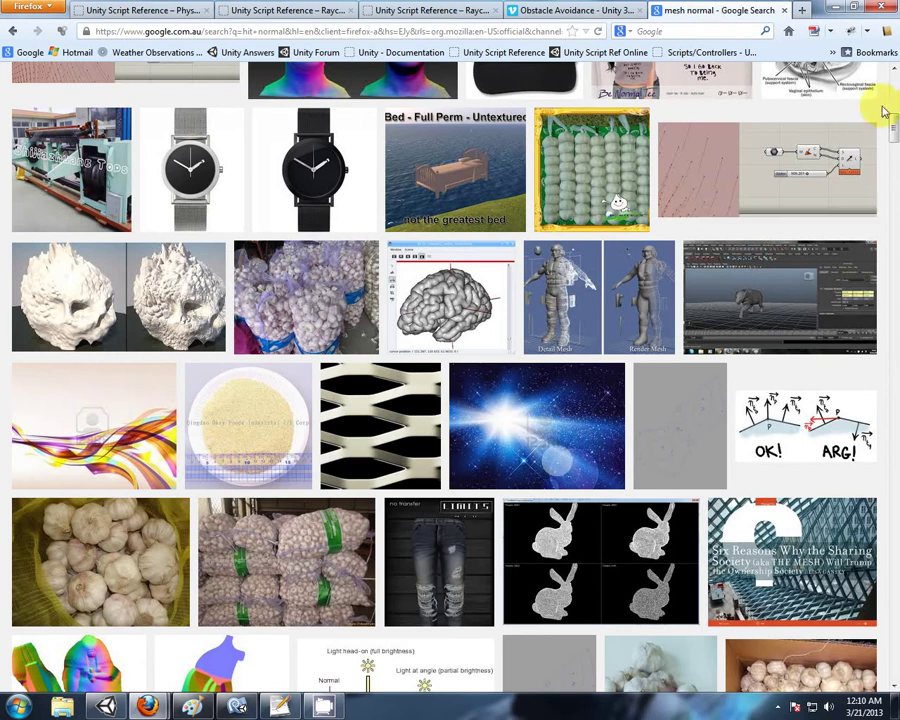
{"action": "scroll", "scroll_direction": "up", "scroll_amount": 3}
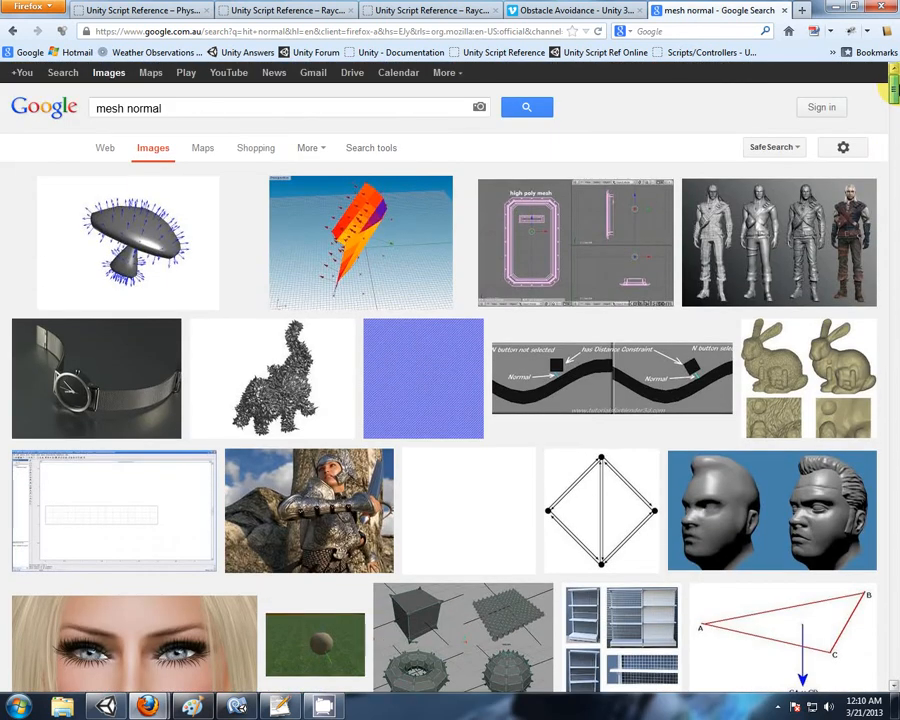
{"action": "mouse_move", "coordinate": [316, 207]}
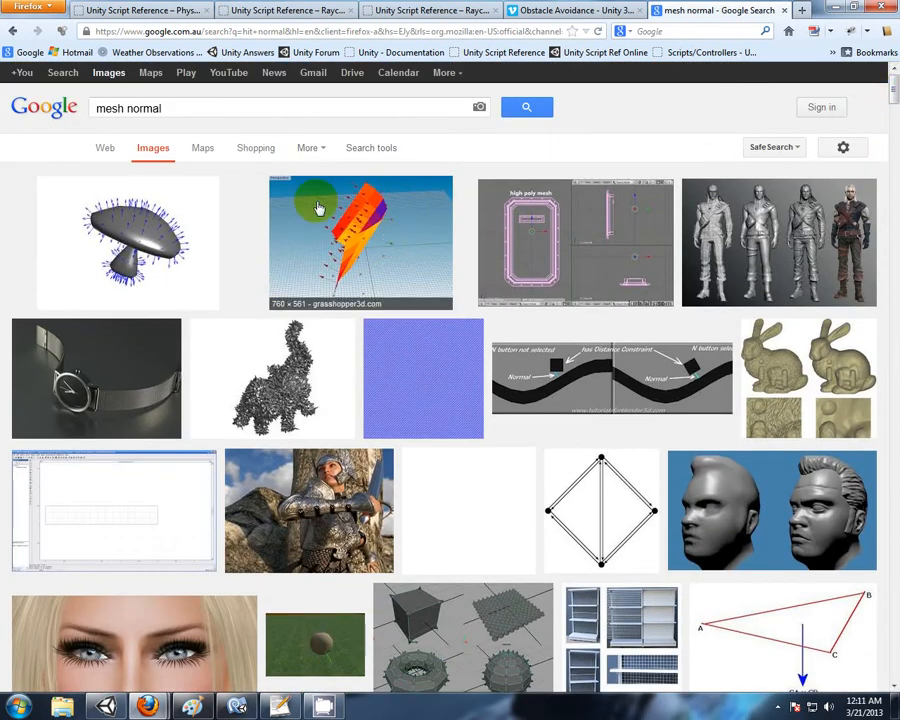
{"action": "mouse_move", "coordinate": [150, 228]}
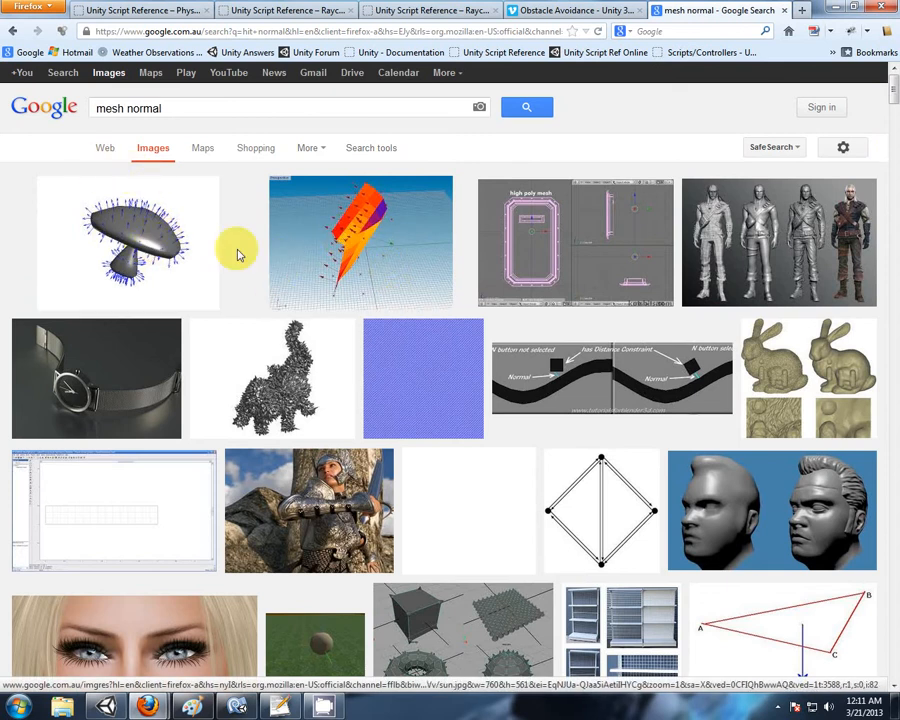
{"action": "mouse_move", "coordinate": [115, 220]}
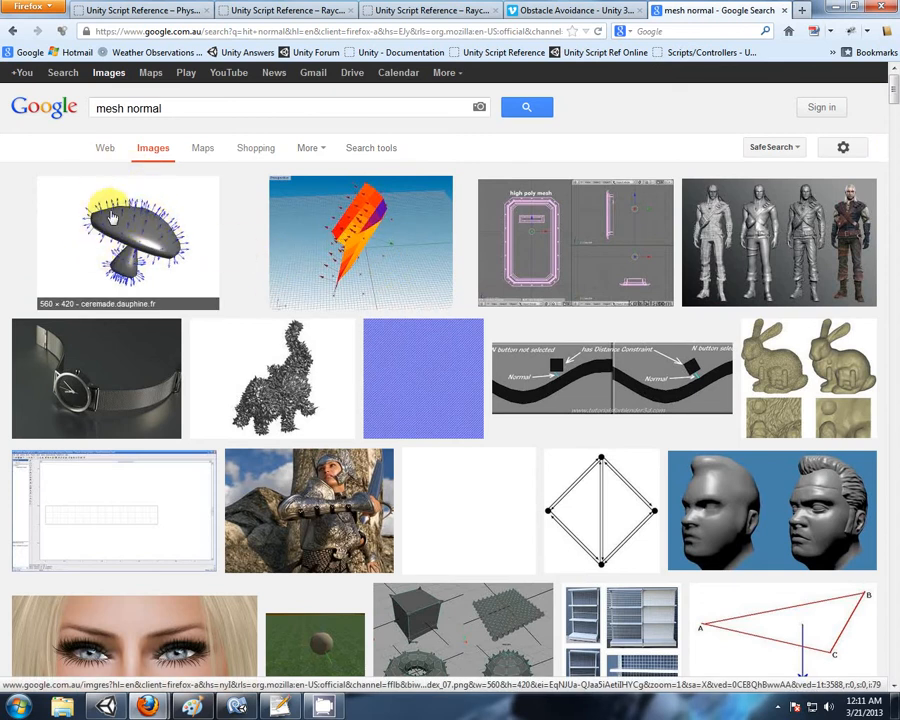
{"action": "mouse_move", "coordinate": [542, 375]}
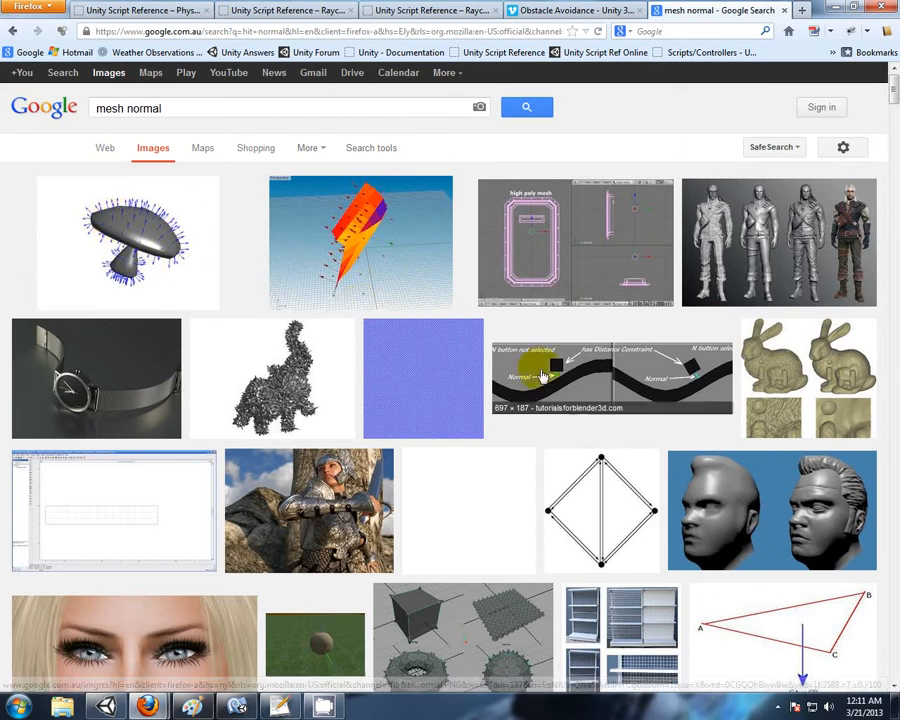
{"action": "scroll", "scroll_direction": "down", "scroll_amount": 3}
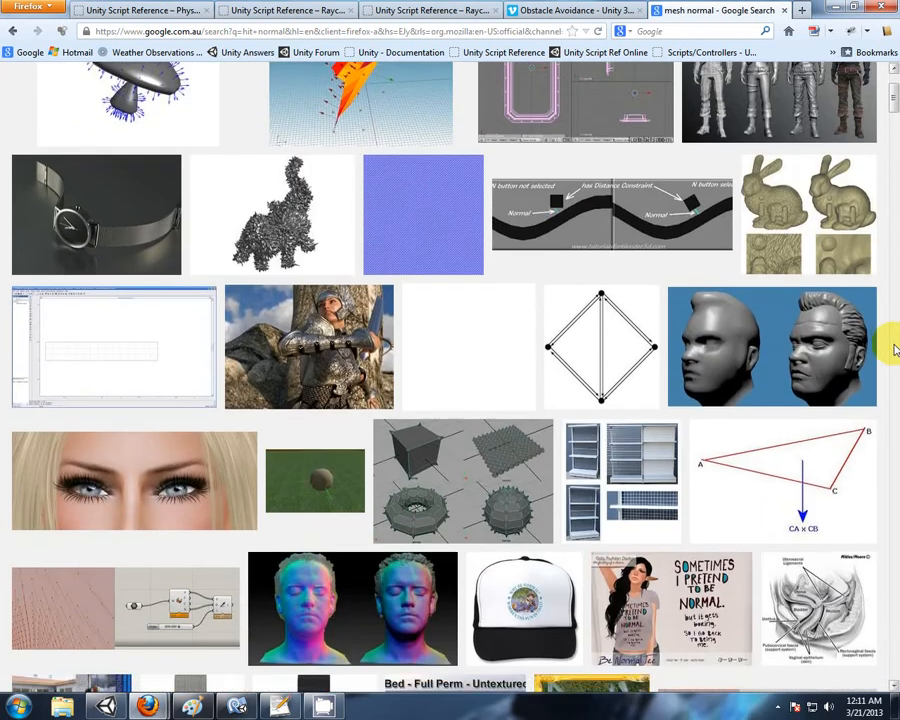
{"action": "scroll", "scroll_direction": "down", "scroll_amount": 3}
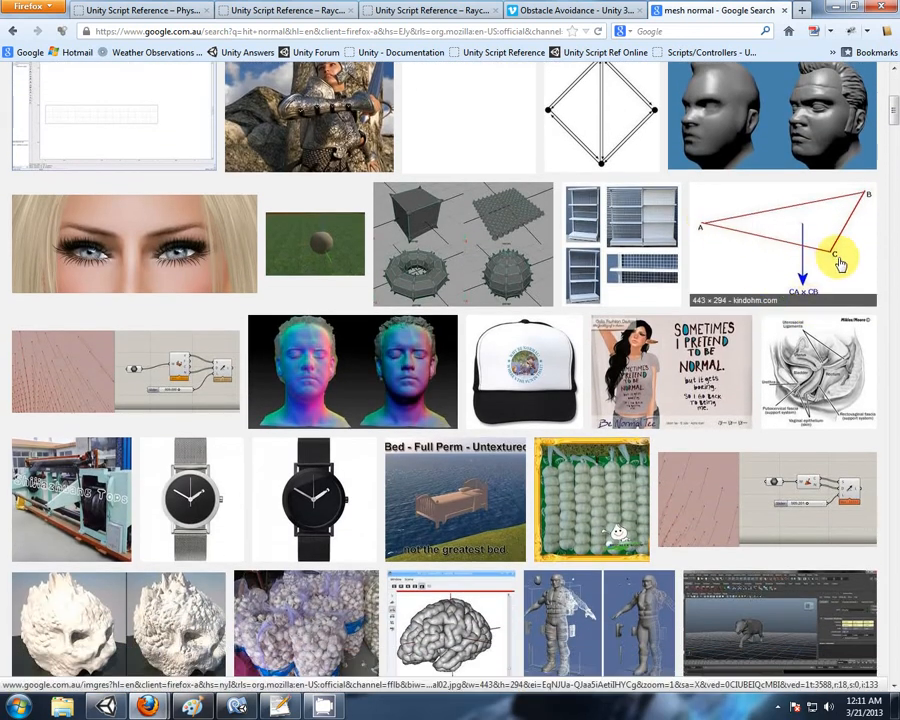
{"action": "mouse_move", "coordinate": [870, 207]}
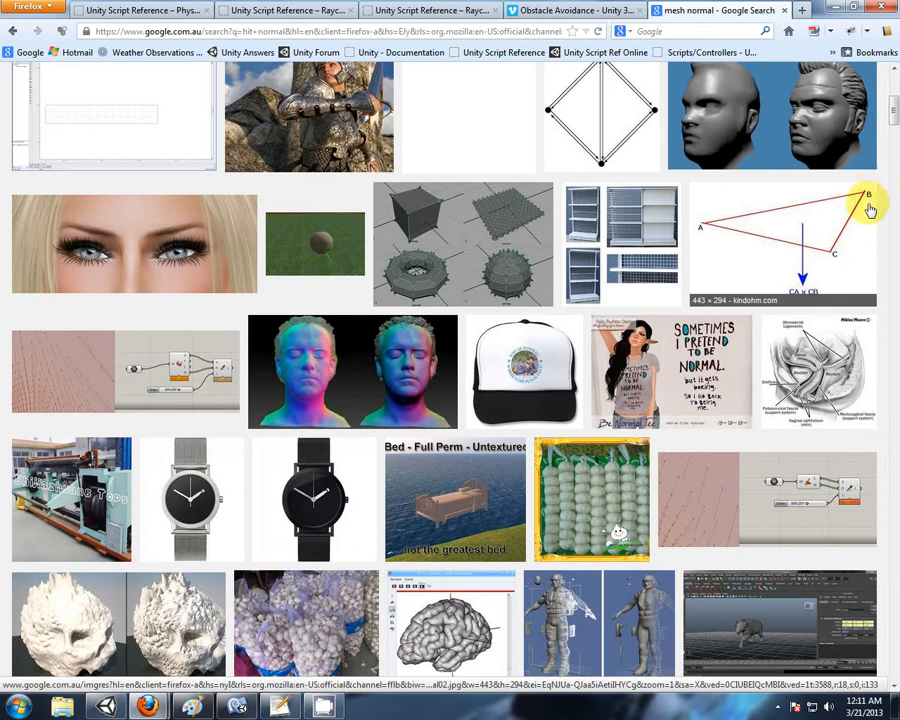
{"action": "mouse_move", "coordinate": [805, 285]}
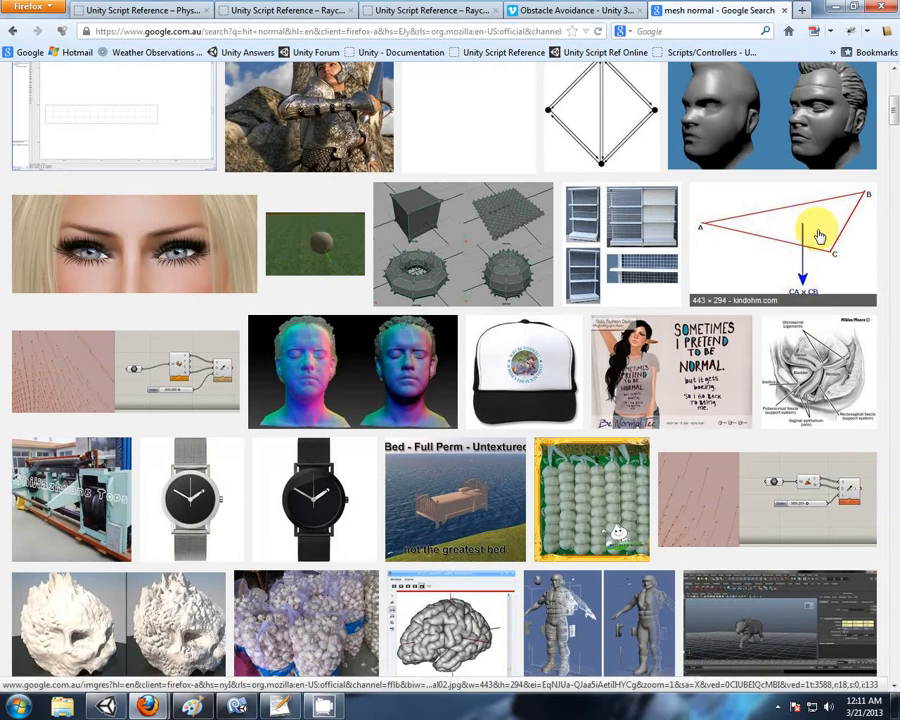
{"action": "mouse_move", "coordinate": [829, 216]}
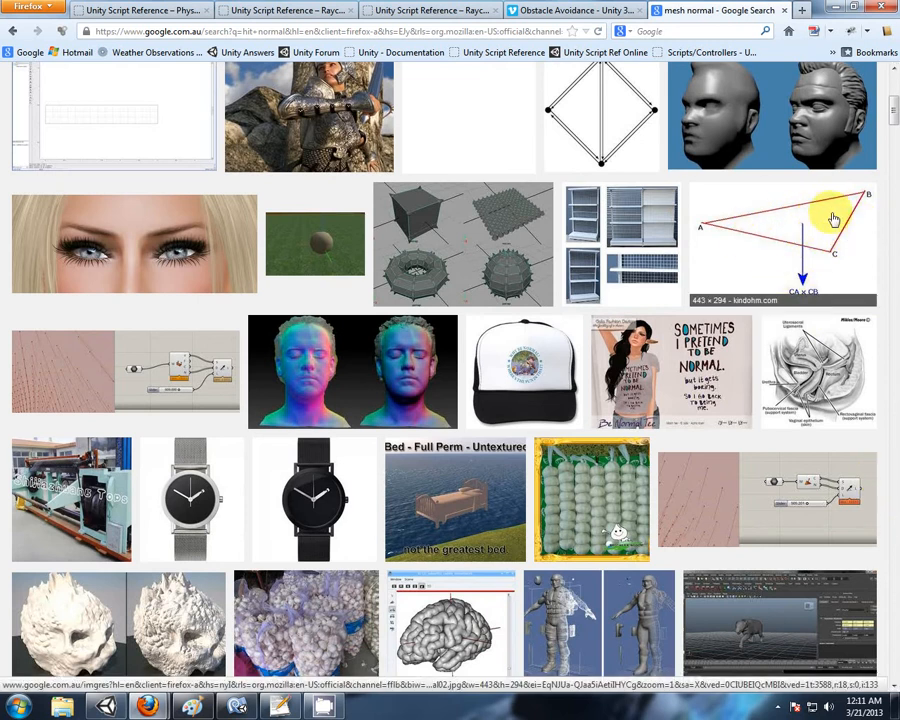
{"action": "scroll", "scroll_direction": "down", "scroll_amount": 3}
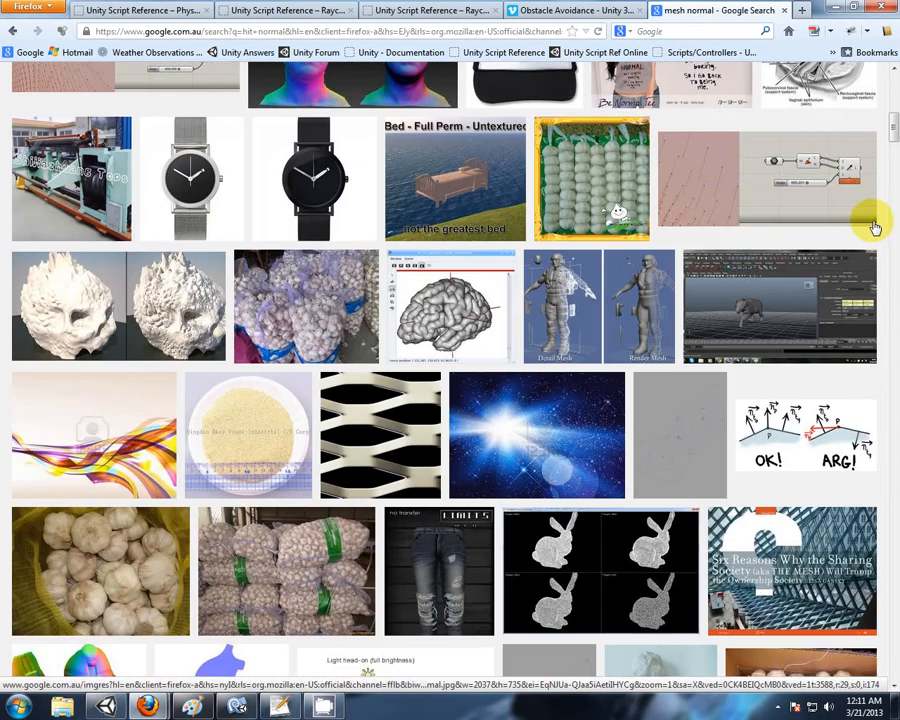
{"action": "scroll", "scroll_direction": "down", "scroll_amount": 3}
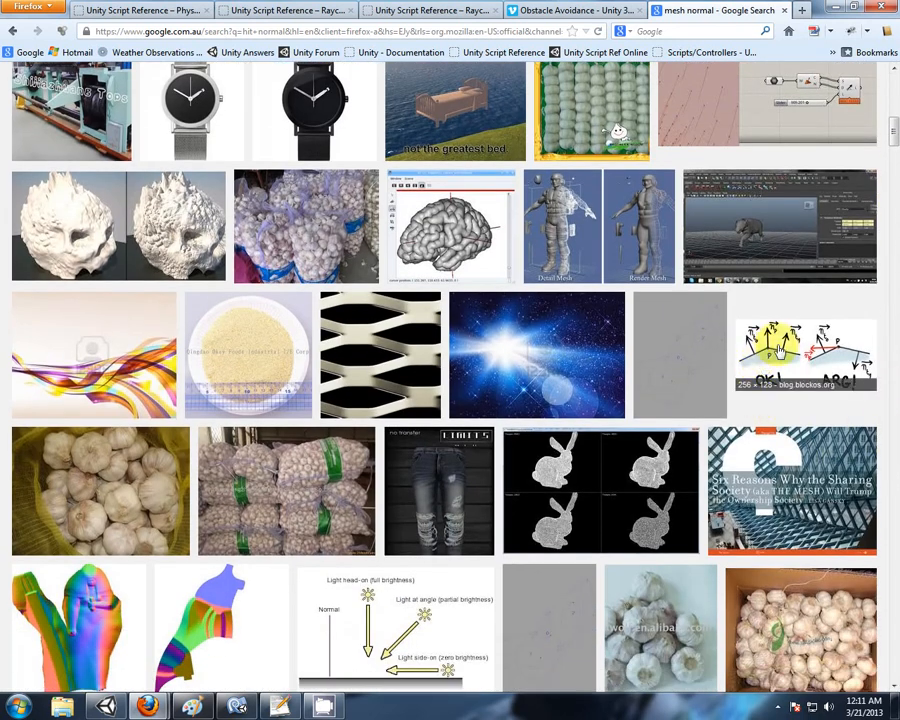
{"action": "mouse_move", "coordinate": [740, 362]}
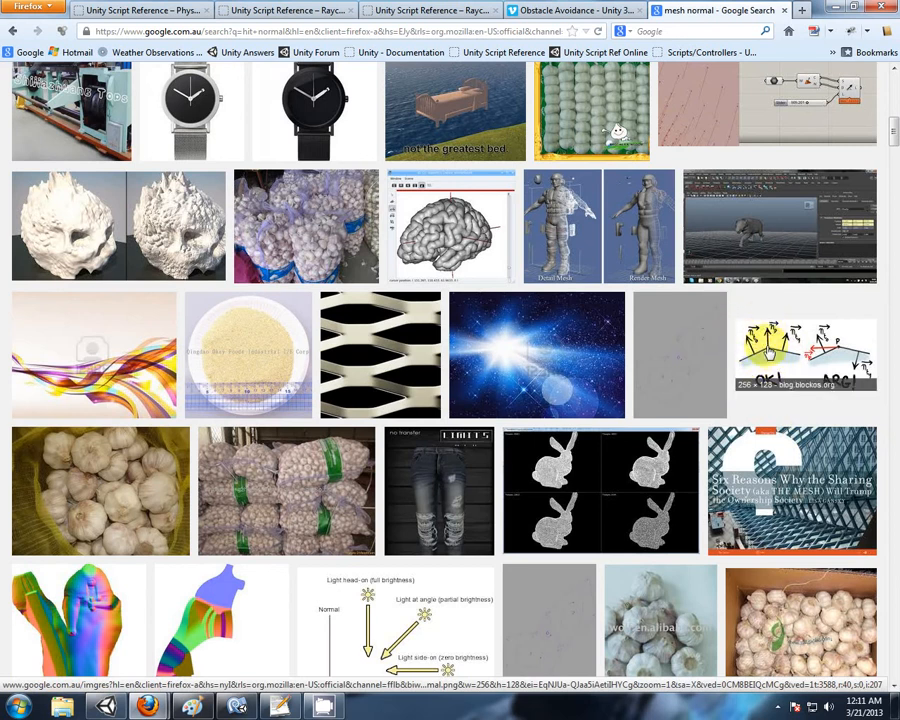
{"action": "mouse_move", "coordinate": [765, 370]}
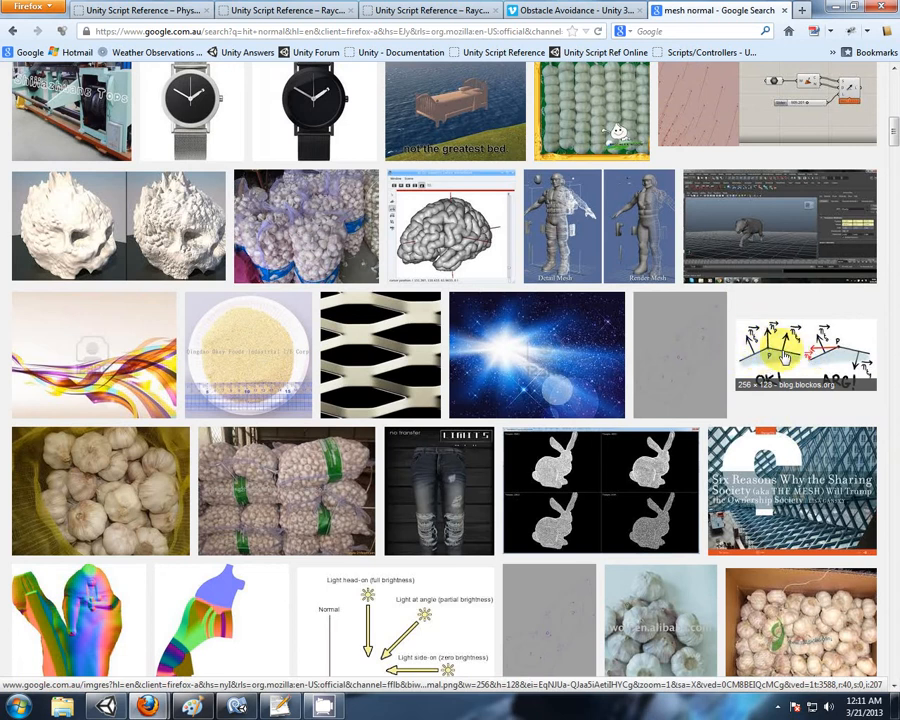
{"action": "scroll", "scroll_direction": "down", "scroll_amount": 3}
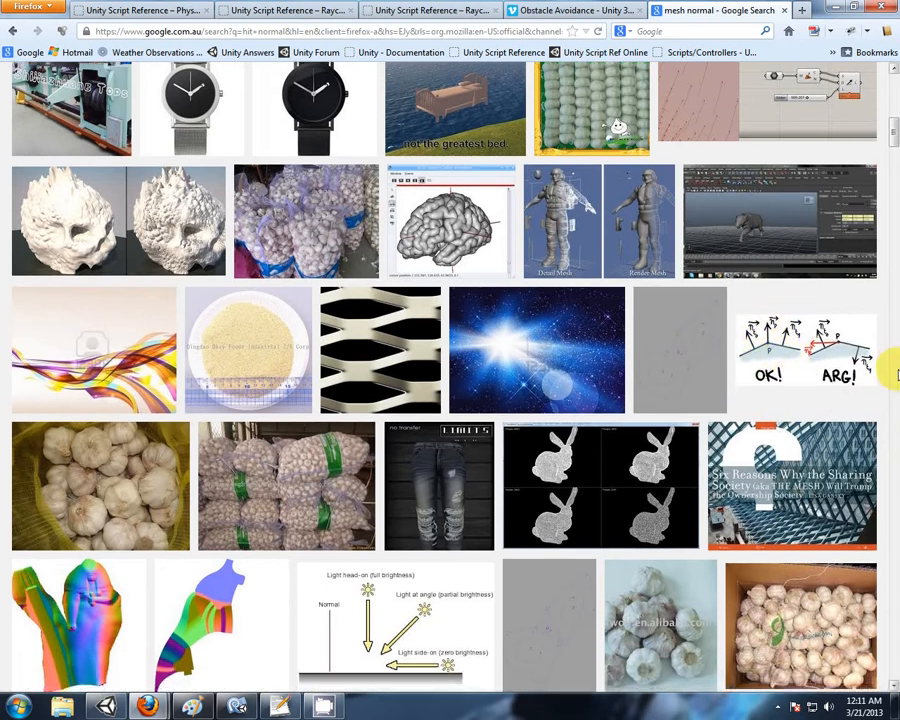
{"action": "scroll", "scroll_direction": "down", "scroll_amount": 3}
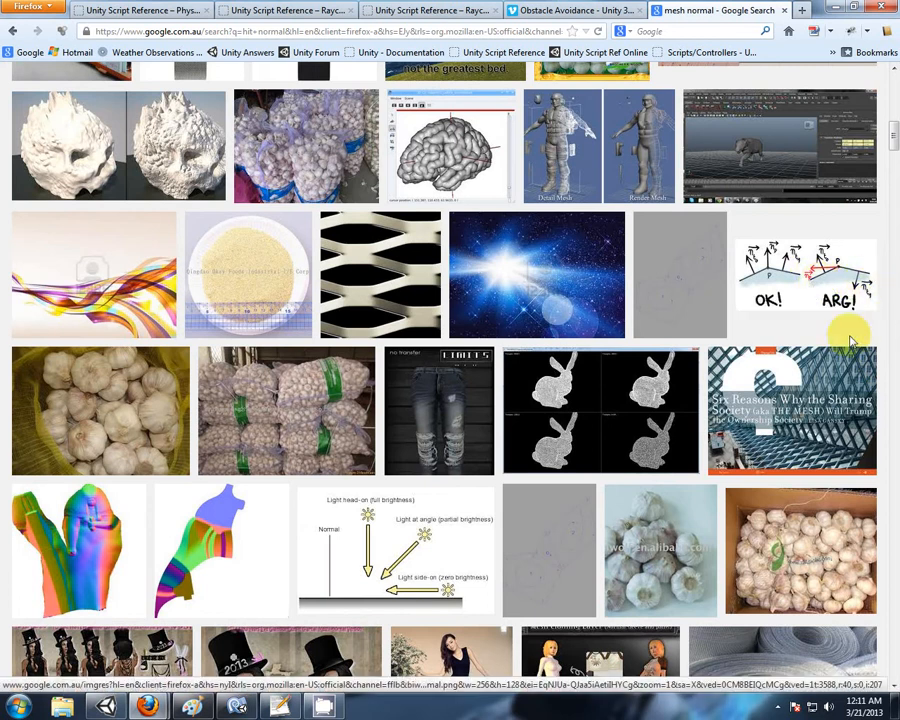
{"action": "mouse_move", "coordinate": [775, 278]}
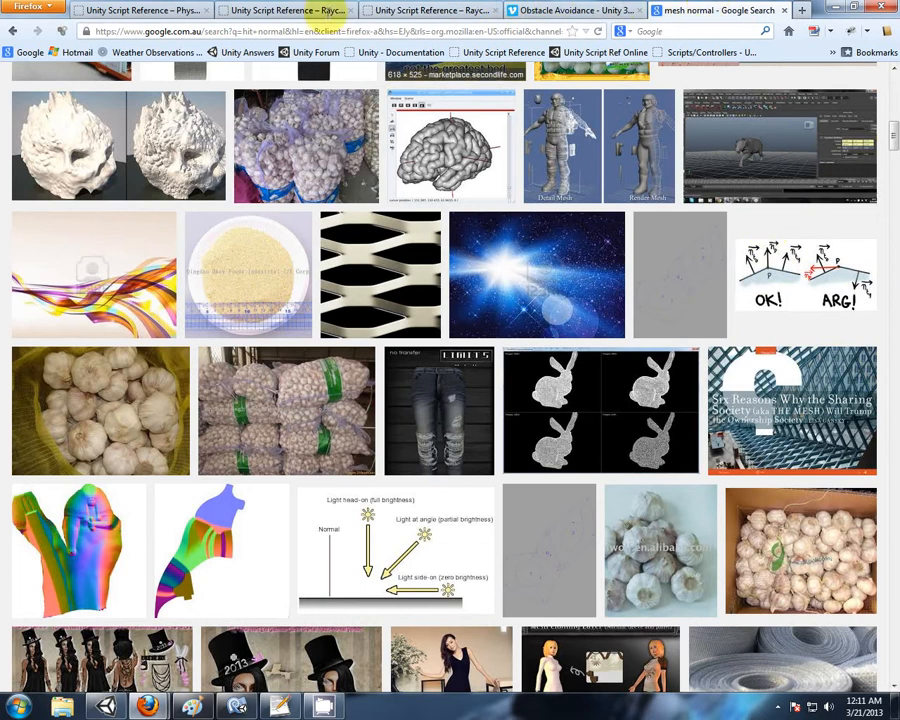
{"action": "left_click", "coordinate": [410, 11]}
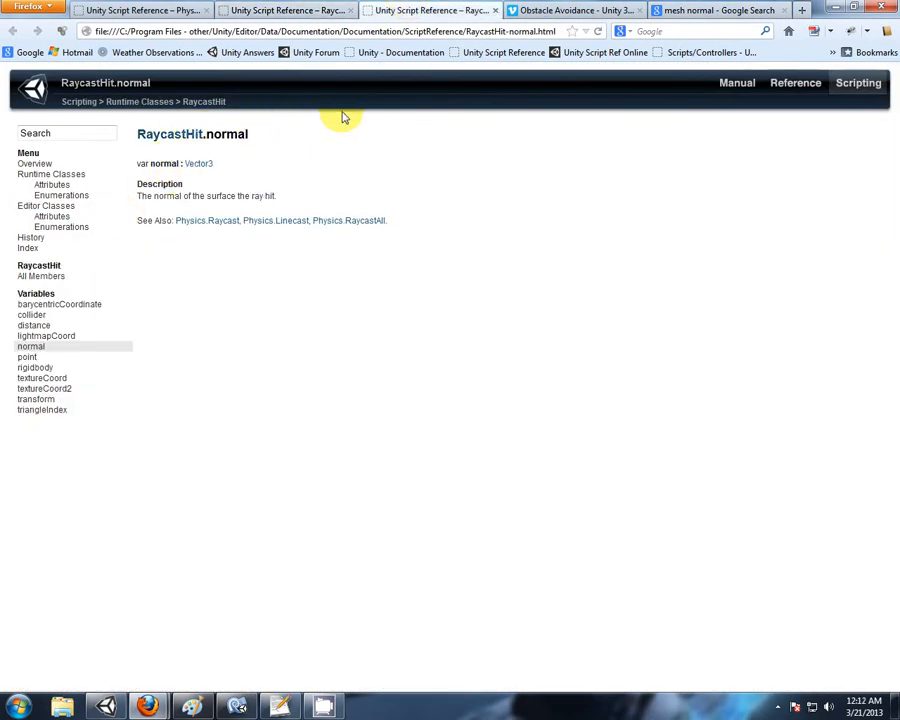
Parenthesize target.position - myTransform.position in the lookDirection line and begin appending .normalized.
{"action": "left_click", "coordinate": [235, 704]}
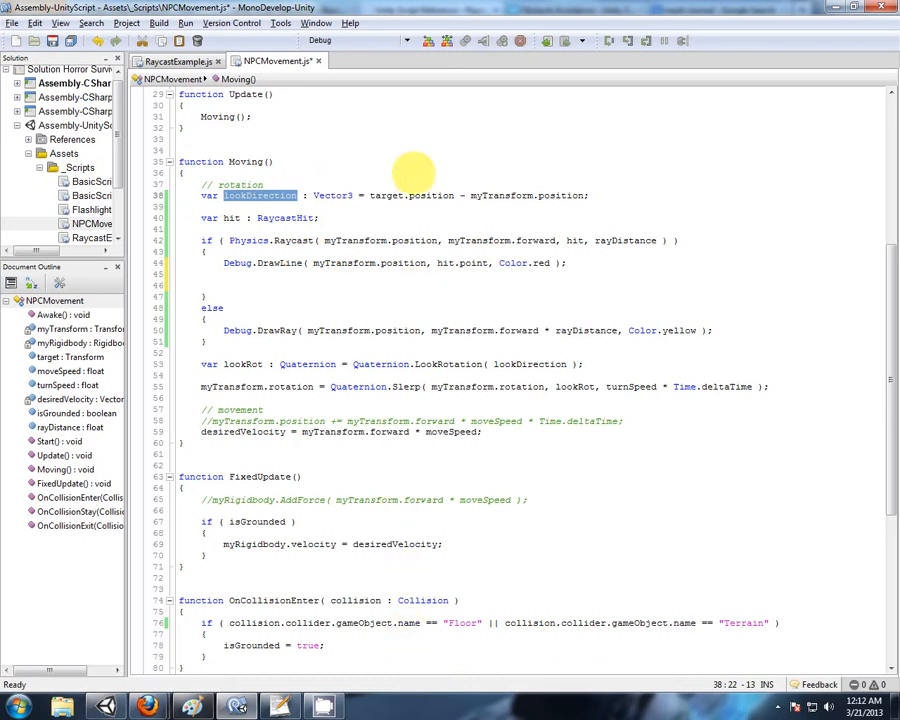
{"action": "mouse_move", "coordinate": [393, 544]}
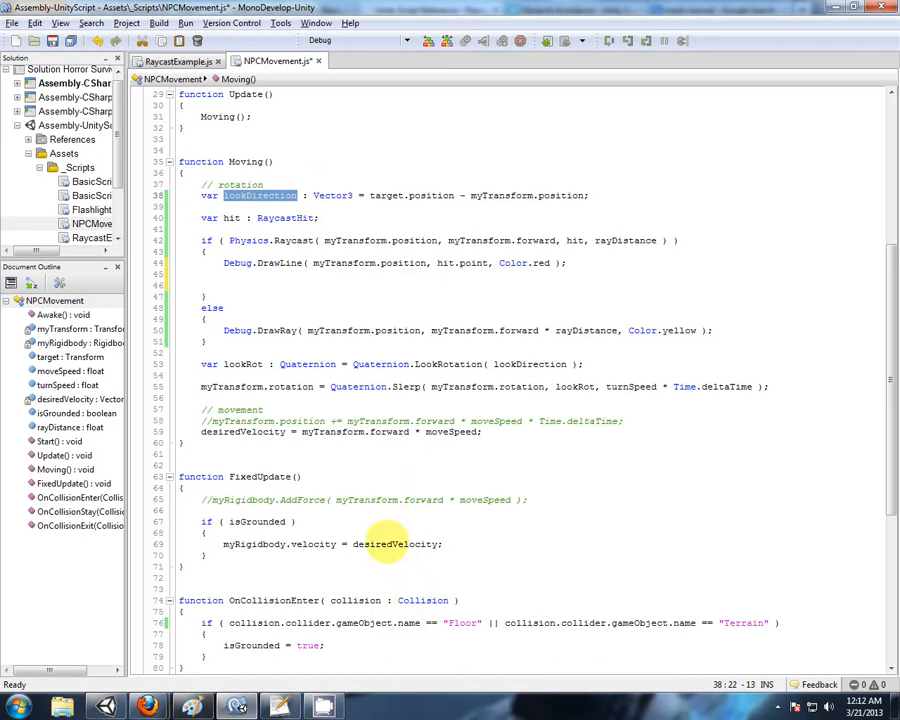
{"action": "mouse_move", "coordinate": [410, 637]}
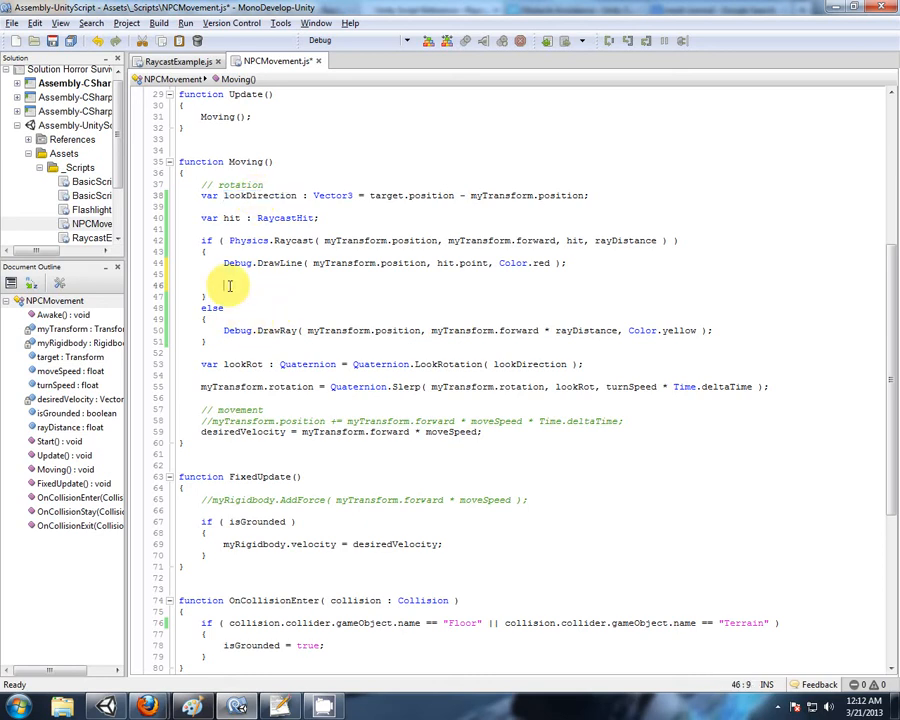
{"action": "type", "text": "lookDirection"}
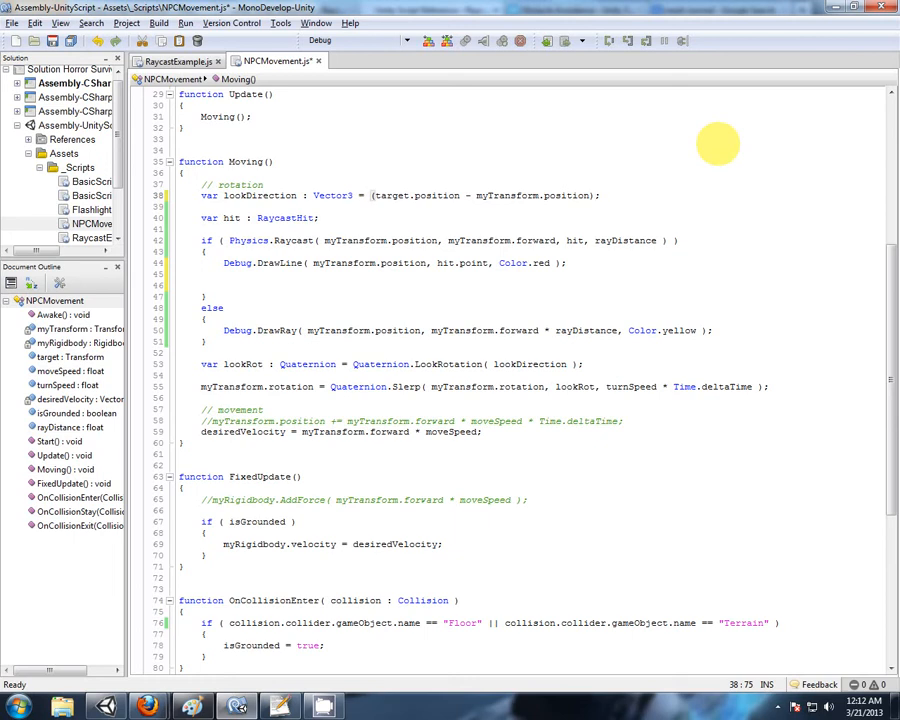
{"action": "type", "text": ".normalized"}
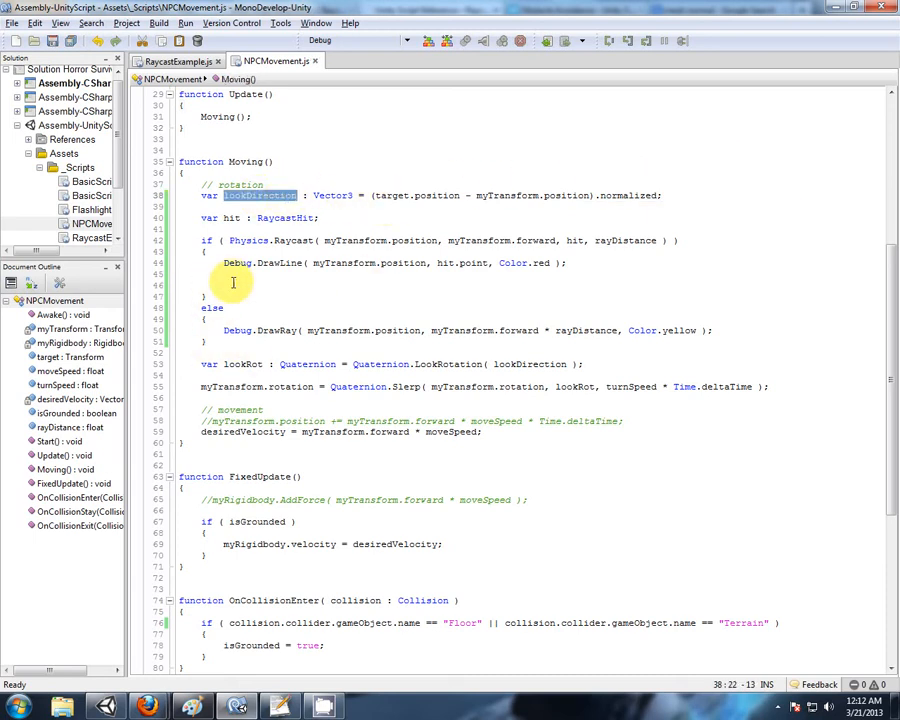
Add lookDirection += hit.normal * 20.0; inside the Raycast hit branch.
{"action": "type", "text": "lookDirection"}
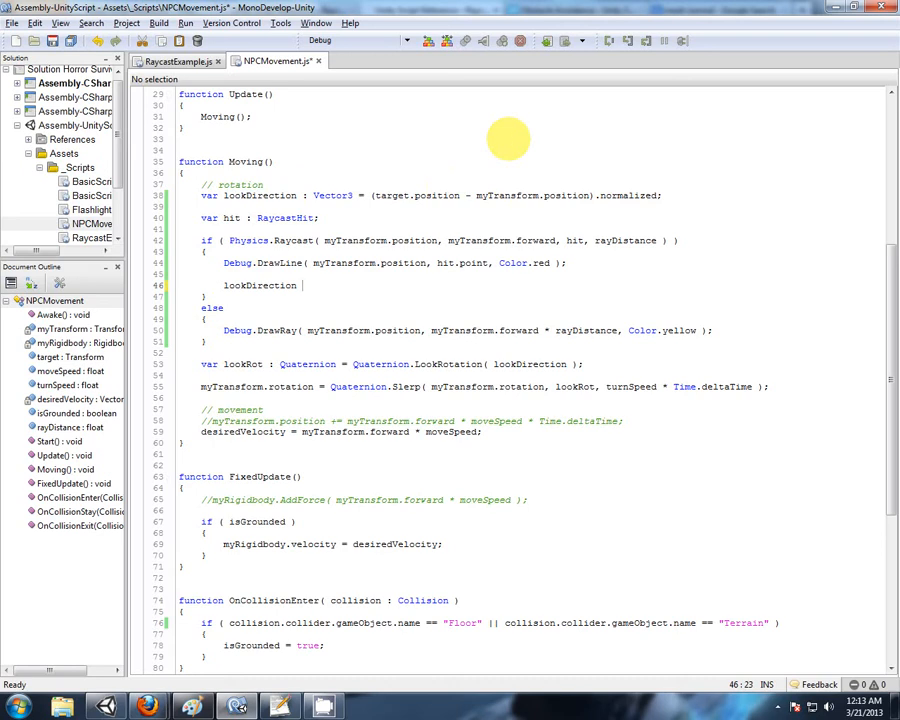
{"action": "type", "text": "+= hit.normal"}
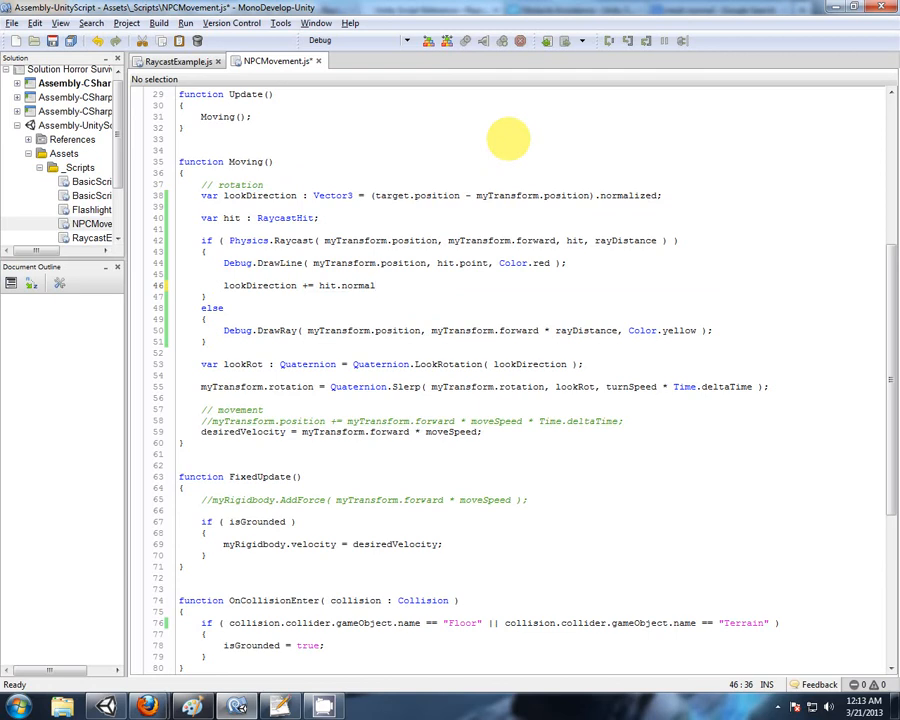
{"action": "type", "text": "*"}
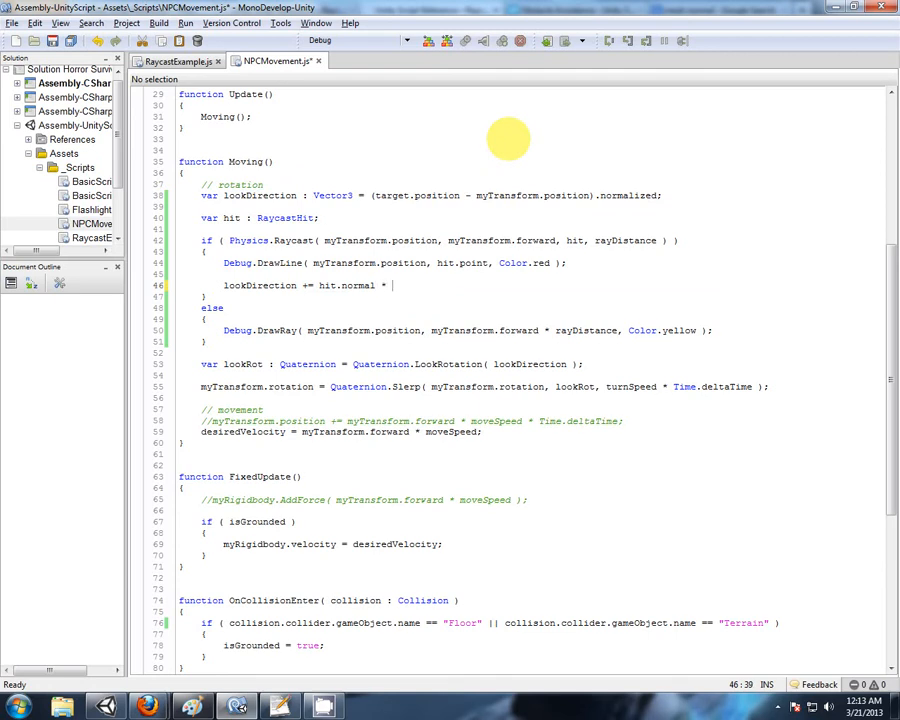
{"action": "type", "text": "20.0;"}
{"action": "type", "text": "desiredVelocity"}
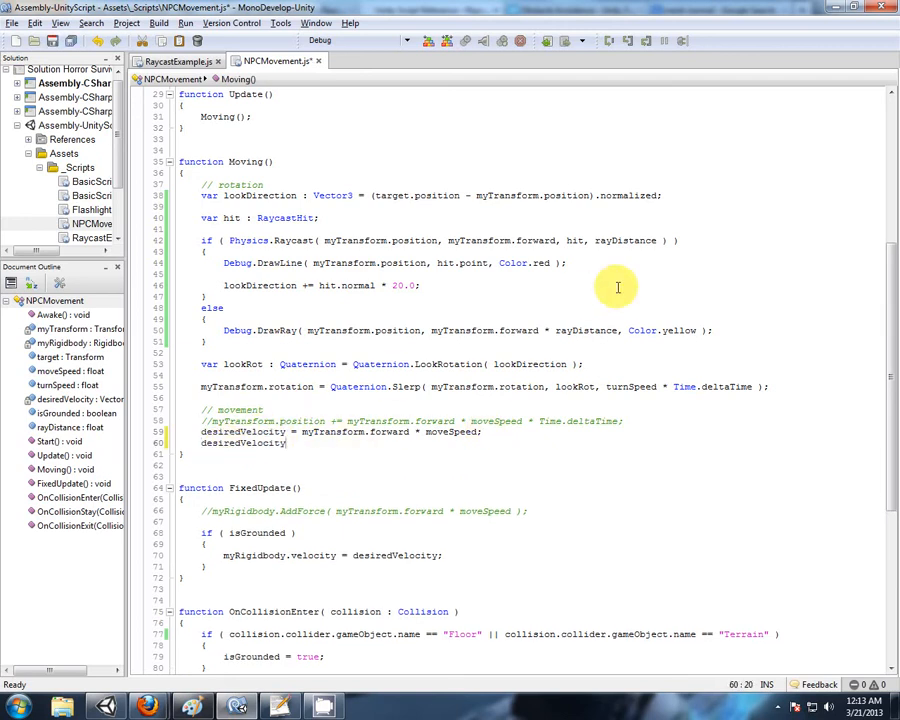
Set desiredVelocity.y = myRigidbody.velocity.y, save NPCMovement.js, and return to Unity.
{"action": "type", "text": "."}
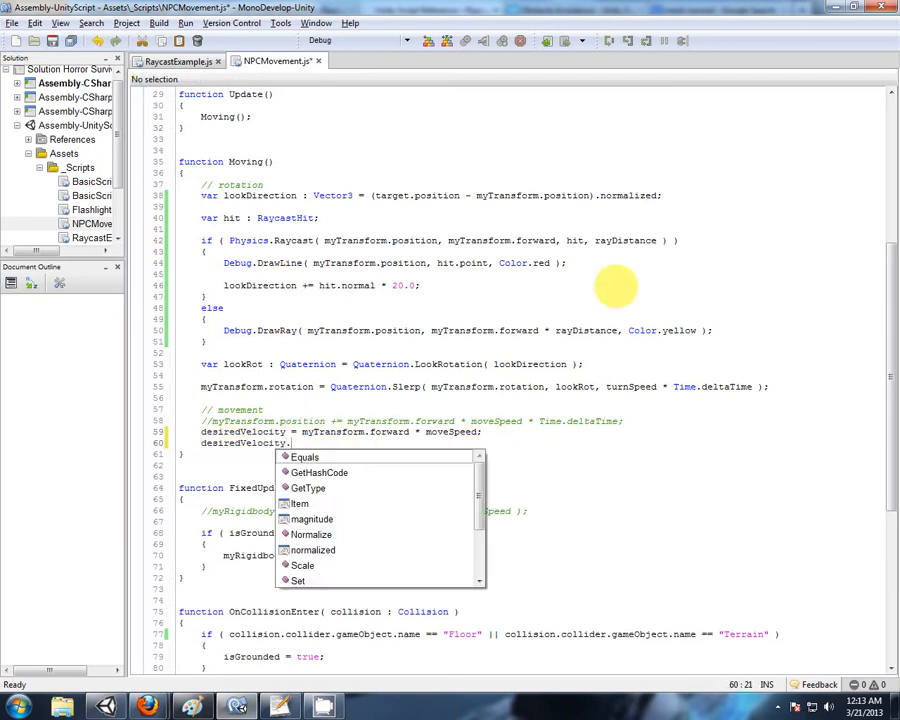
{"action": "type", "text": "y ="}
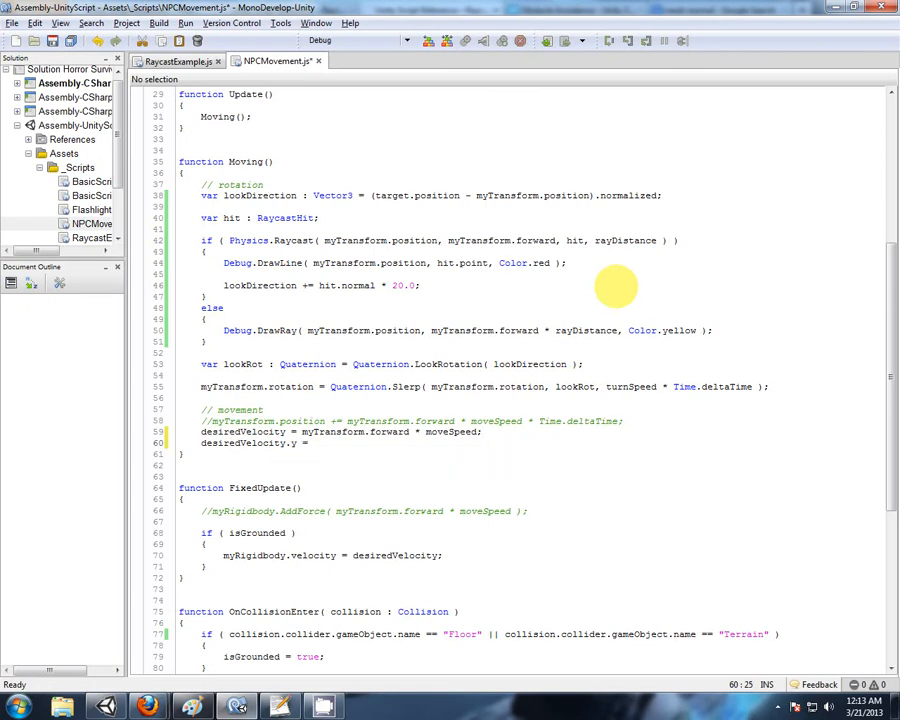
{"action": "type", "text": "myRigi"}
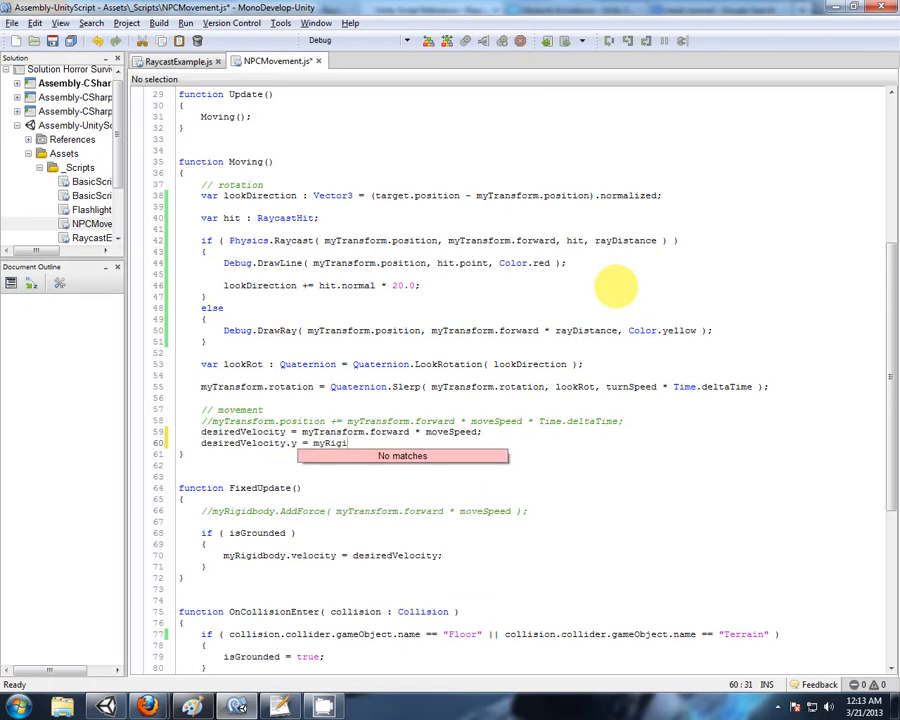
{"action": "type", "text": "body"}
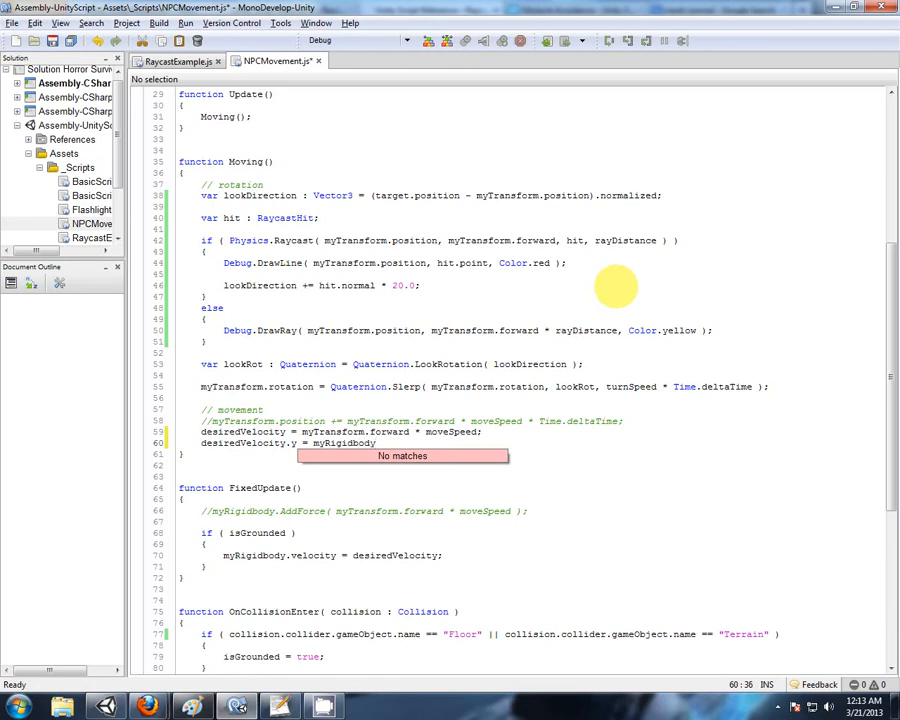
{"action": "type", "text": "velocity.y;"}
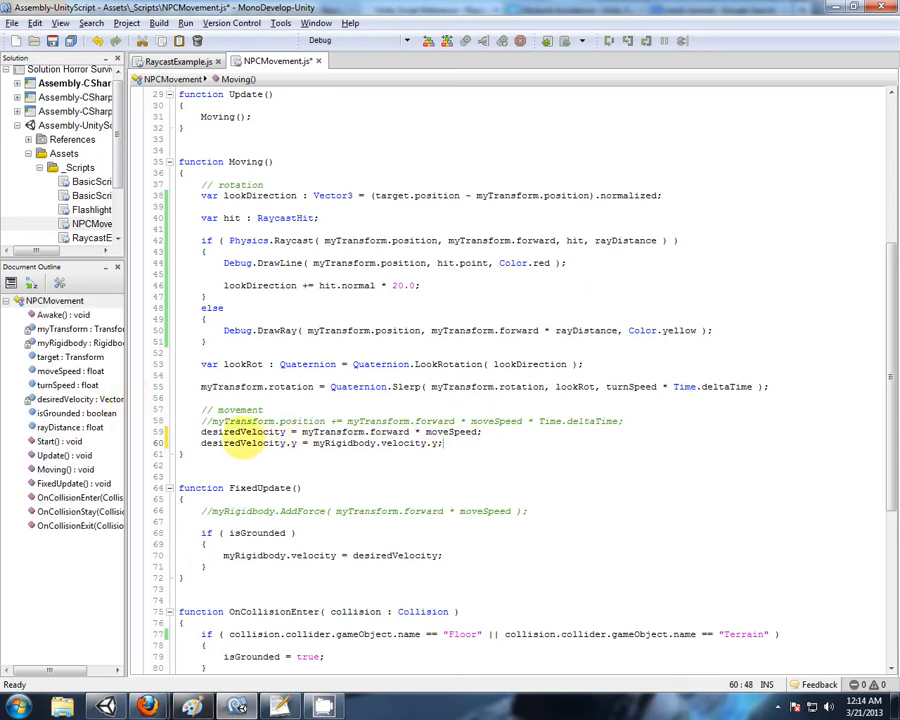
{"action": "mouse_move", "coordinate": [455, 417]}
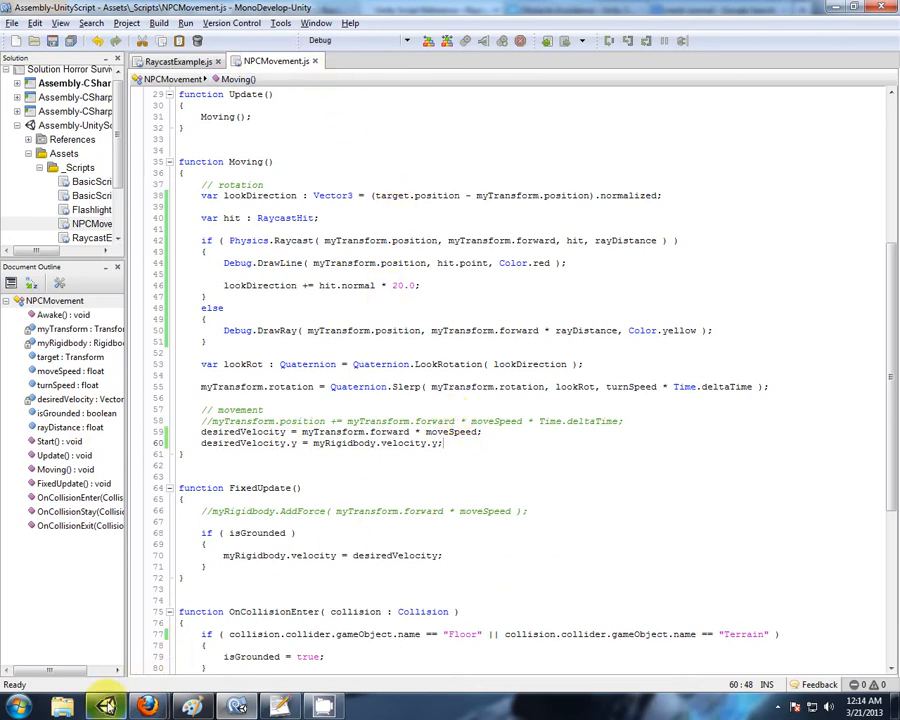
{"action": "left_click", "coordinate": [103, 705]}
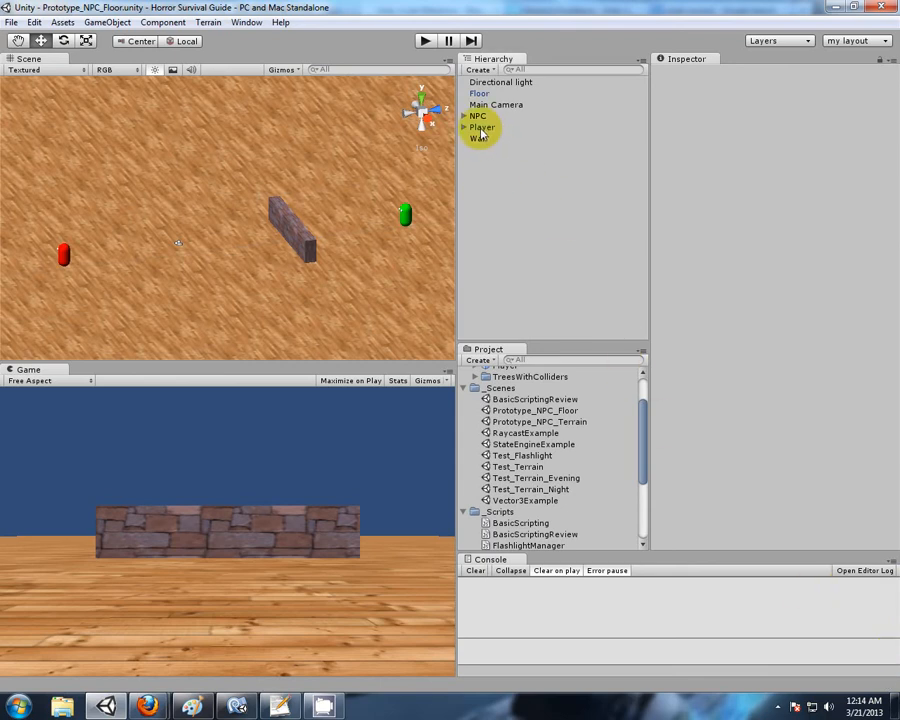
Select Player, run Play mode, drag the Player so the NPC steers around the wall, then stop.
{"action": "left_click", "coordinate": [497, 127]}
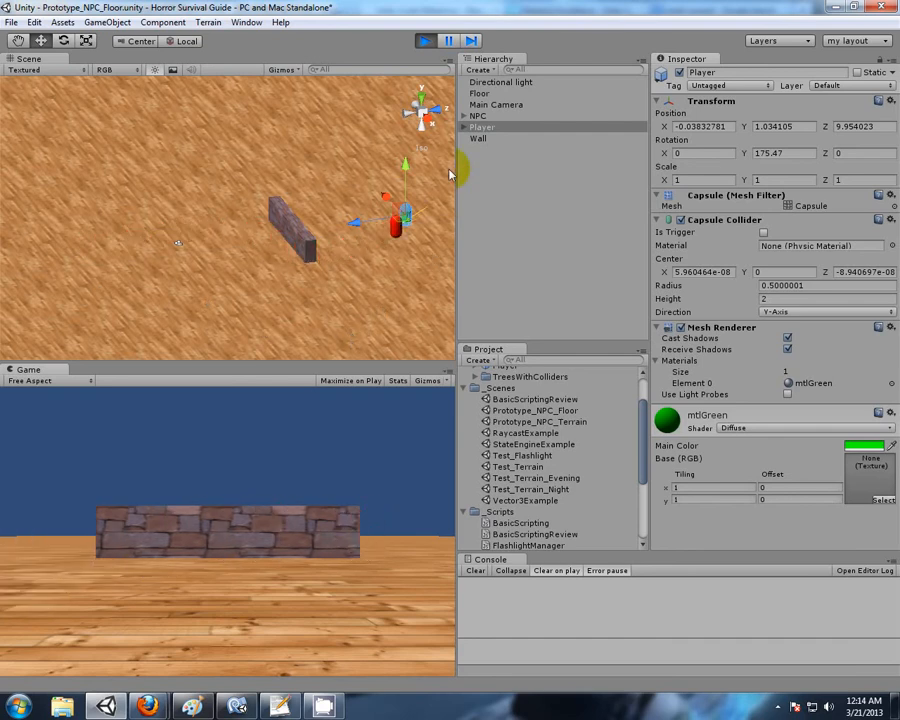
{"action": "mouse_move", "coordinate": [408, 225]}
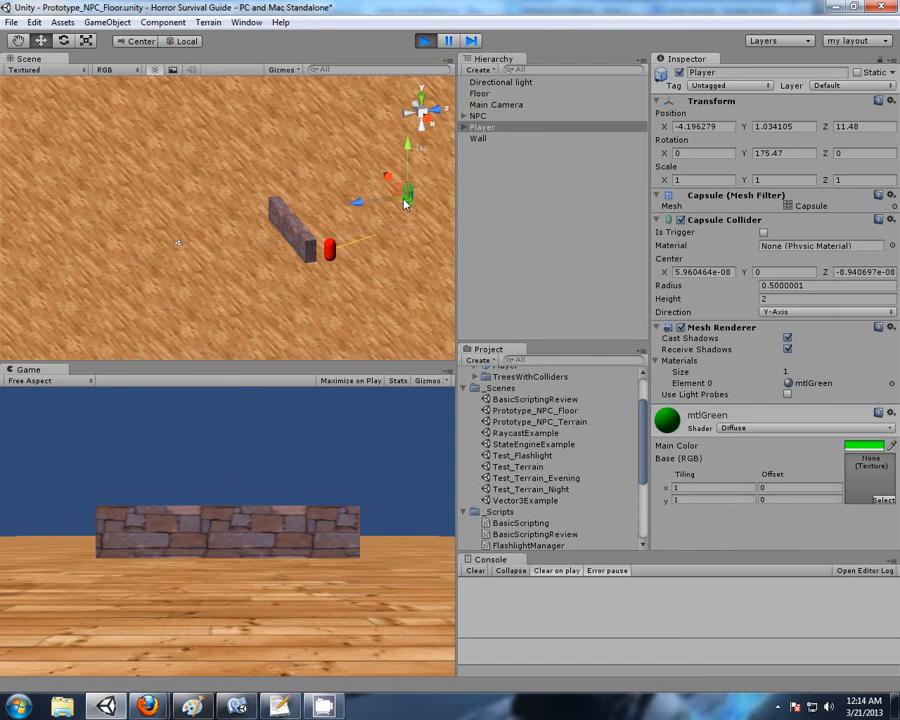
{"action": "left_click_drag", "start_coordinate": [325, 250], "coordinate": [410, 195]}
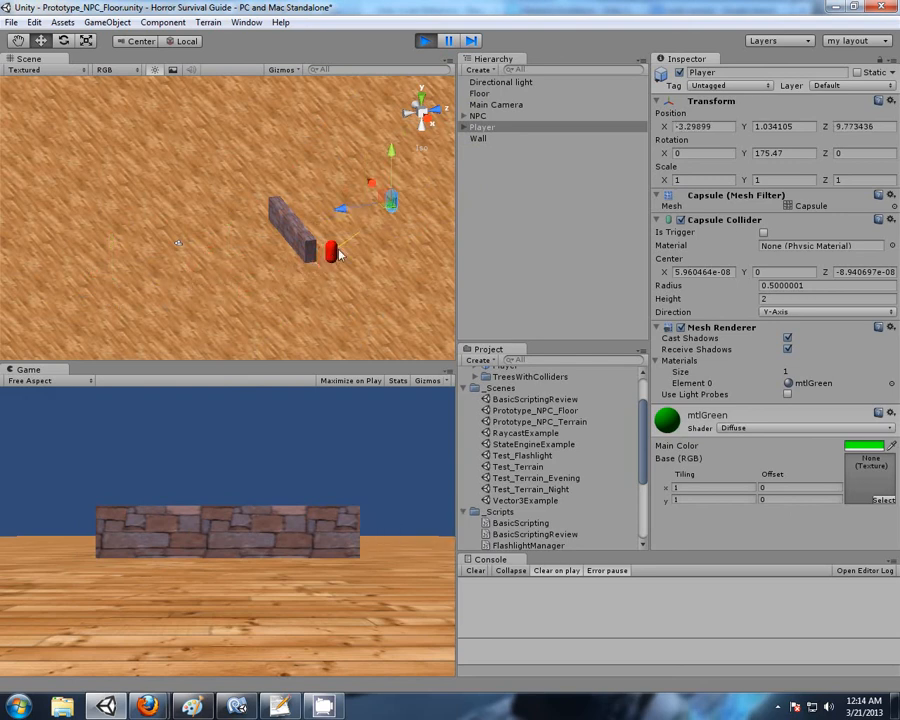
{"action": "left_click", "coordinate": [423, 40]}
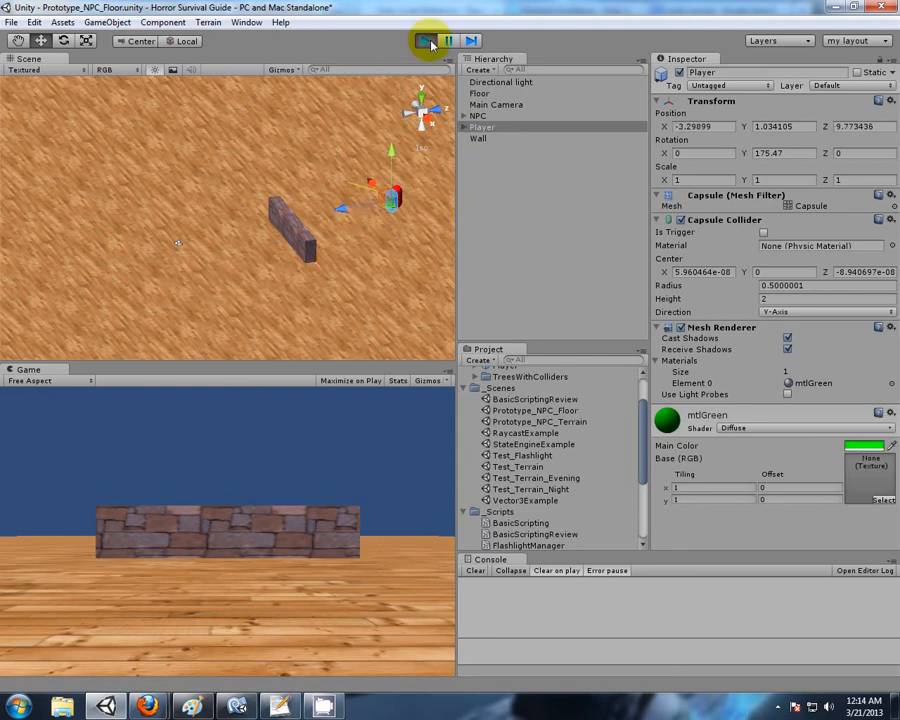
{"action": "left_click", "coordinate": [422, 39]}
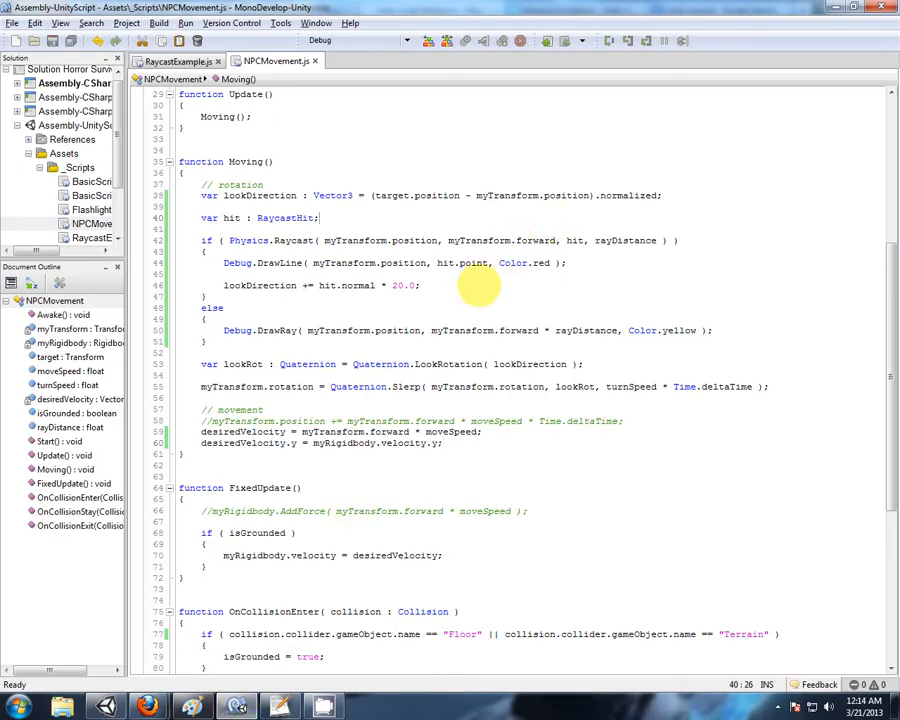
{"action": "mouse_move", "coordinate": [174, 272]}
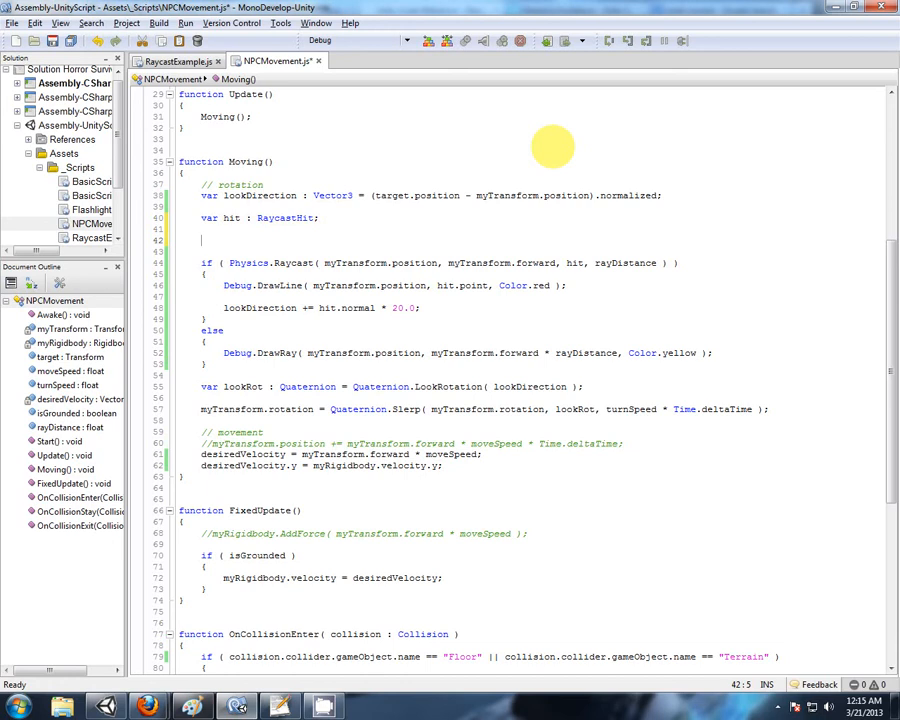
Declare leftRayPos : Vector3 = myTransform.position - myTransform.right, with a matching rightRayPos.
{"action": "type", "text": "var"}
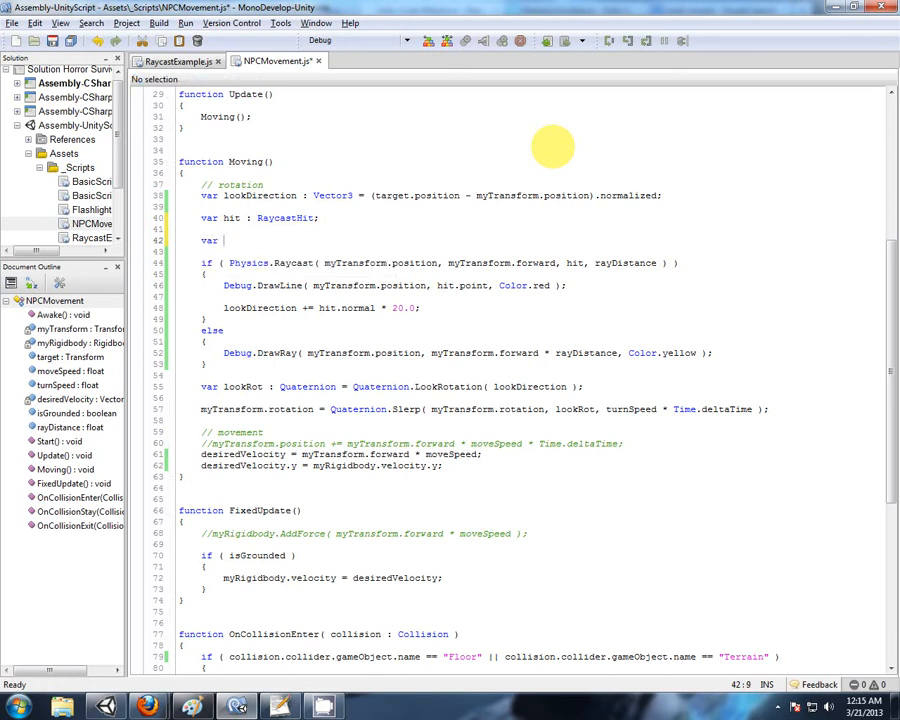
{"action": "type", "text": "left"}
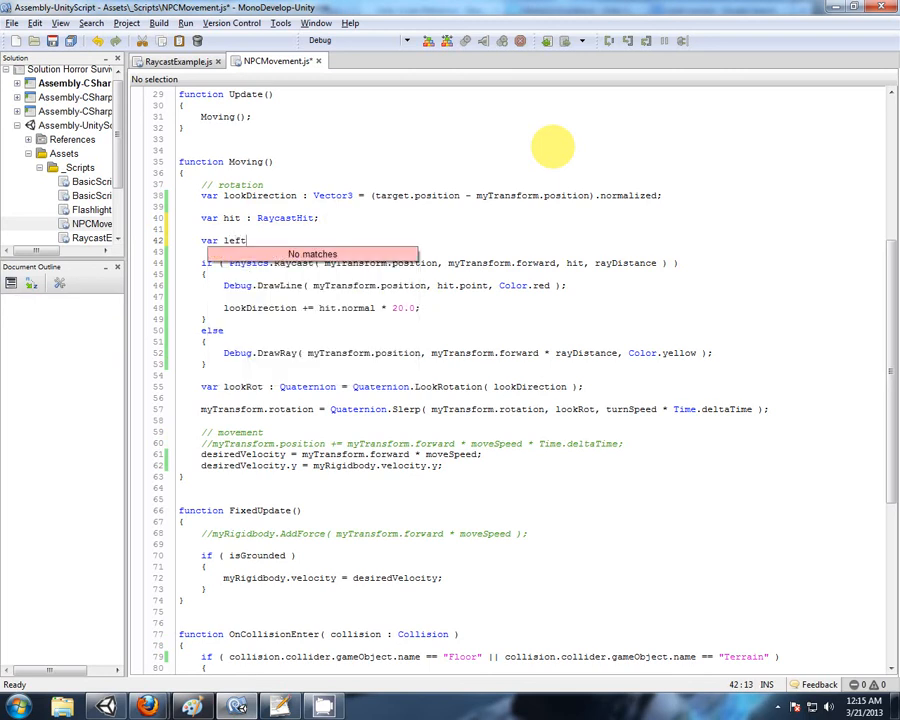
{"action": "type", "text": "RayP"}
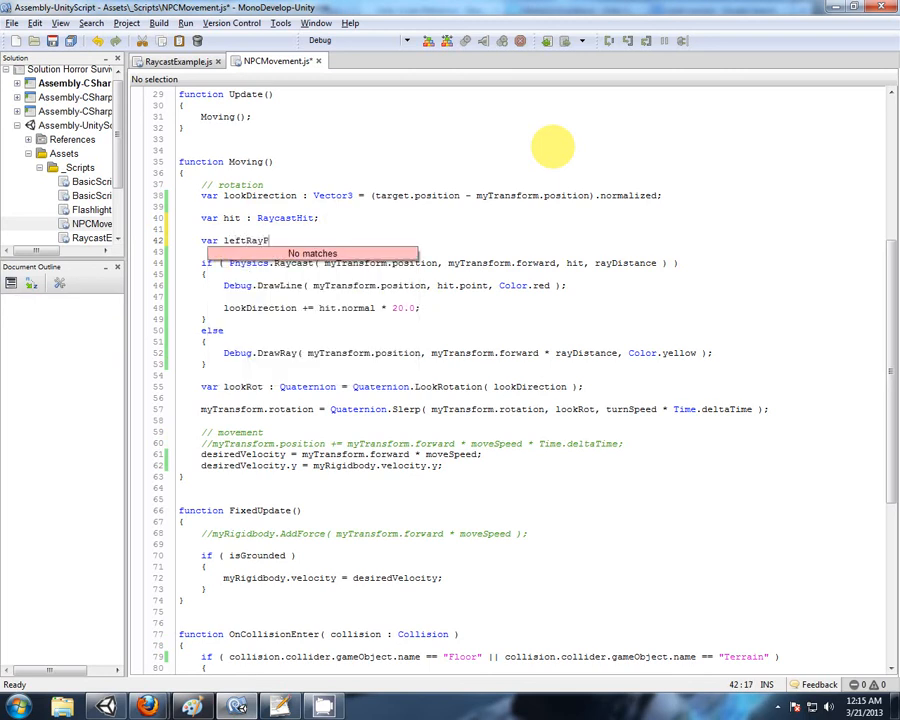
{"action": "type", "text": ": V"}
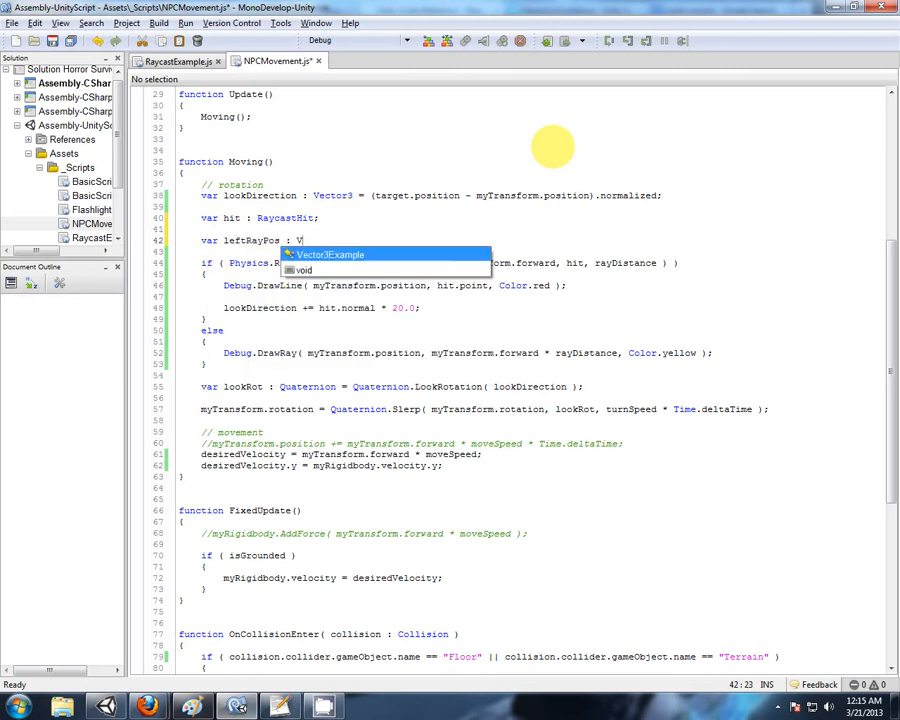
{"action": "type", "text": "ector3 ="}
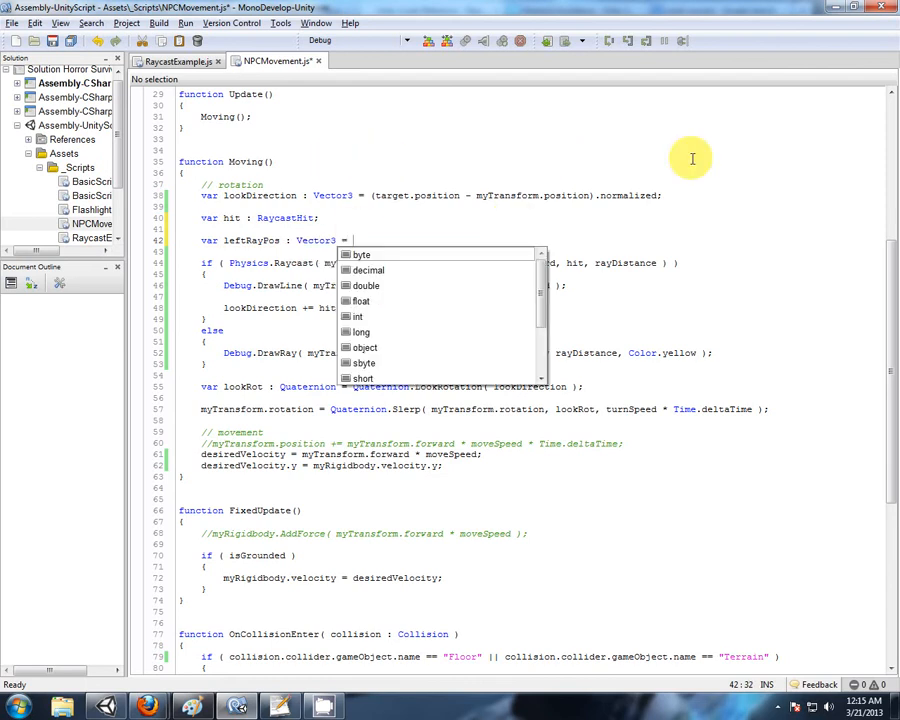
{"action": "type", "text": "myTransform"}
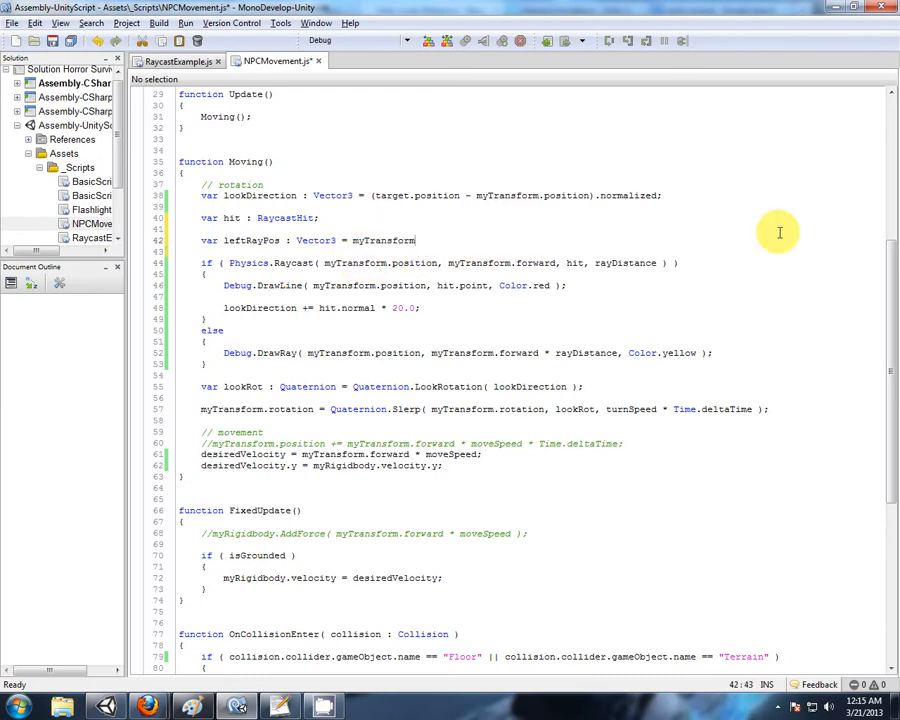
{"action": "type", "text": ".position"}
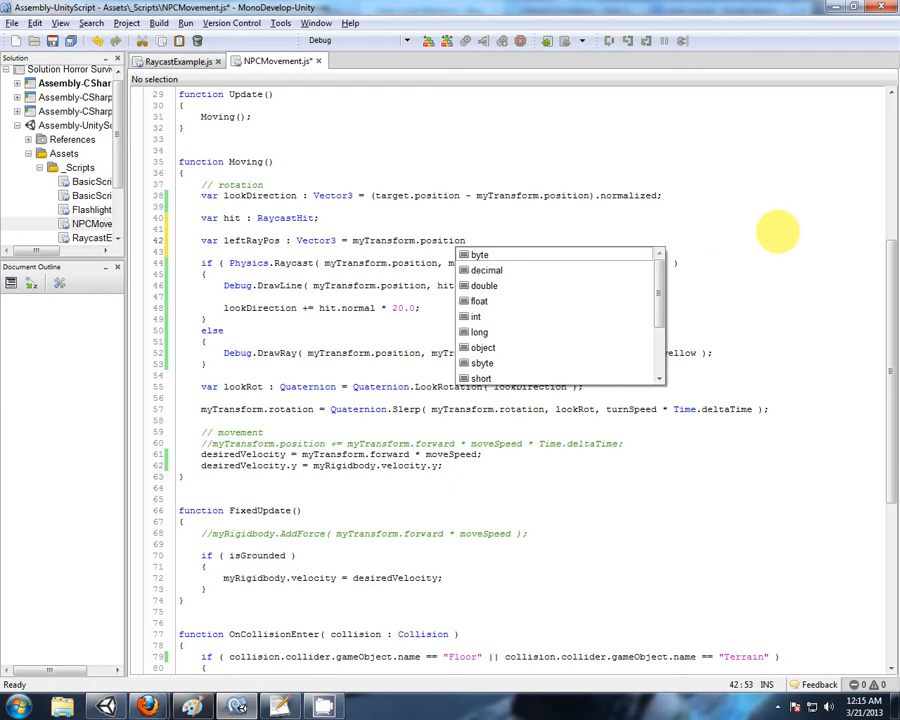
{"action": "type", "text": "-"}
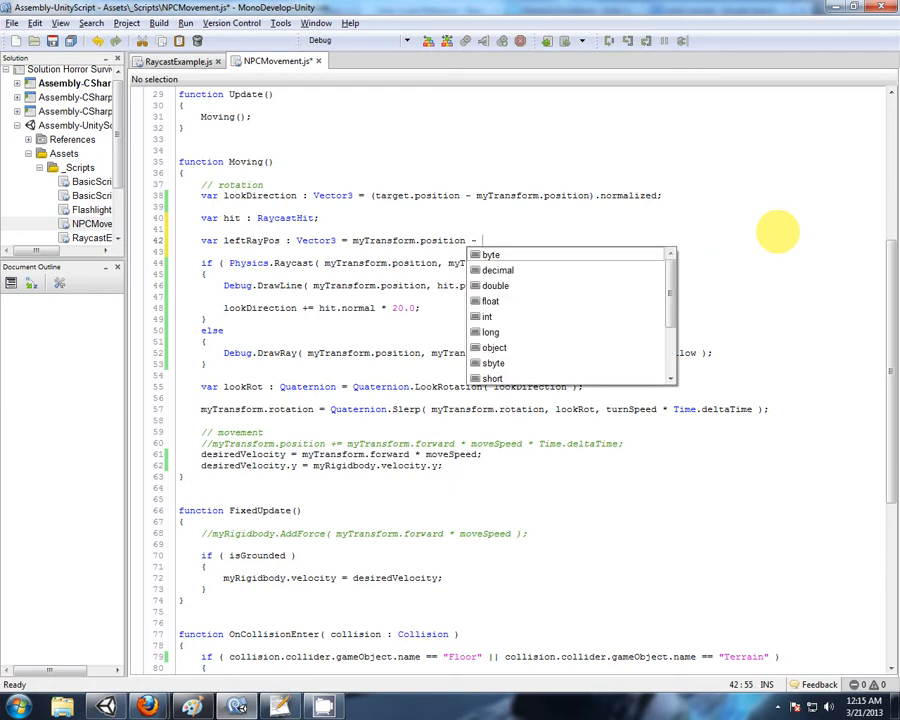
{"action": "type", "text": "myTransform."}
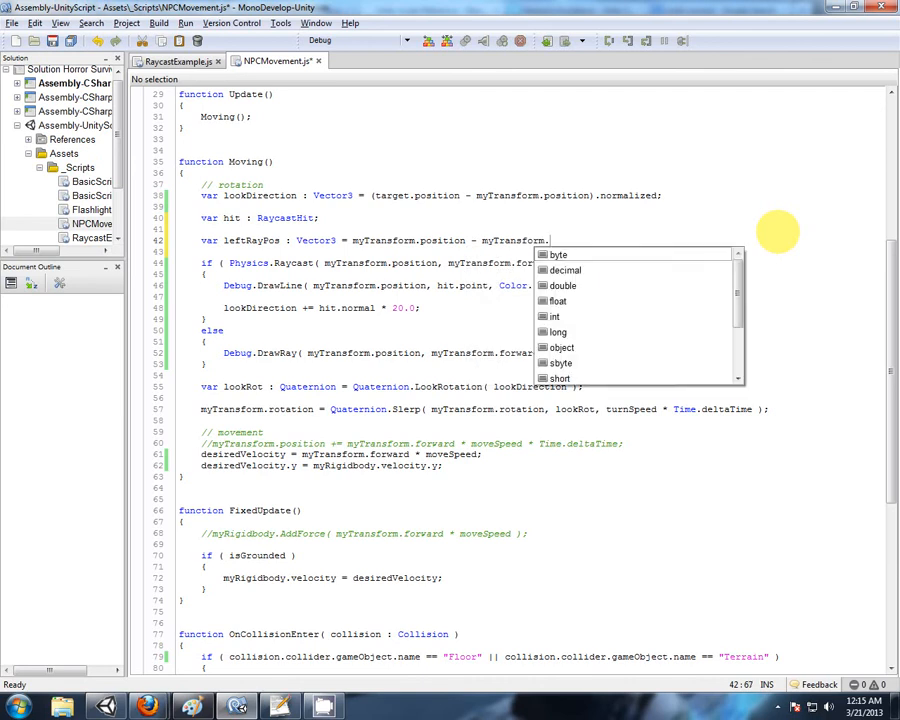
{"action": "type", "text": "right;"}
{"action": "type", "text": "var shoul"}
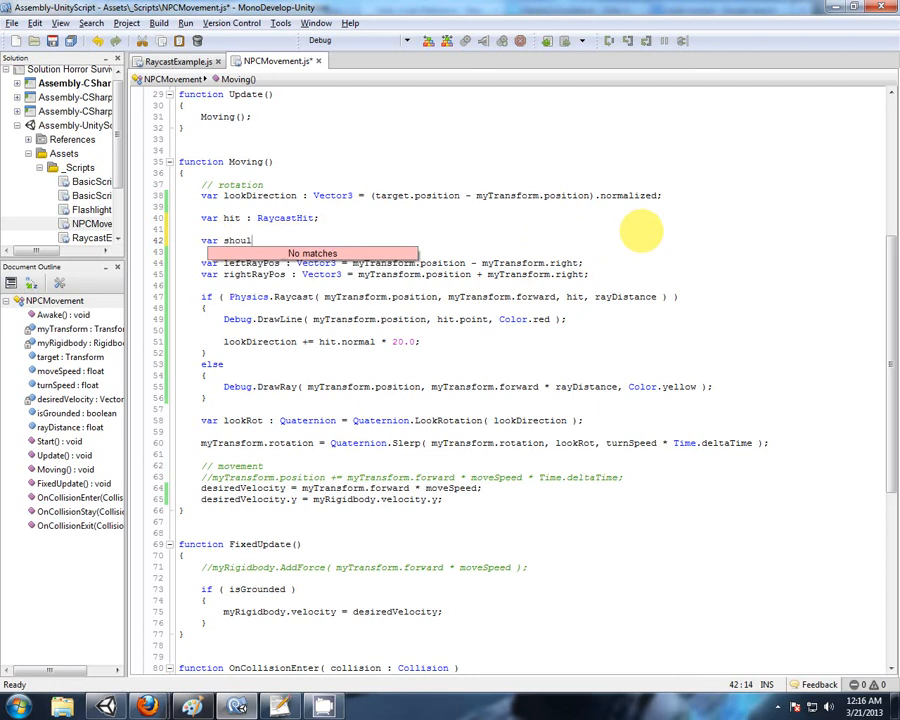
Add shoulderMultiplier float 0.75 and multiply the myTransform.right offset by it.
{"action": "type", "text": "derMultiplier : float ="}
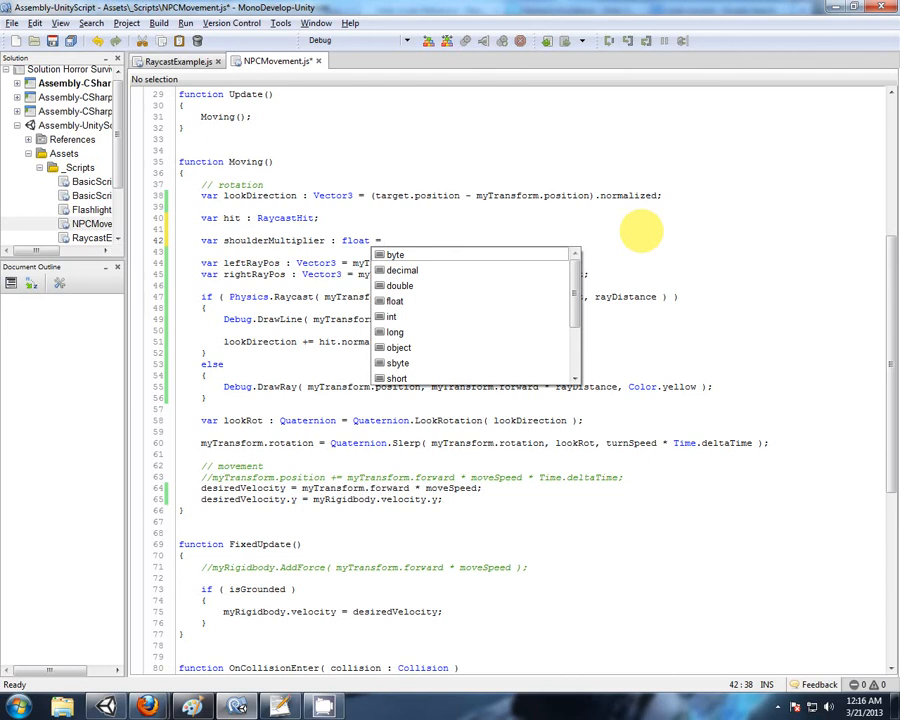
{"action": "type", "text": "0.75"}
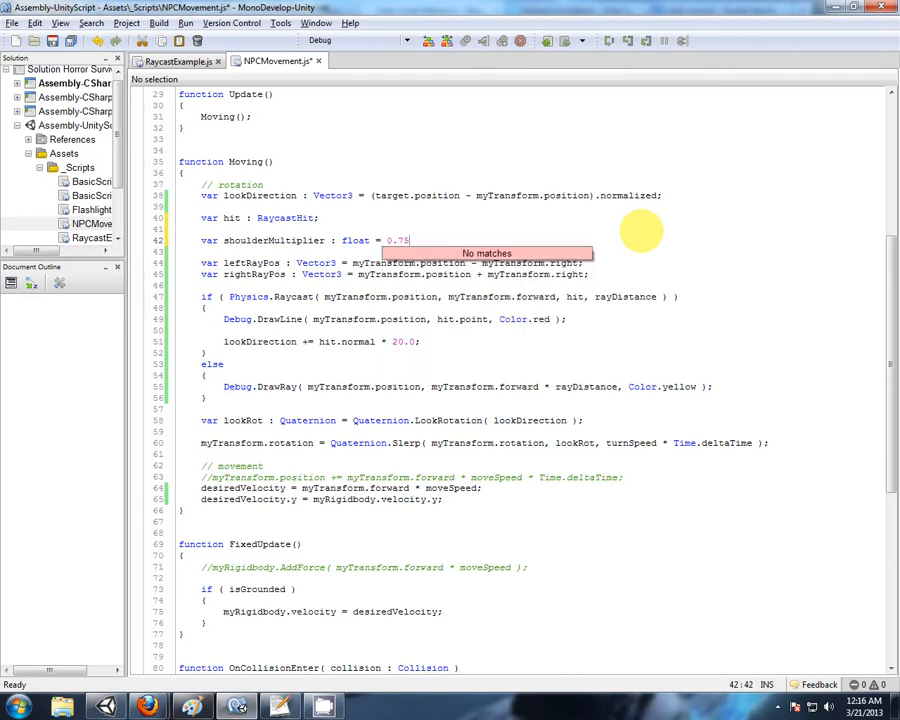
{"action": "double_click", "coordinate": [272, 240]}
{"action": "type", "text": "("}
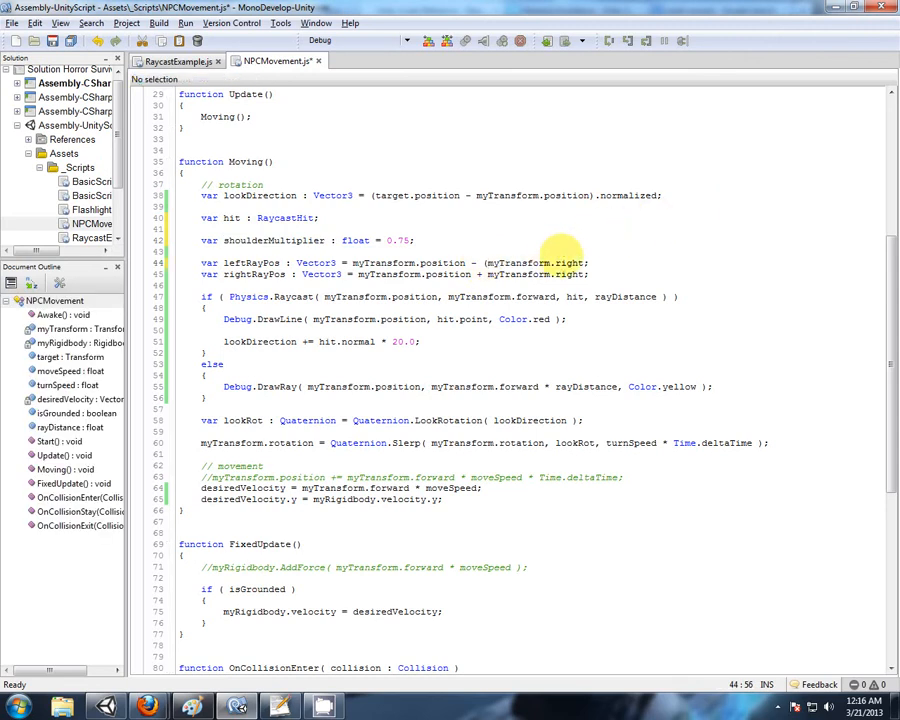
{"action": "type", "text": "*"}
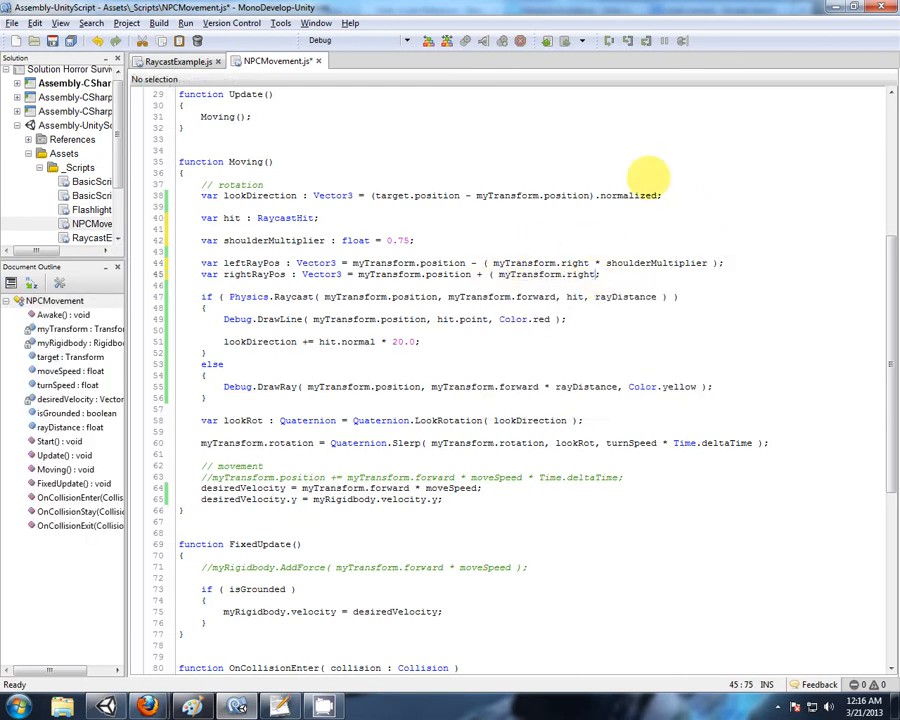
{"action": "type", "text": "* shoulderMultiplier );"}
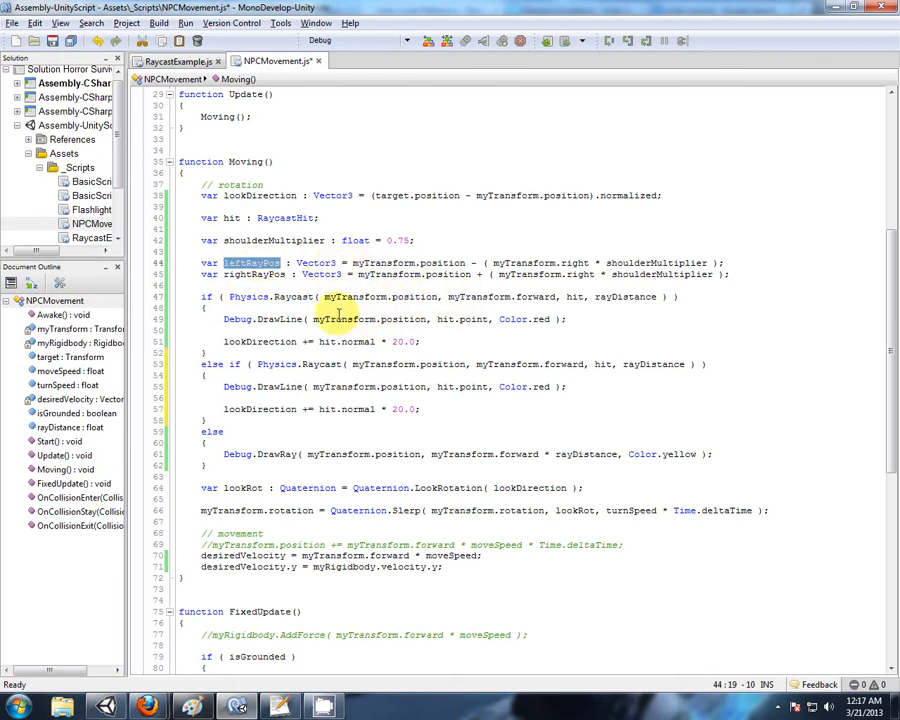
Raycast from leftRayPos, add an else-if rightRayPos raycast, and draw yellow debug rays from both.
{"action": "double_click", "coordinate": [380, 297]}
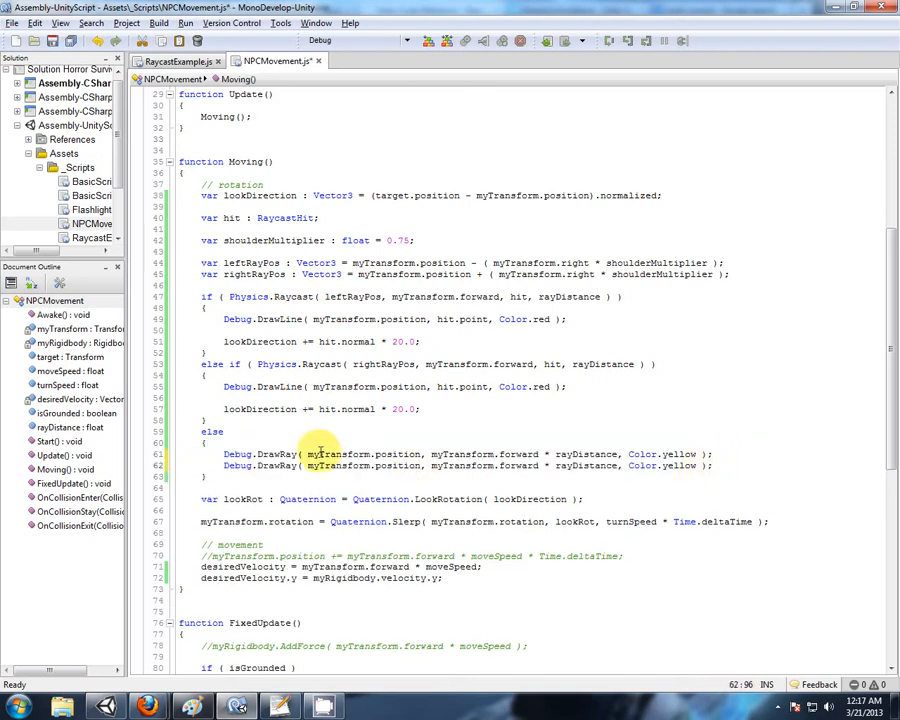
{"action": "double_click", "coordinate": [360, 466]}
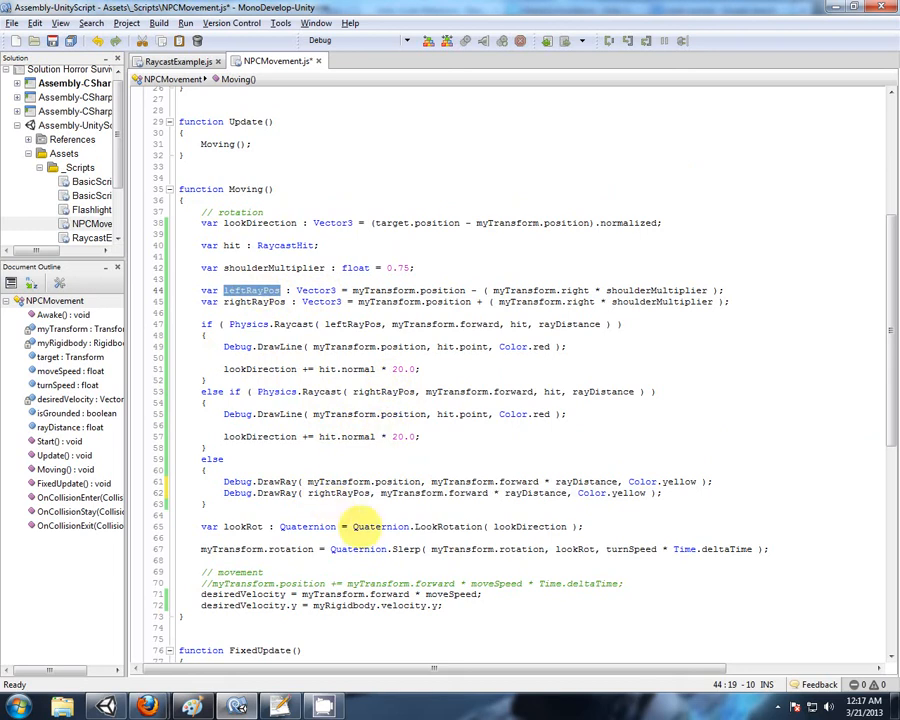
{"action": "double_click", "coordinate": [365, 482]}
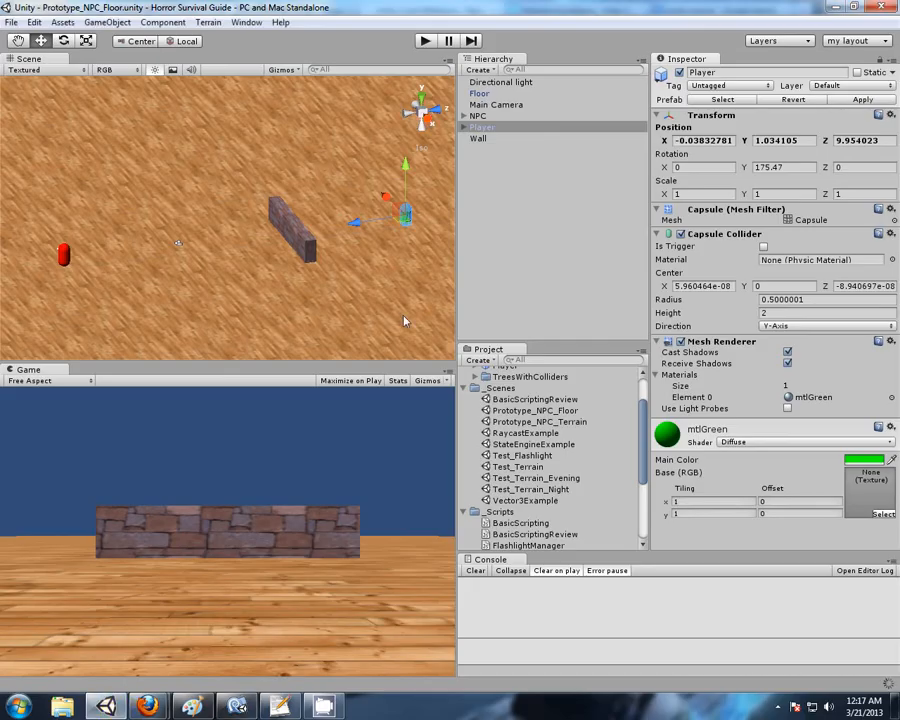
{"action": "mouse_move", "coordinate": [146, 184]}
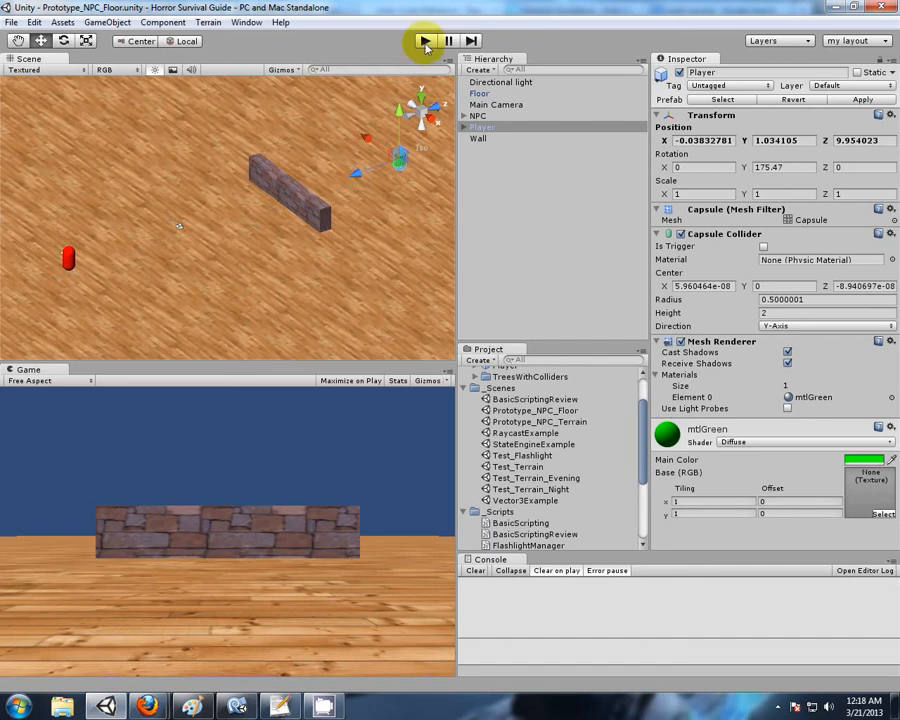
{"action": "left_click", "coordinate": [422, 40]}
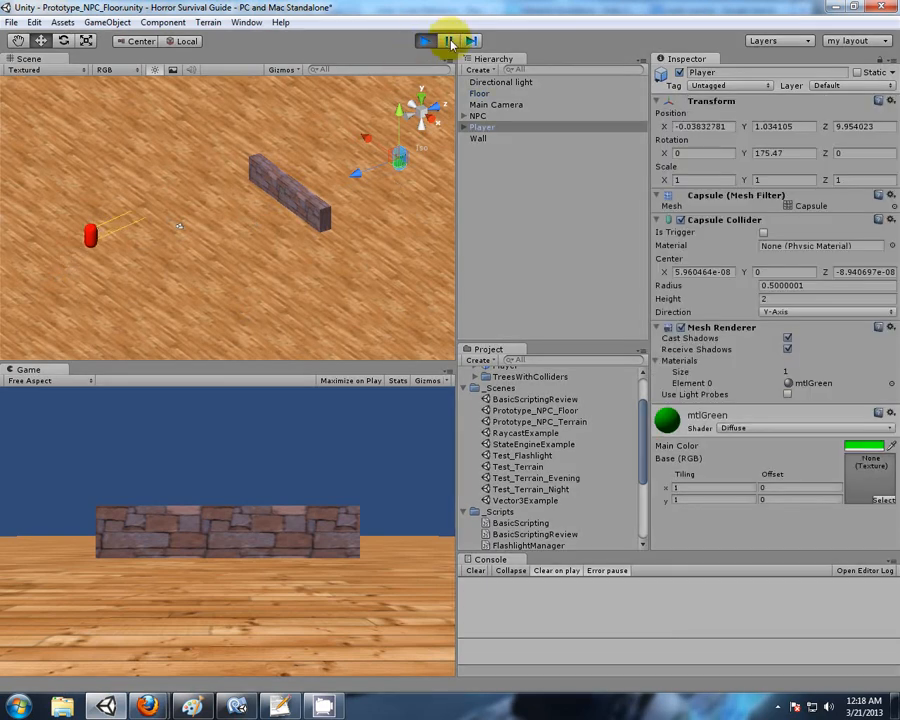
{"action": "left_click", "coordinate": [426, 41]}
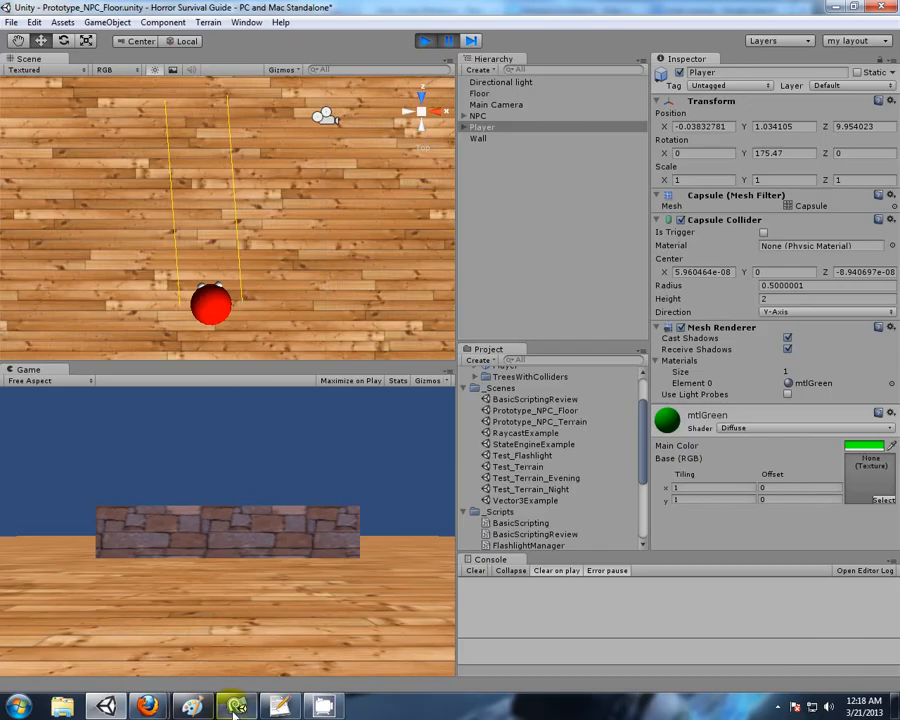
{"action": "left_click", "coordinate": [234, 704]}
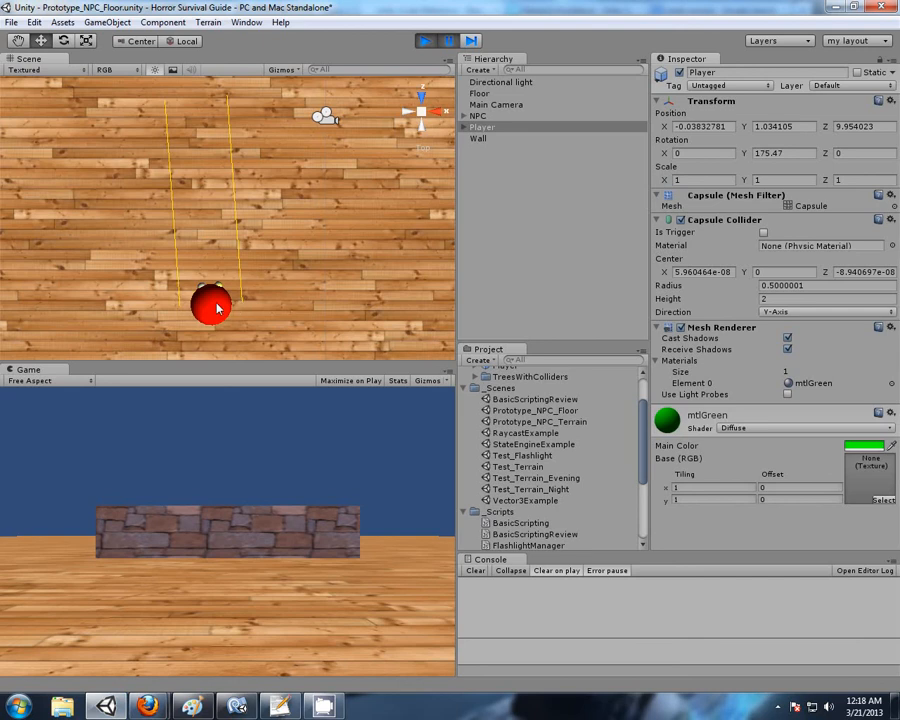
{"action": "mouse_move", "coordinate": [240, 305]}
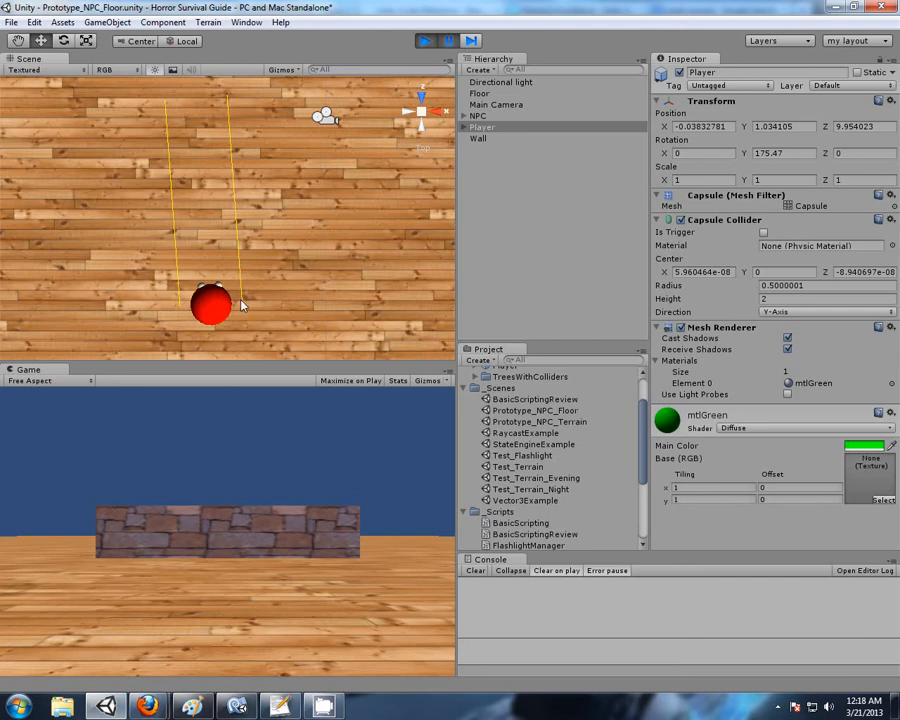
{"action": "mouse_move", "coordinate": [230, 281]}
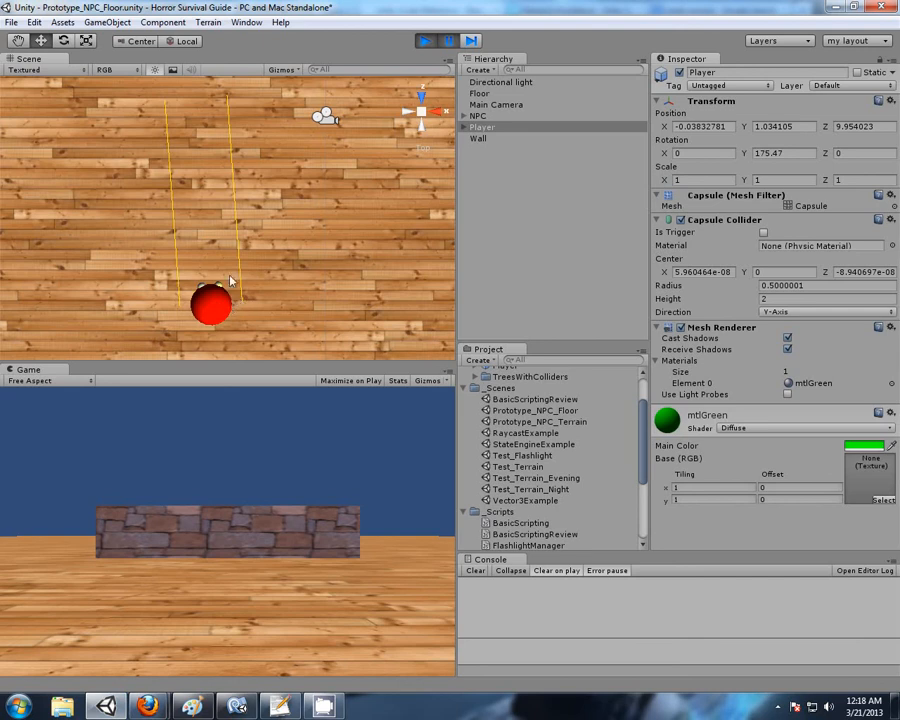
{"action": "mouse_move", "coordinate": [233, 307]}
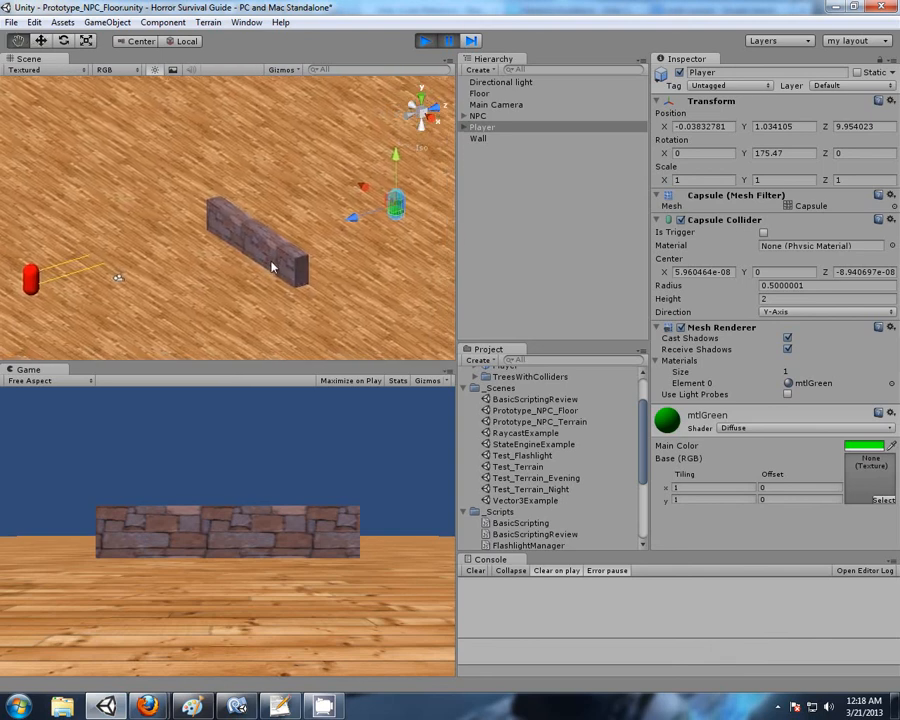
{"action": "left_click", "coordinate": [425, 38]}
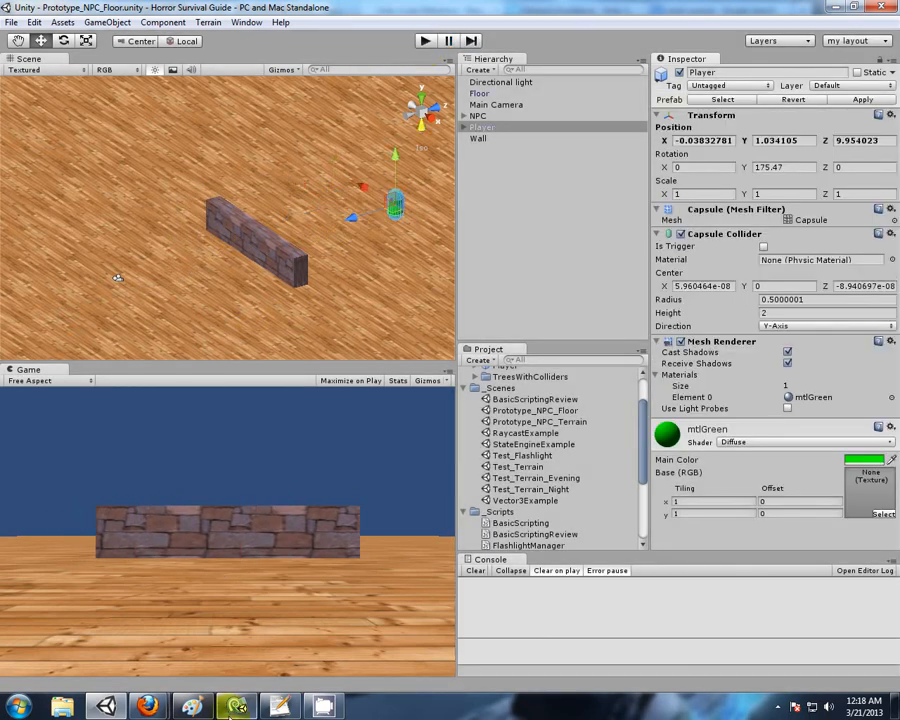
Make the red Debug.DrawLine calls start from leftRayPos and rightRayPos.
{"action": "left_click", "coordinate": [231, 704]}
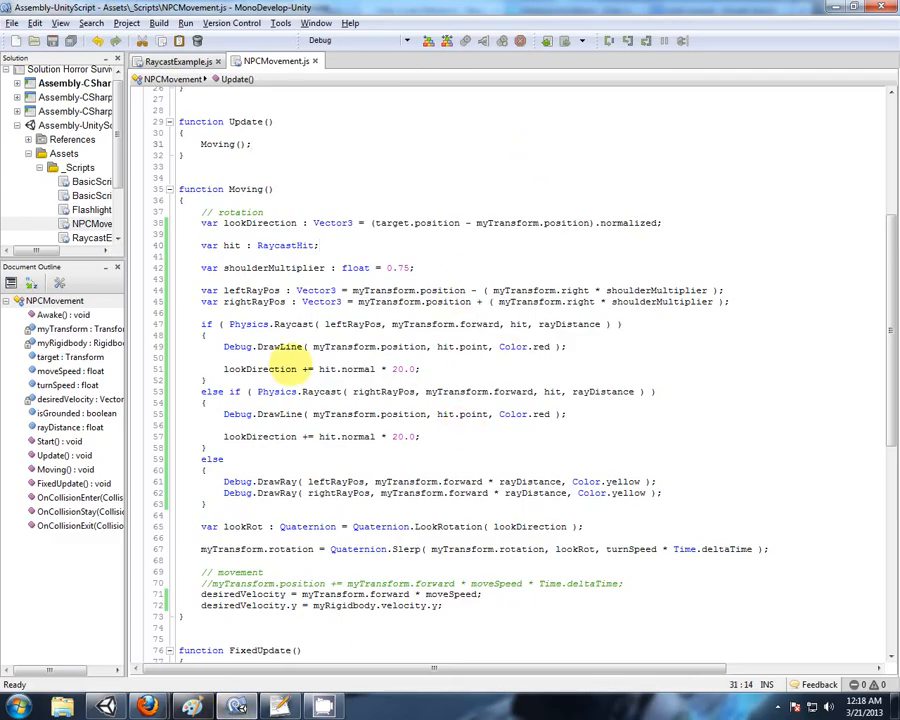
{"action": "double_click", "coordinate": [352, 323]}
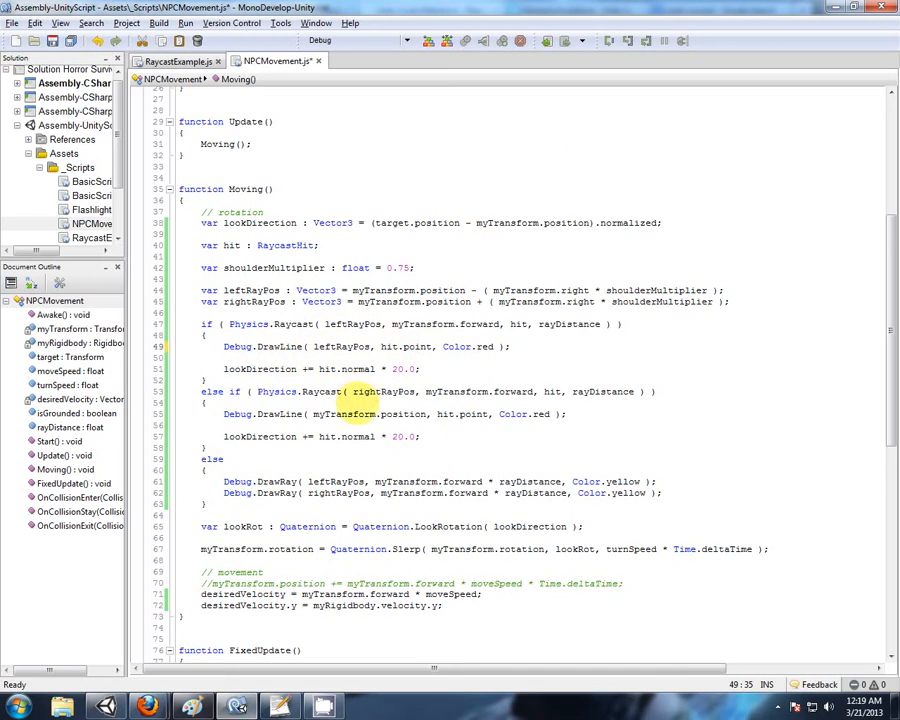
{"action": "double_click", "coordinate": [383, 391]}
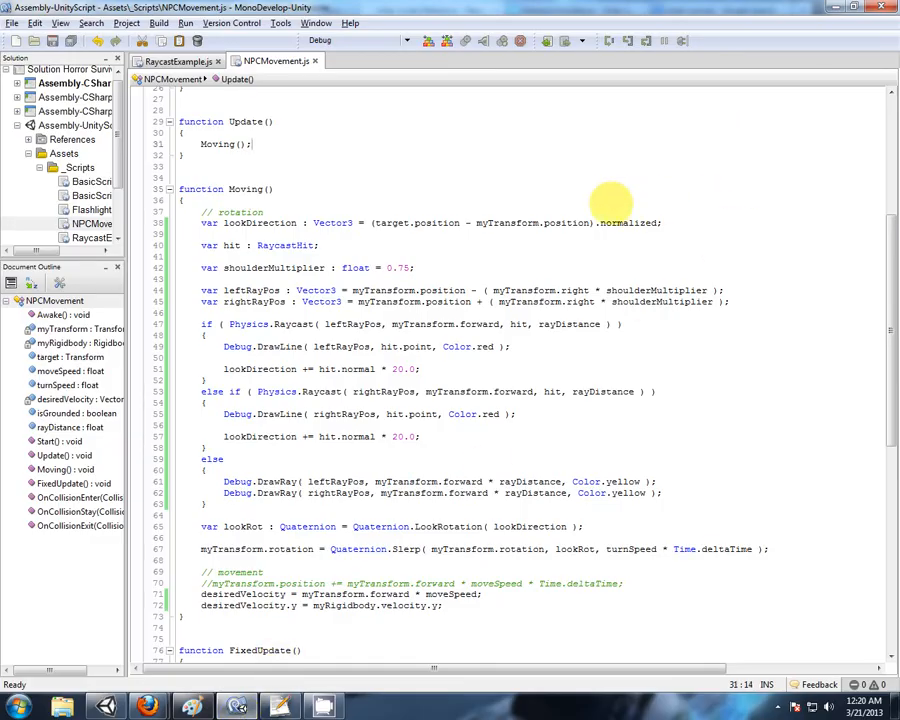
Scroll NPCMovement.js down to the Moving function and FixedUpdate's grounded velocity code.
{"action": "scroll", "scroll_direction": "down", "scroll_amount": 3}
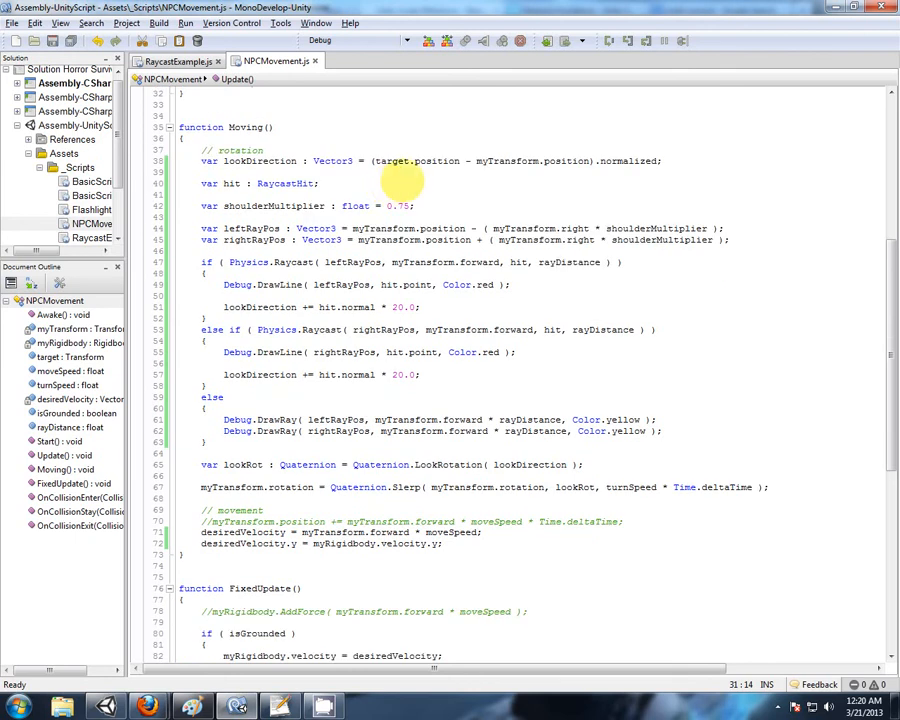